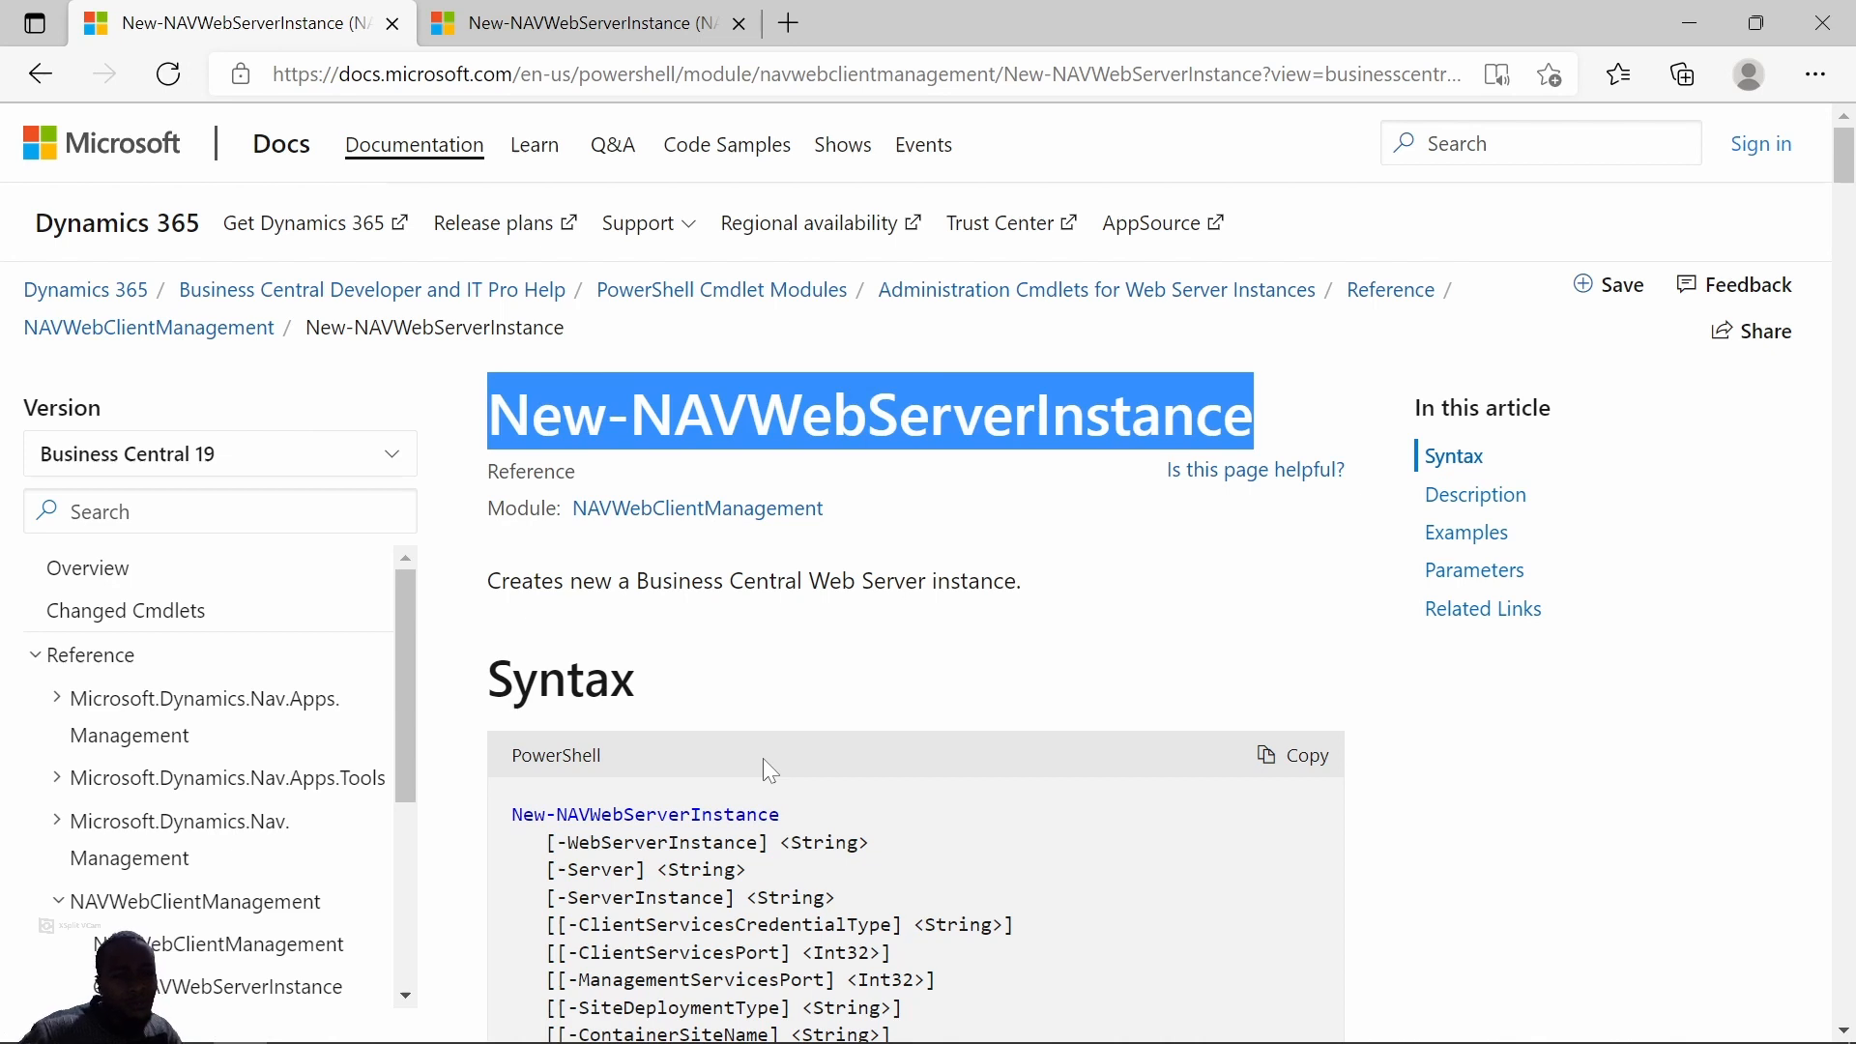
mouse_move(767, 709)
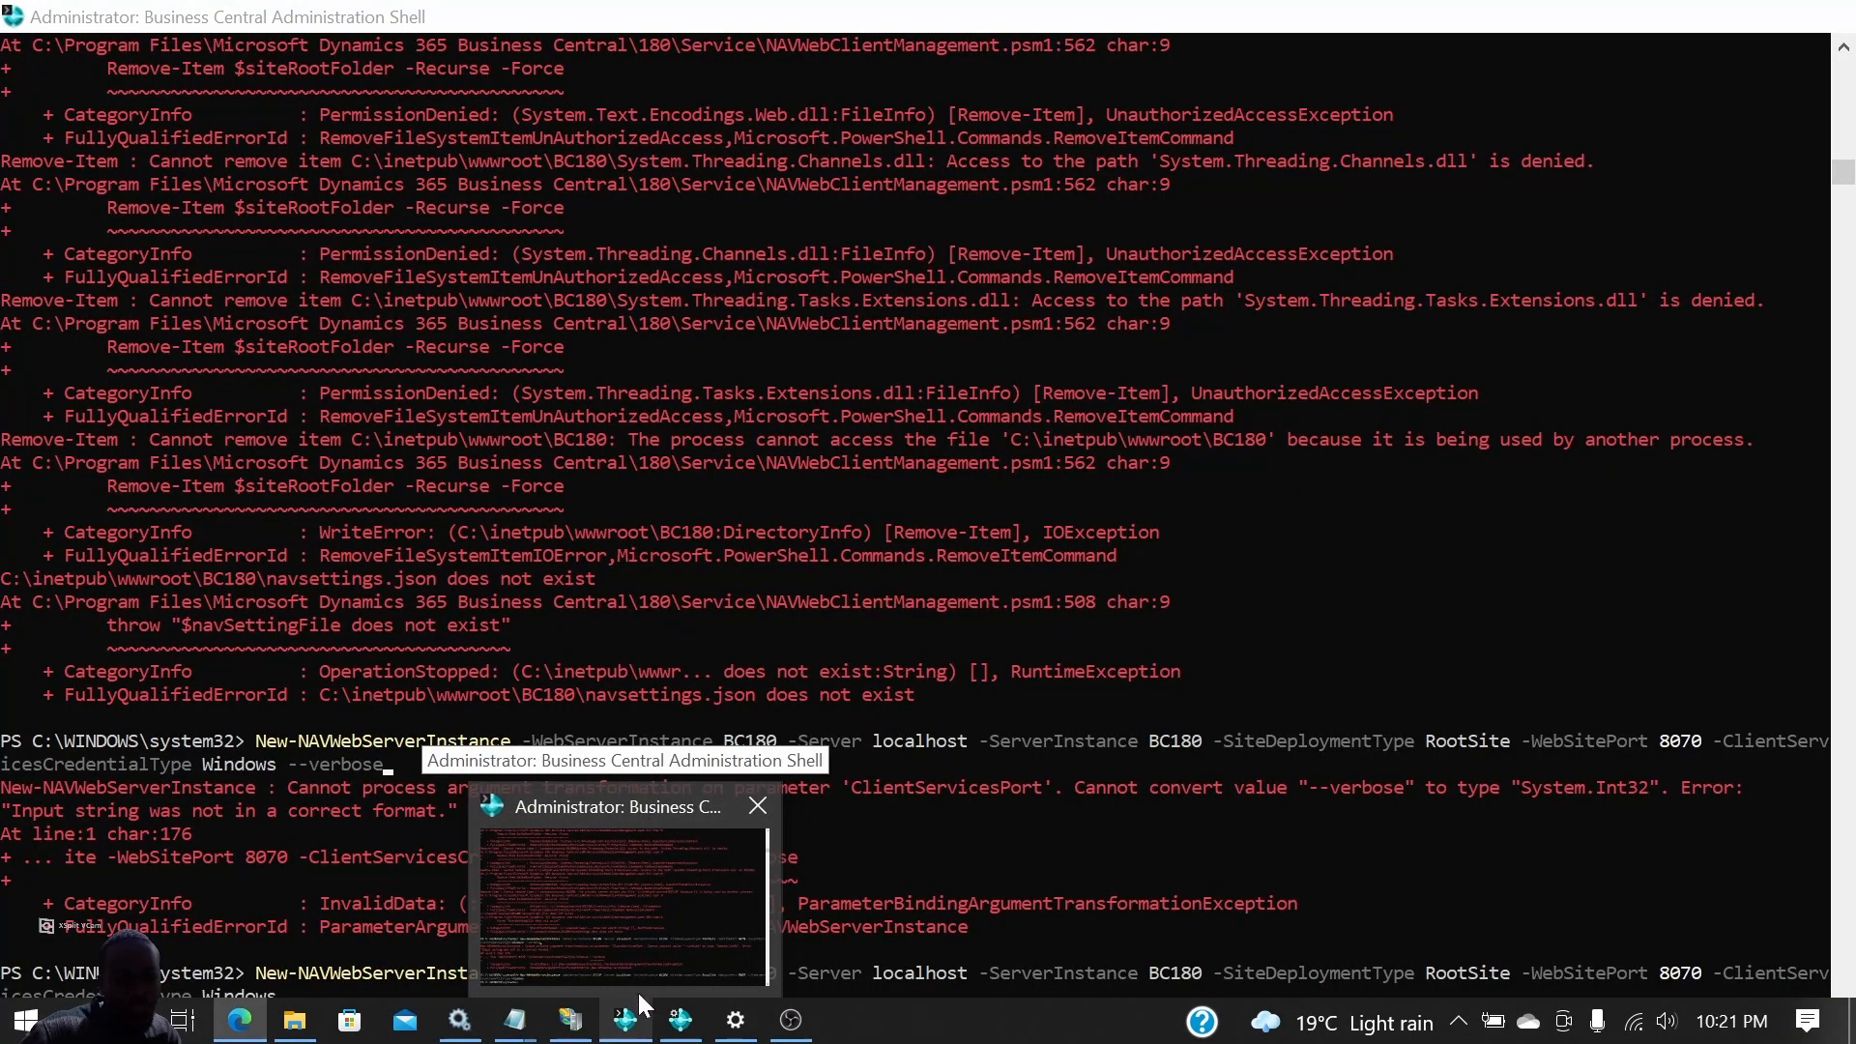
Bring the clean Administration Shell window with an empty prompt to the front.
click(625, 1019)
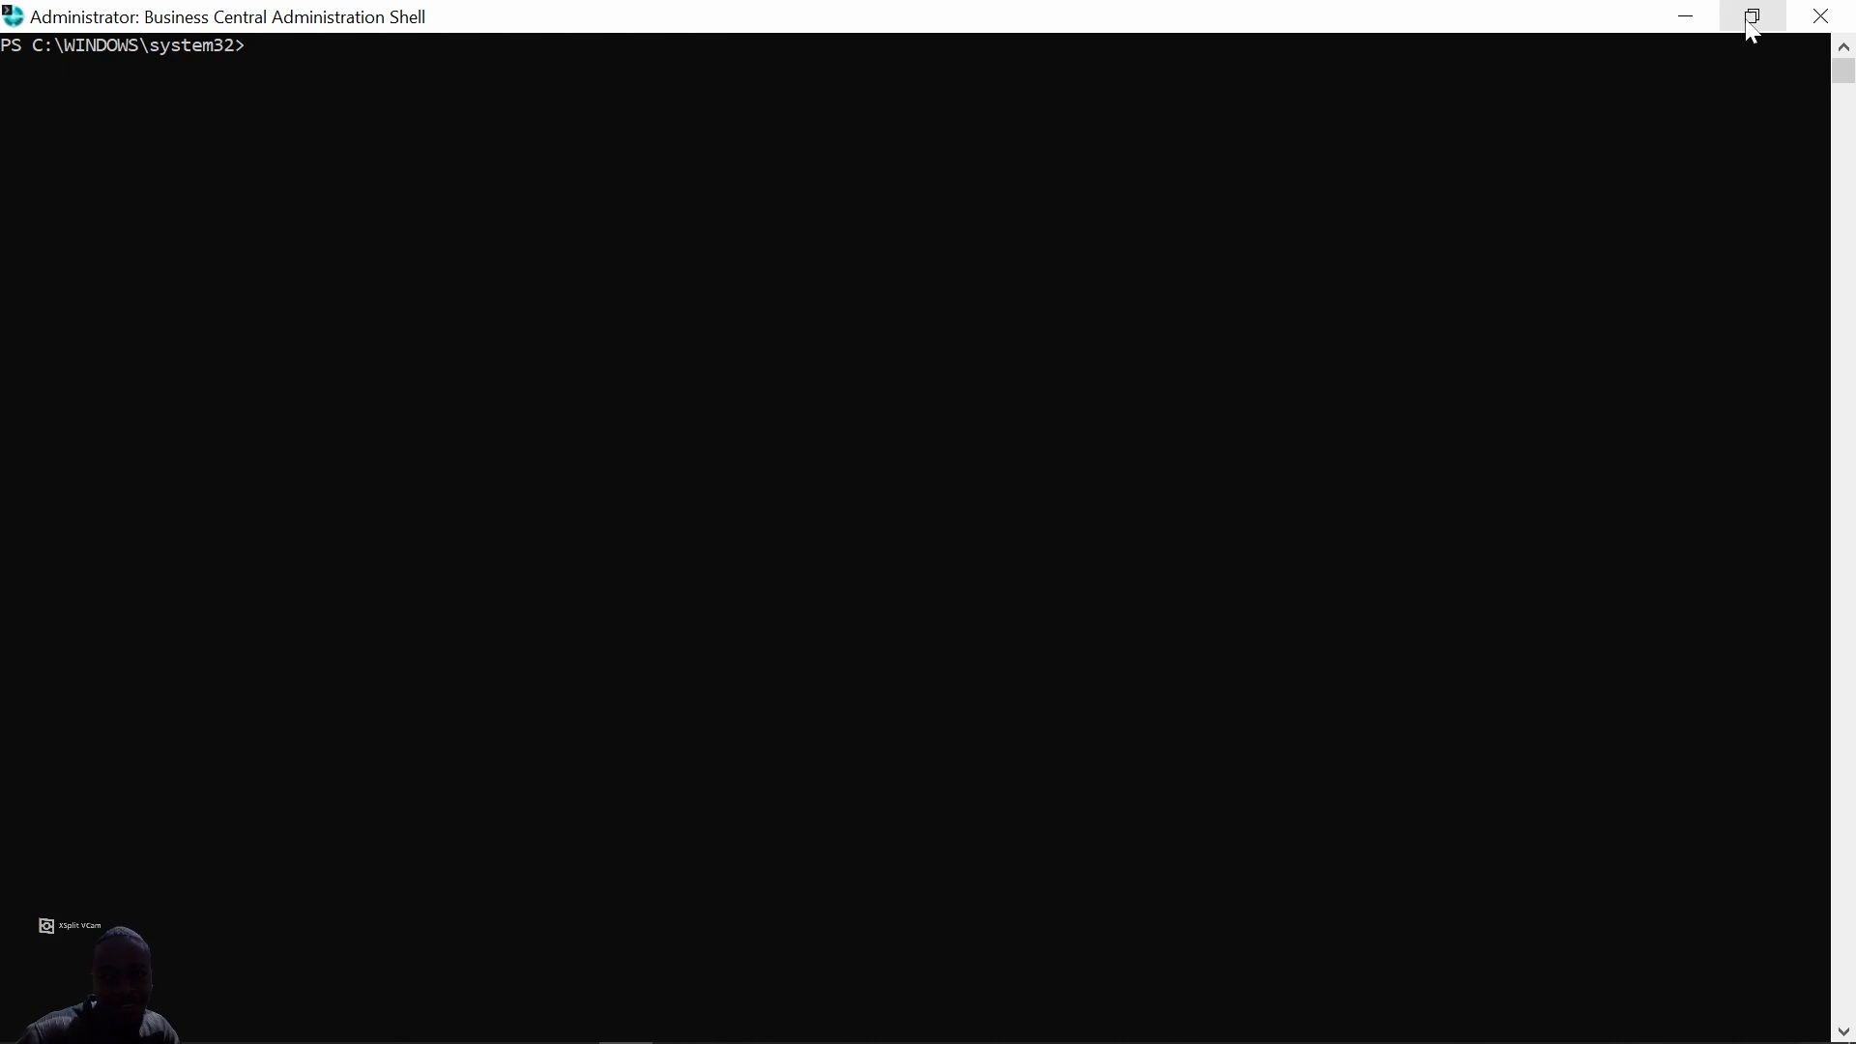
mouse_move(1751, 17)
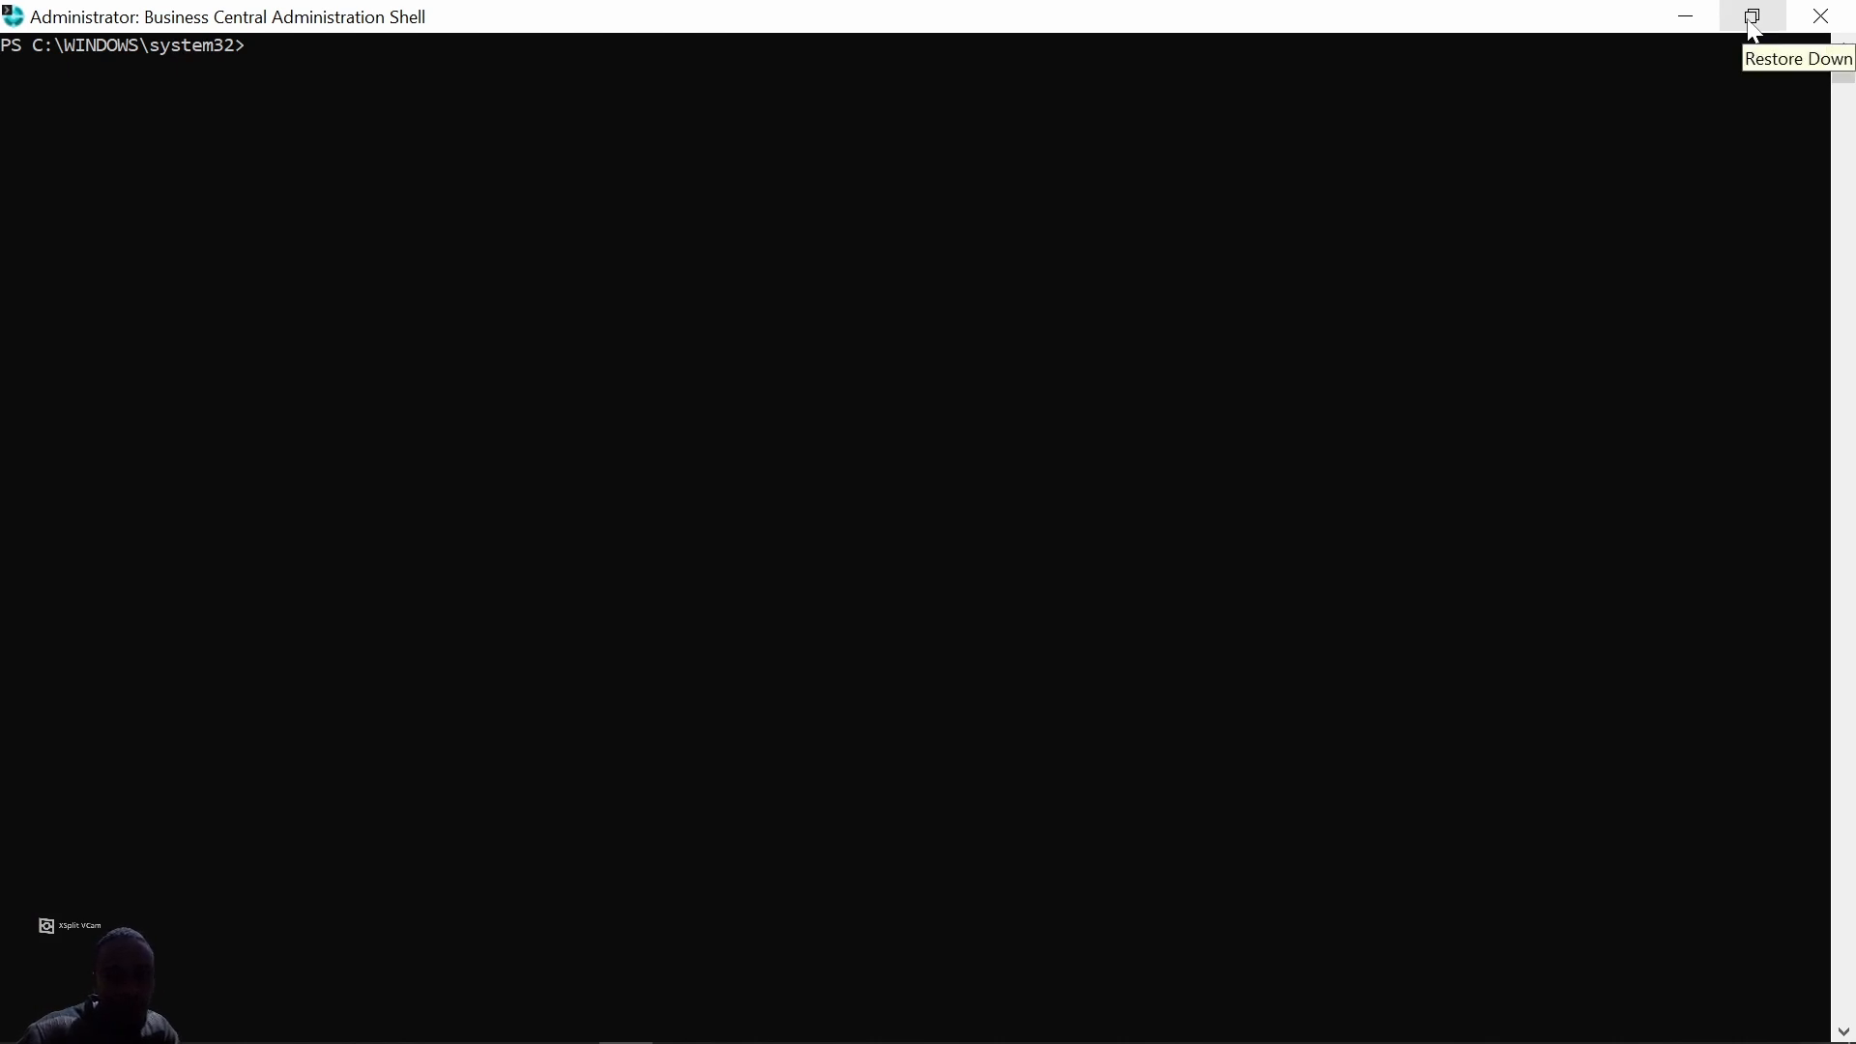
mouse_move(1686, 18)
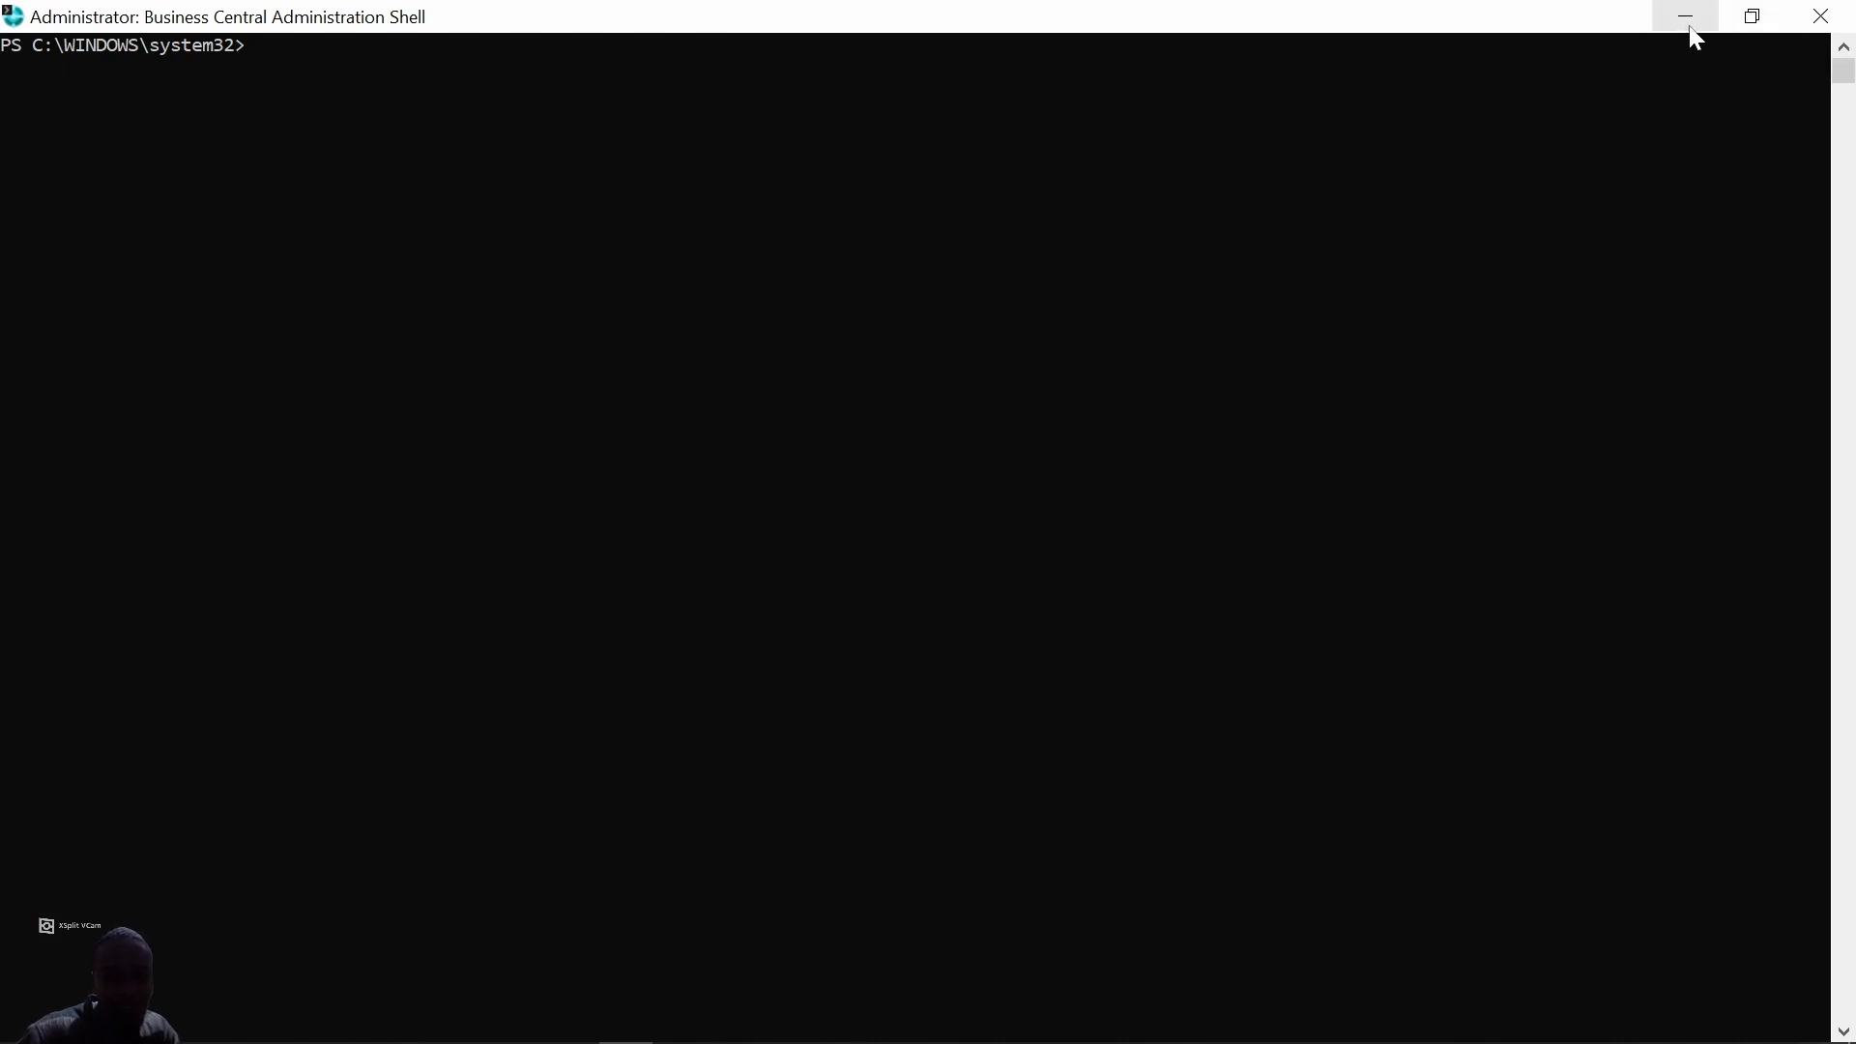
Run Business Central Administration Shell as administrator from the Start menu.
click(21, 1019)
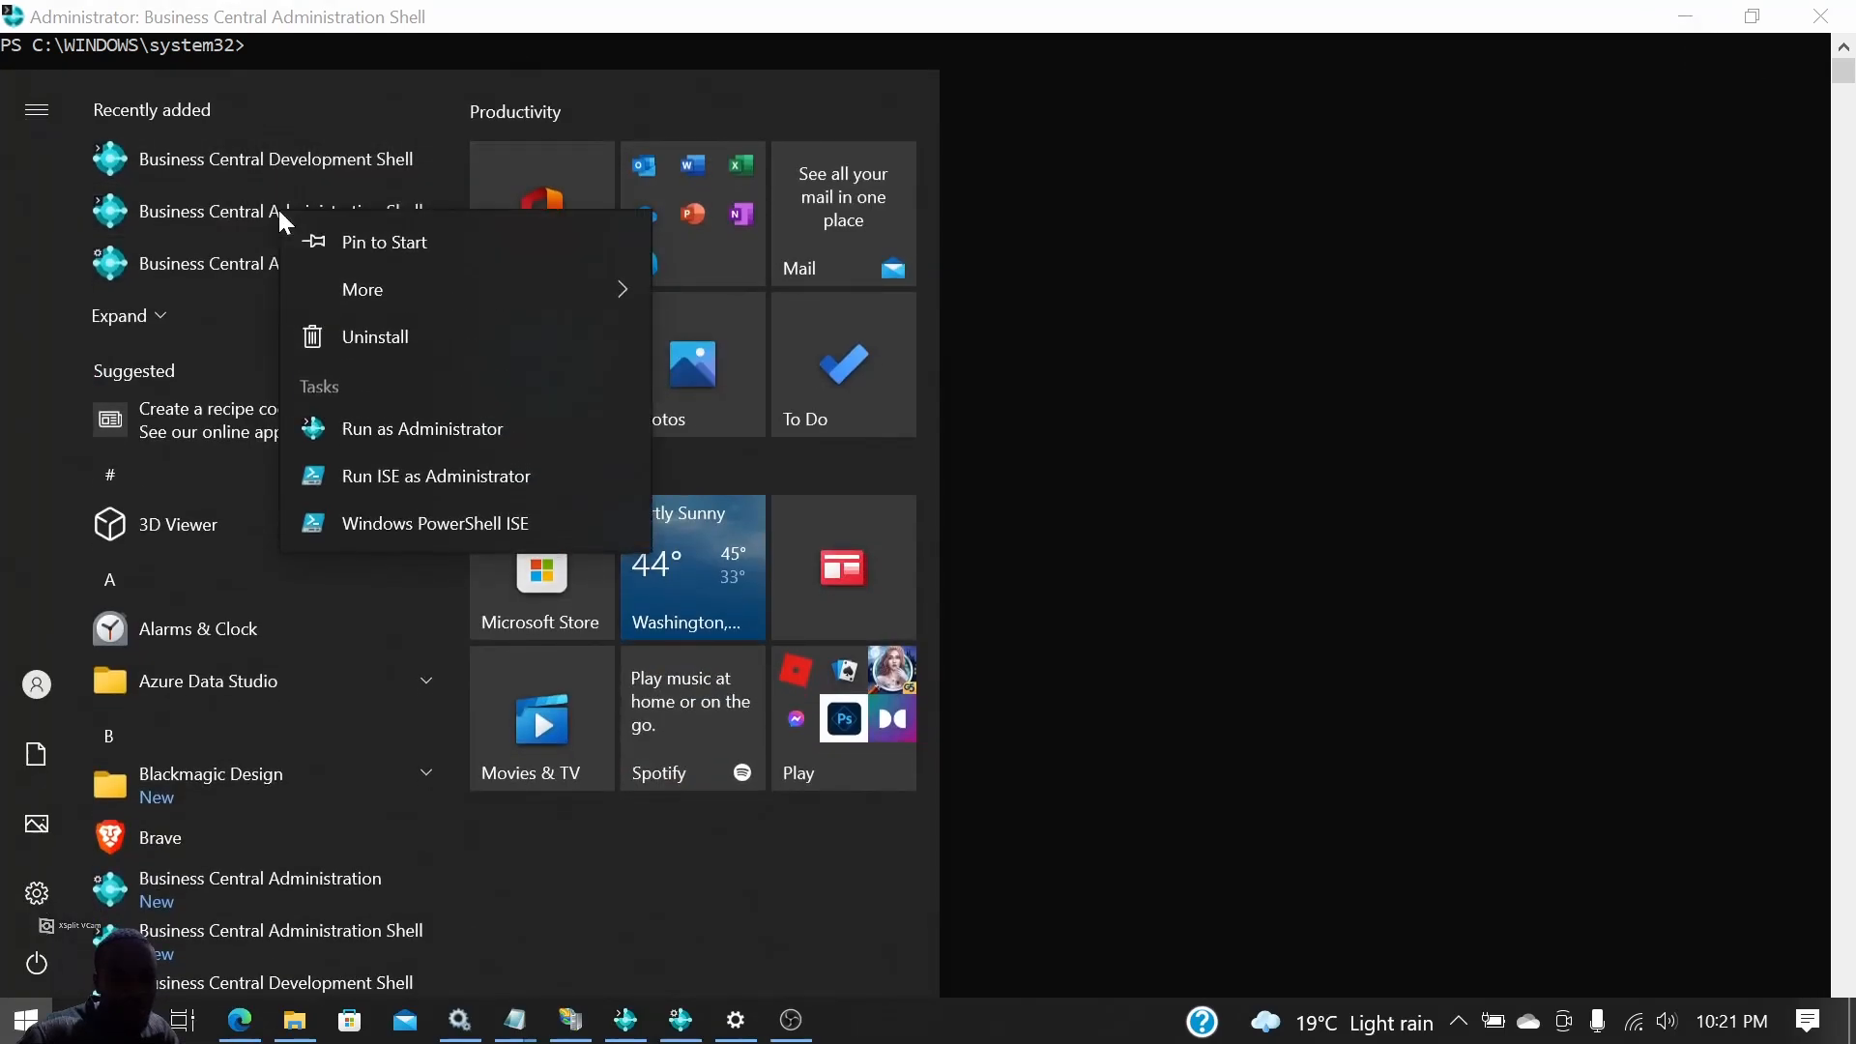
click(361, 288)
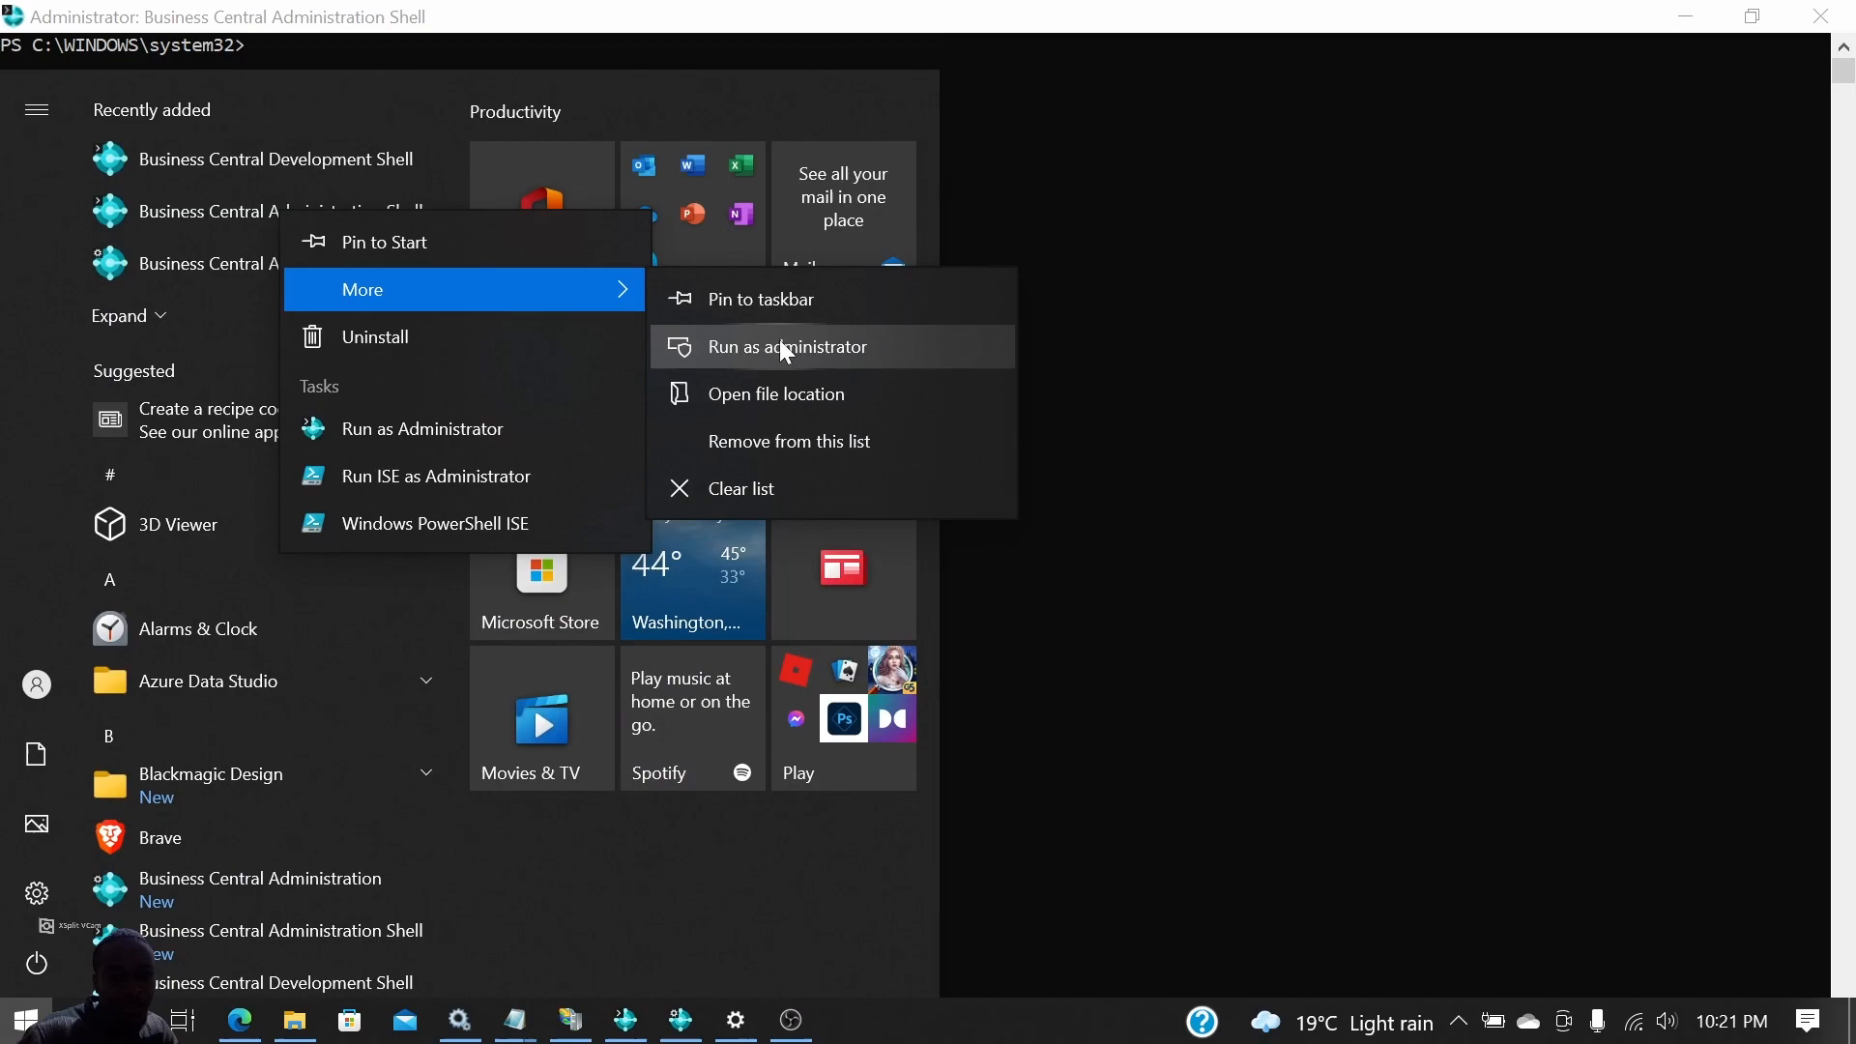
click(785, 346)
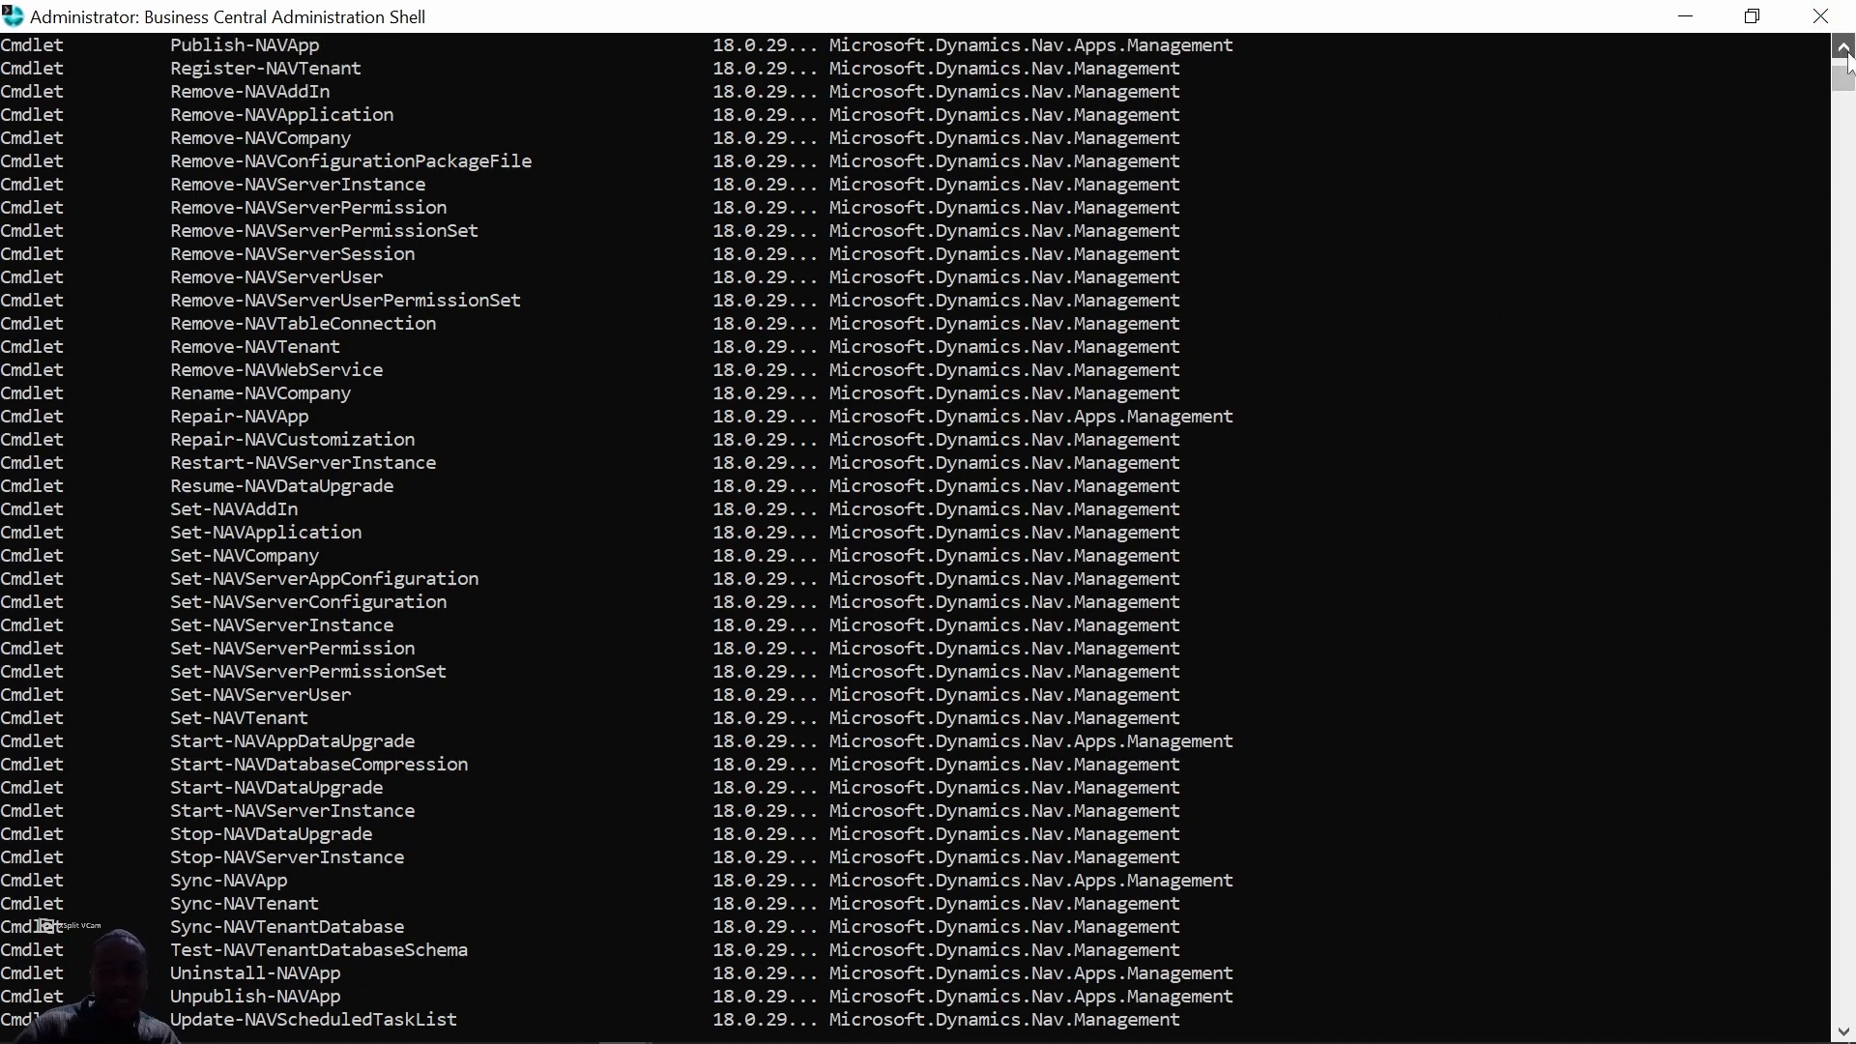
Scroll through the Get-Command list of Business Central management cmdlets.
scroll(up, 3)
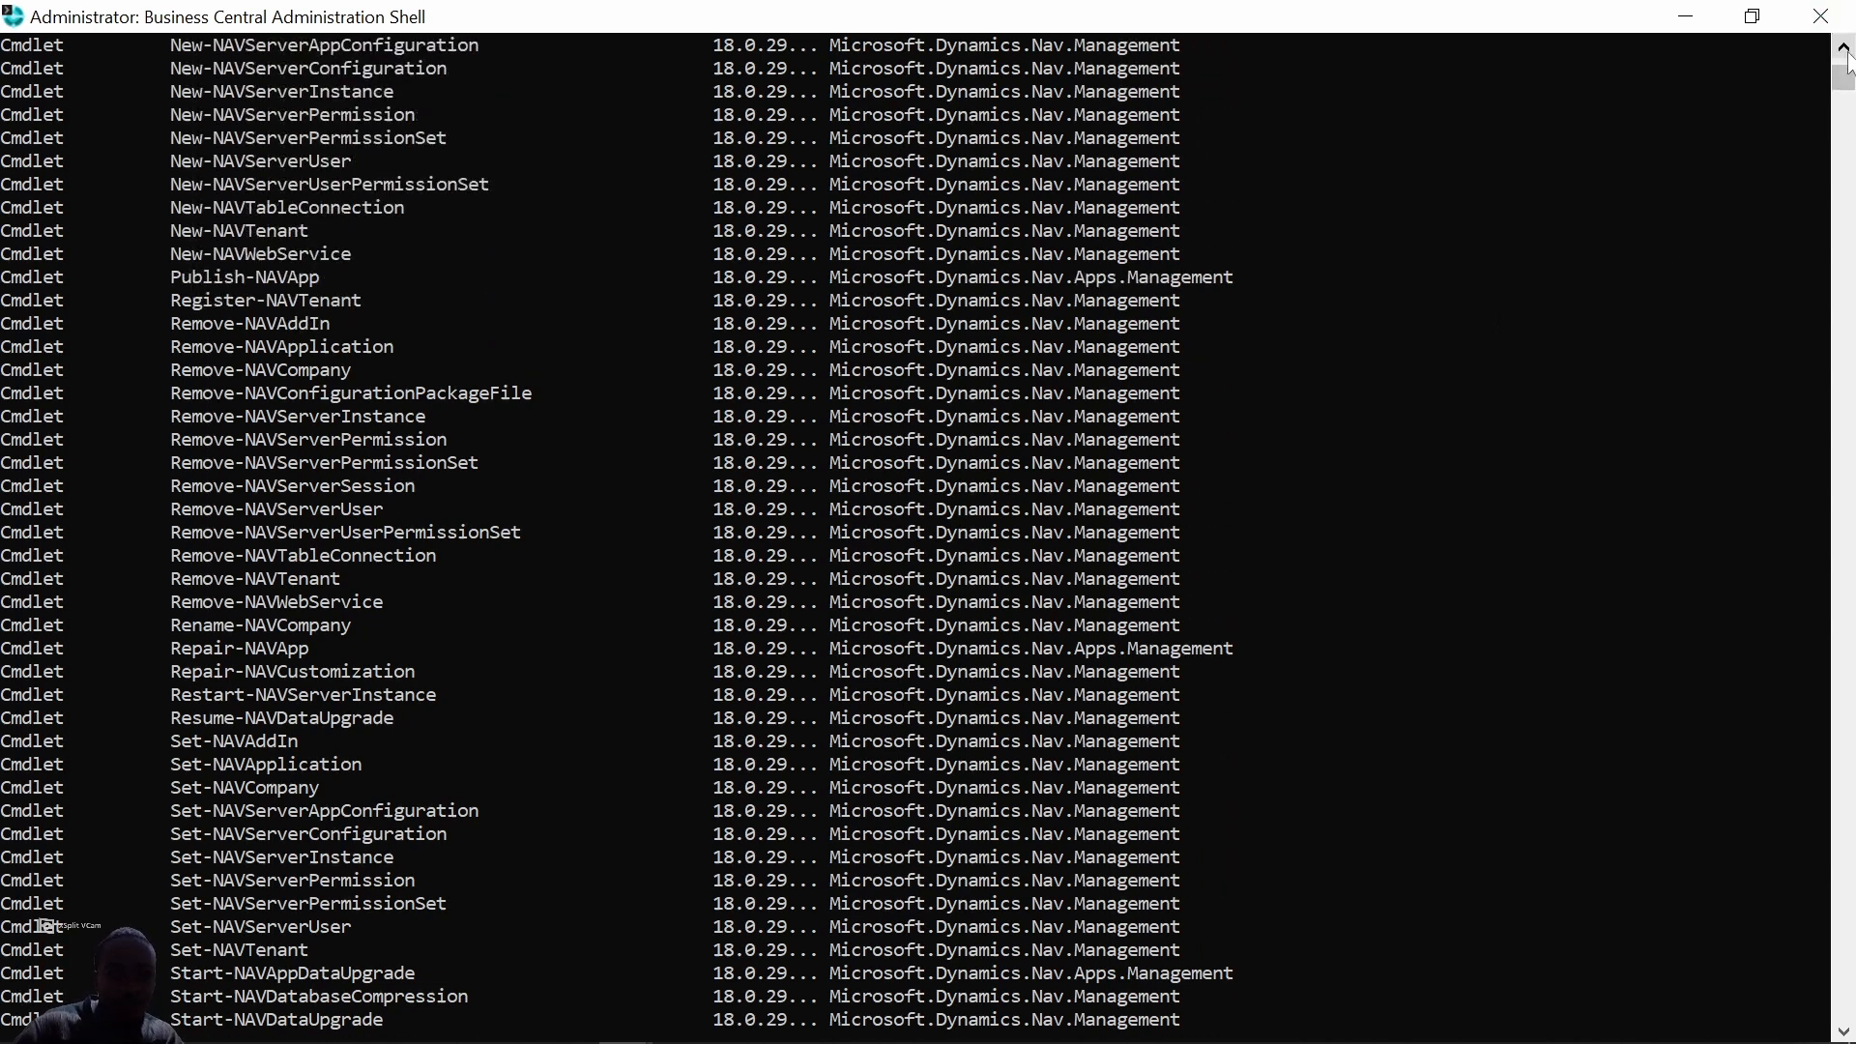
scroll(up, 3)
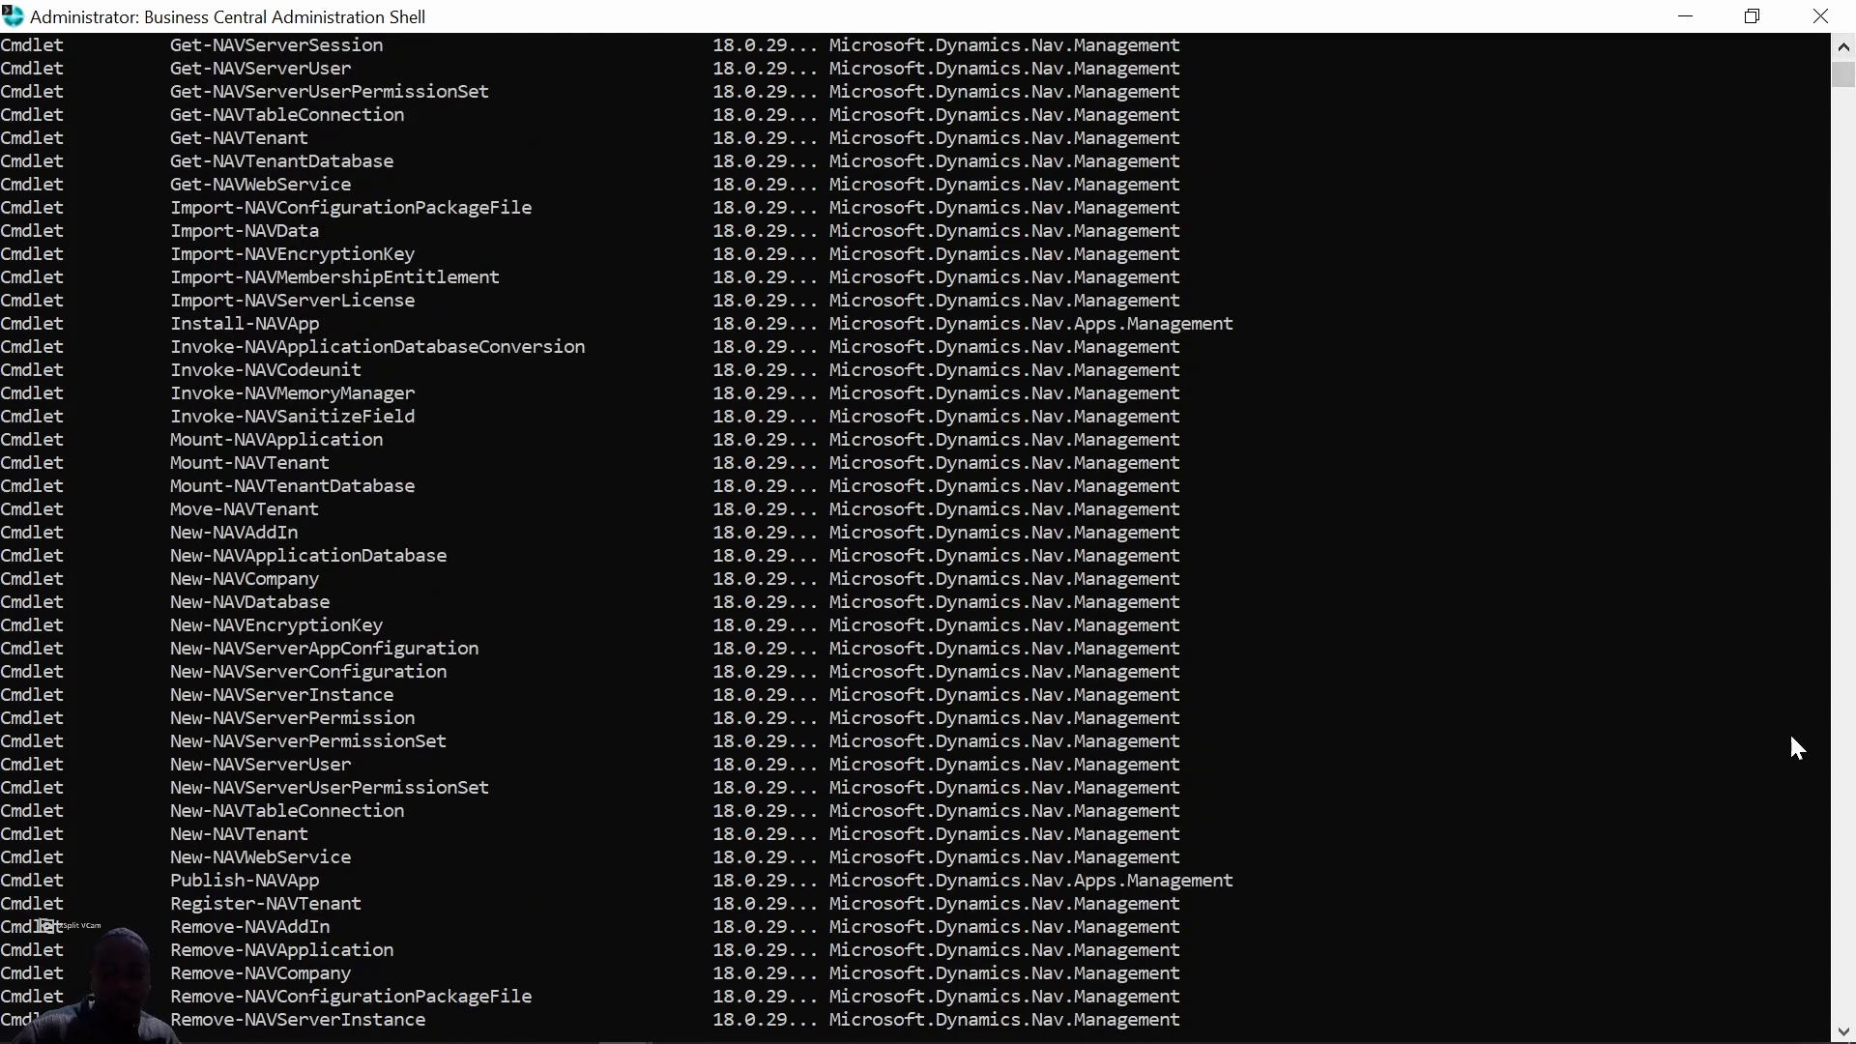
scroll(down, 3)
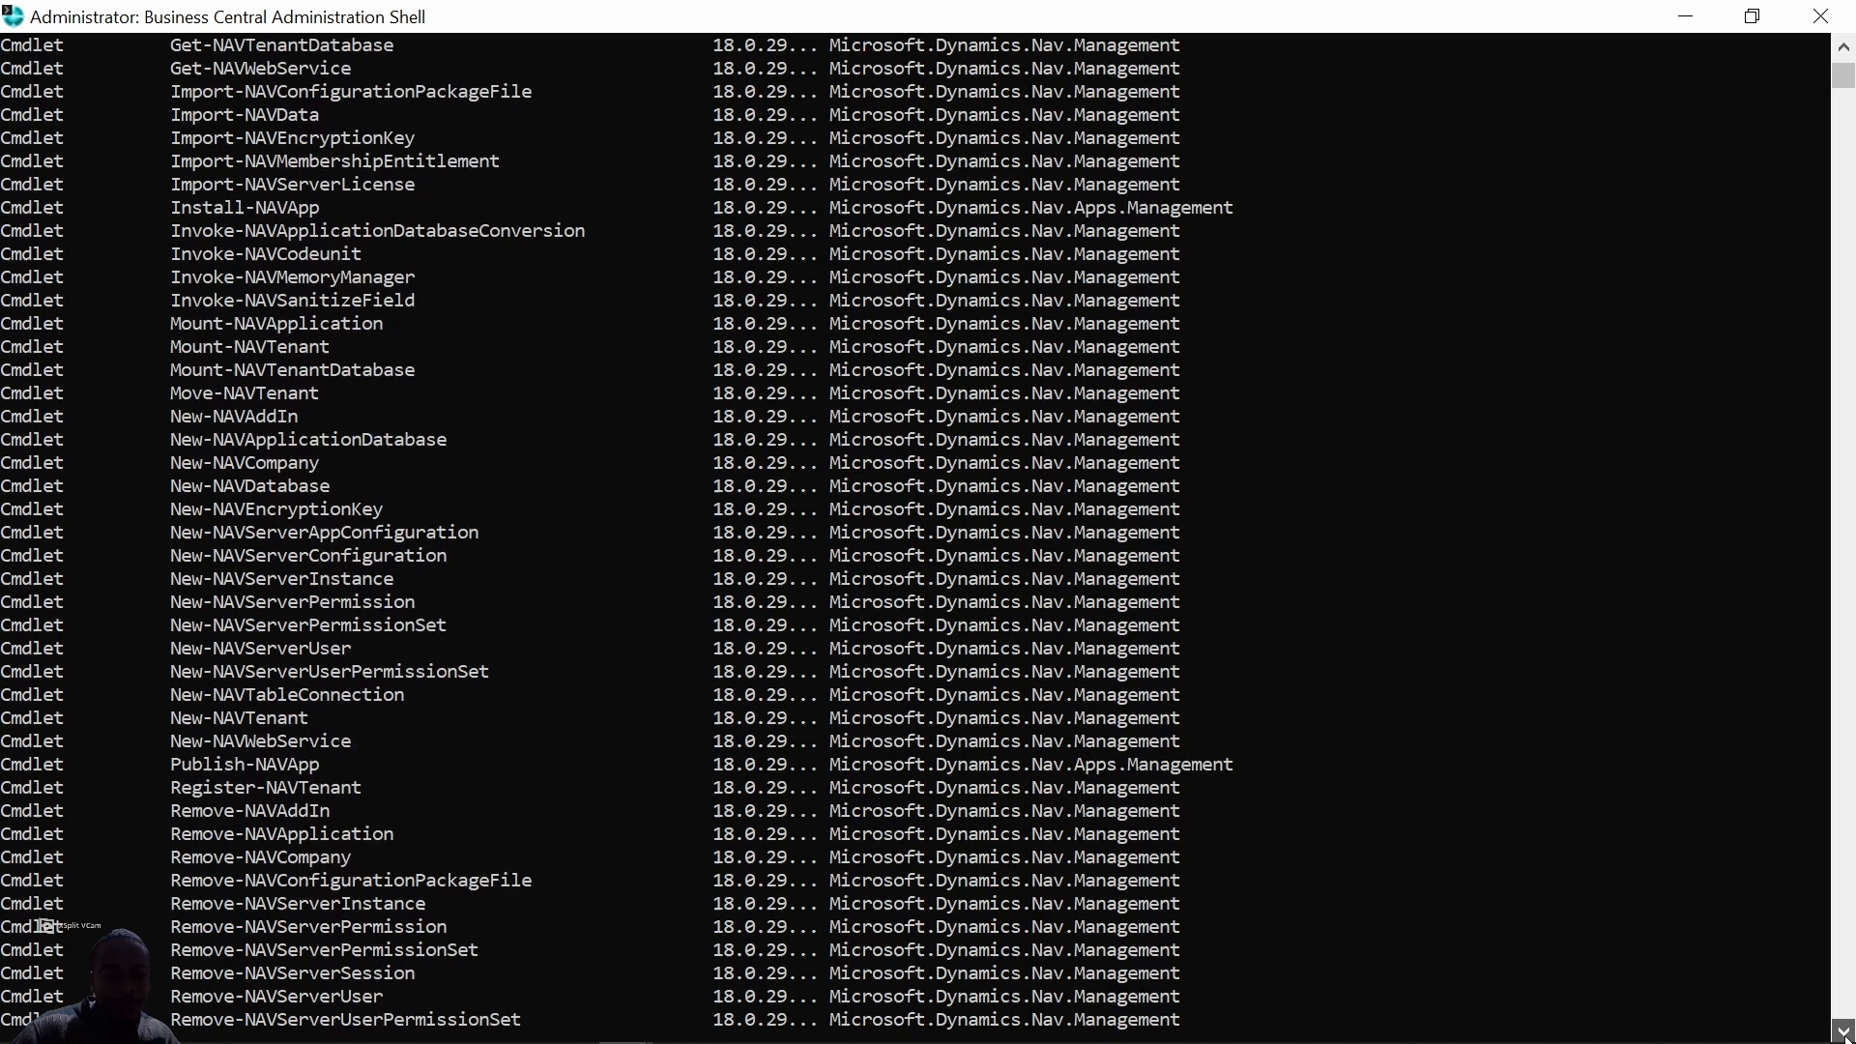
scroll(down, 3)
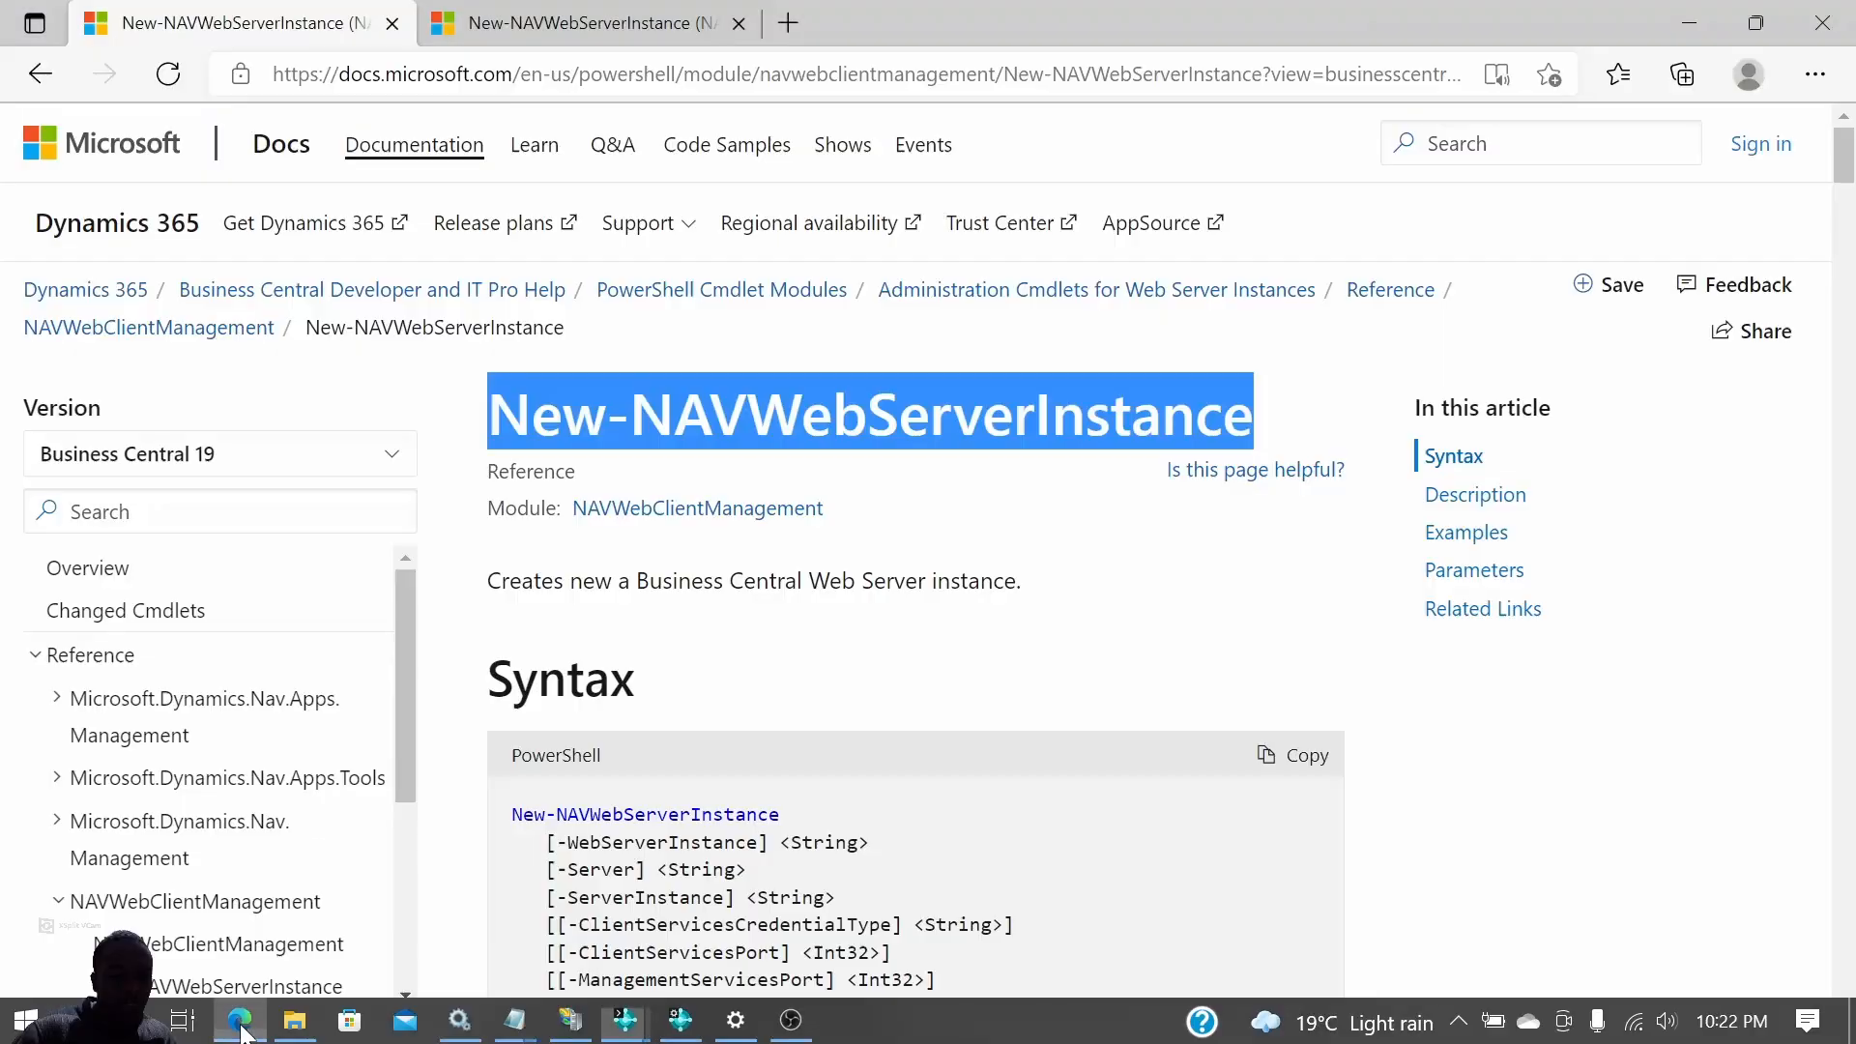
Scroll the New-NAVWebServerInstance page past Syntax and Description to the Examples.
scroll(down, 3)
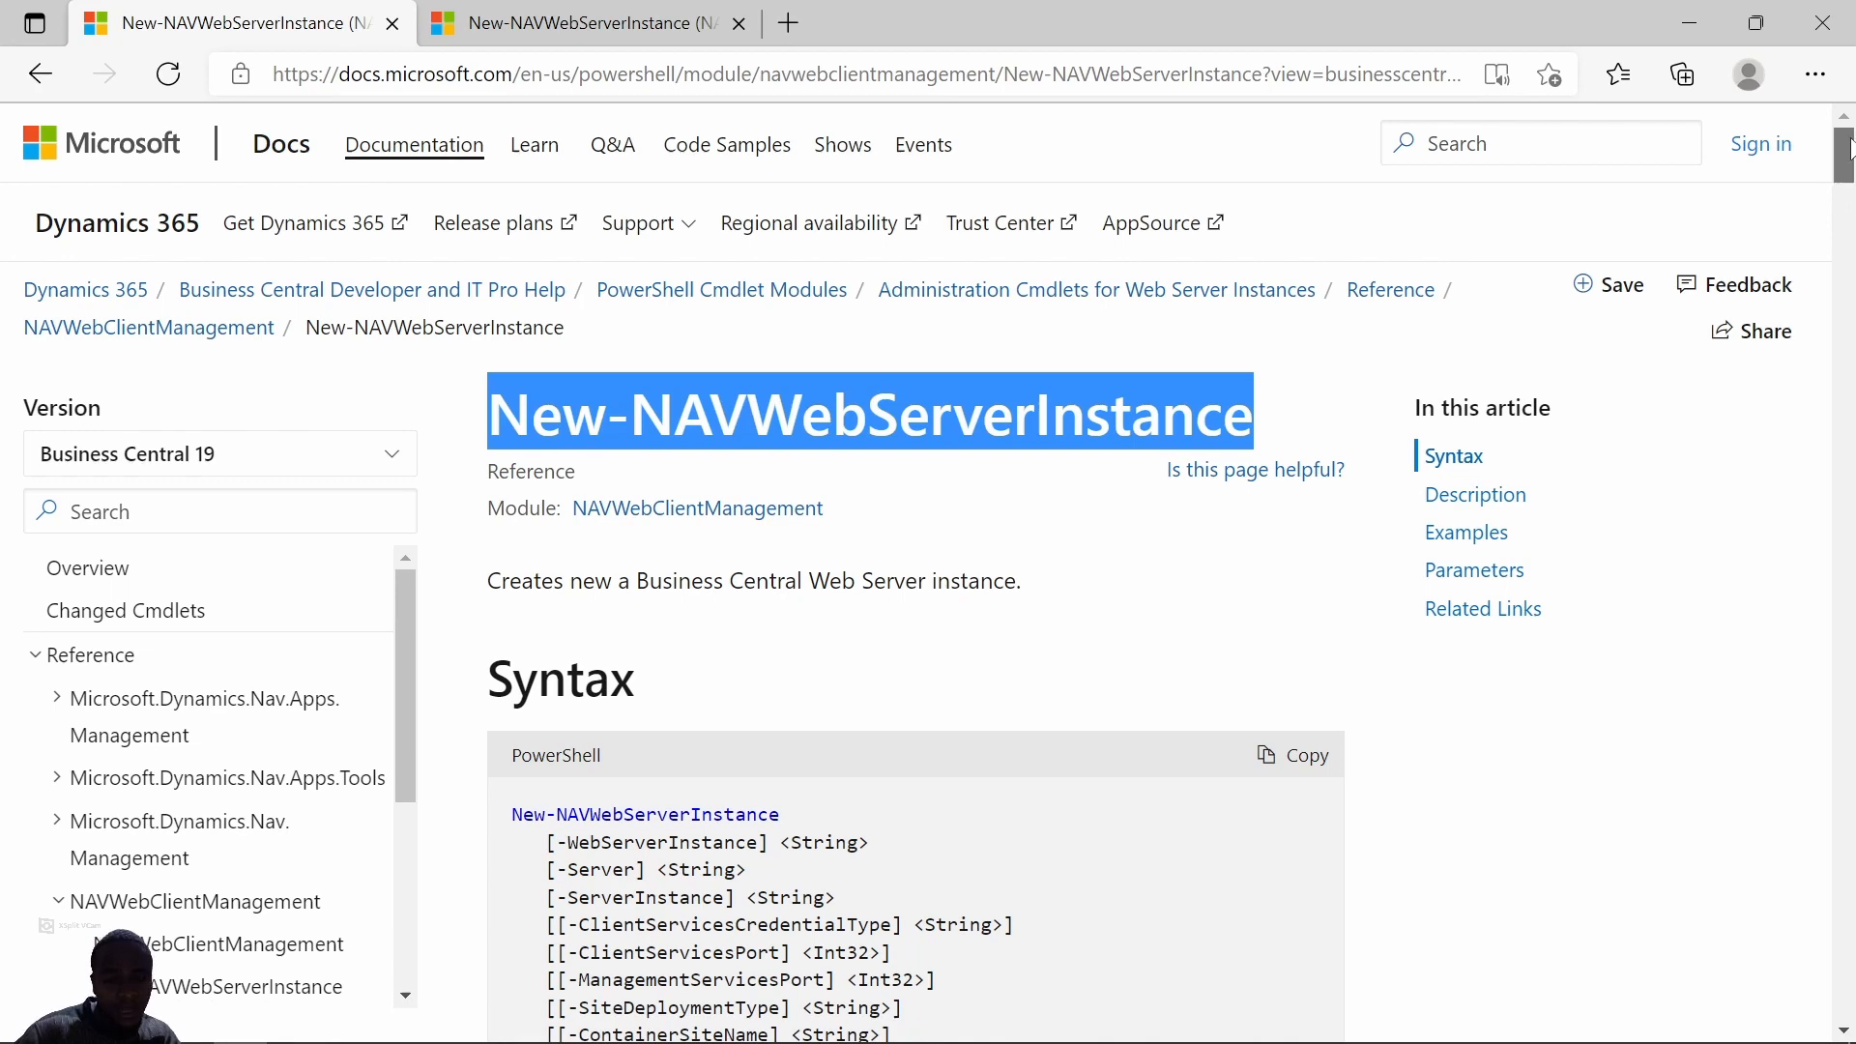
scroll(down, 3)
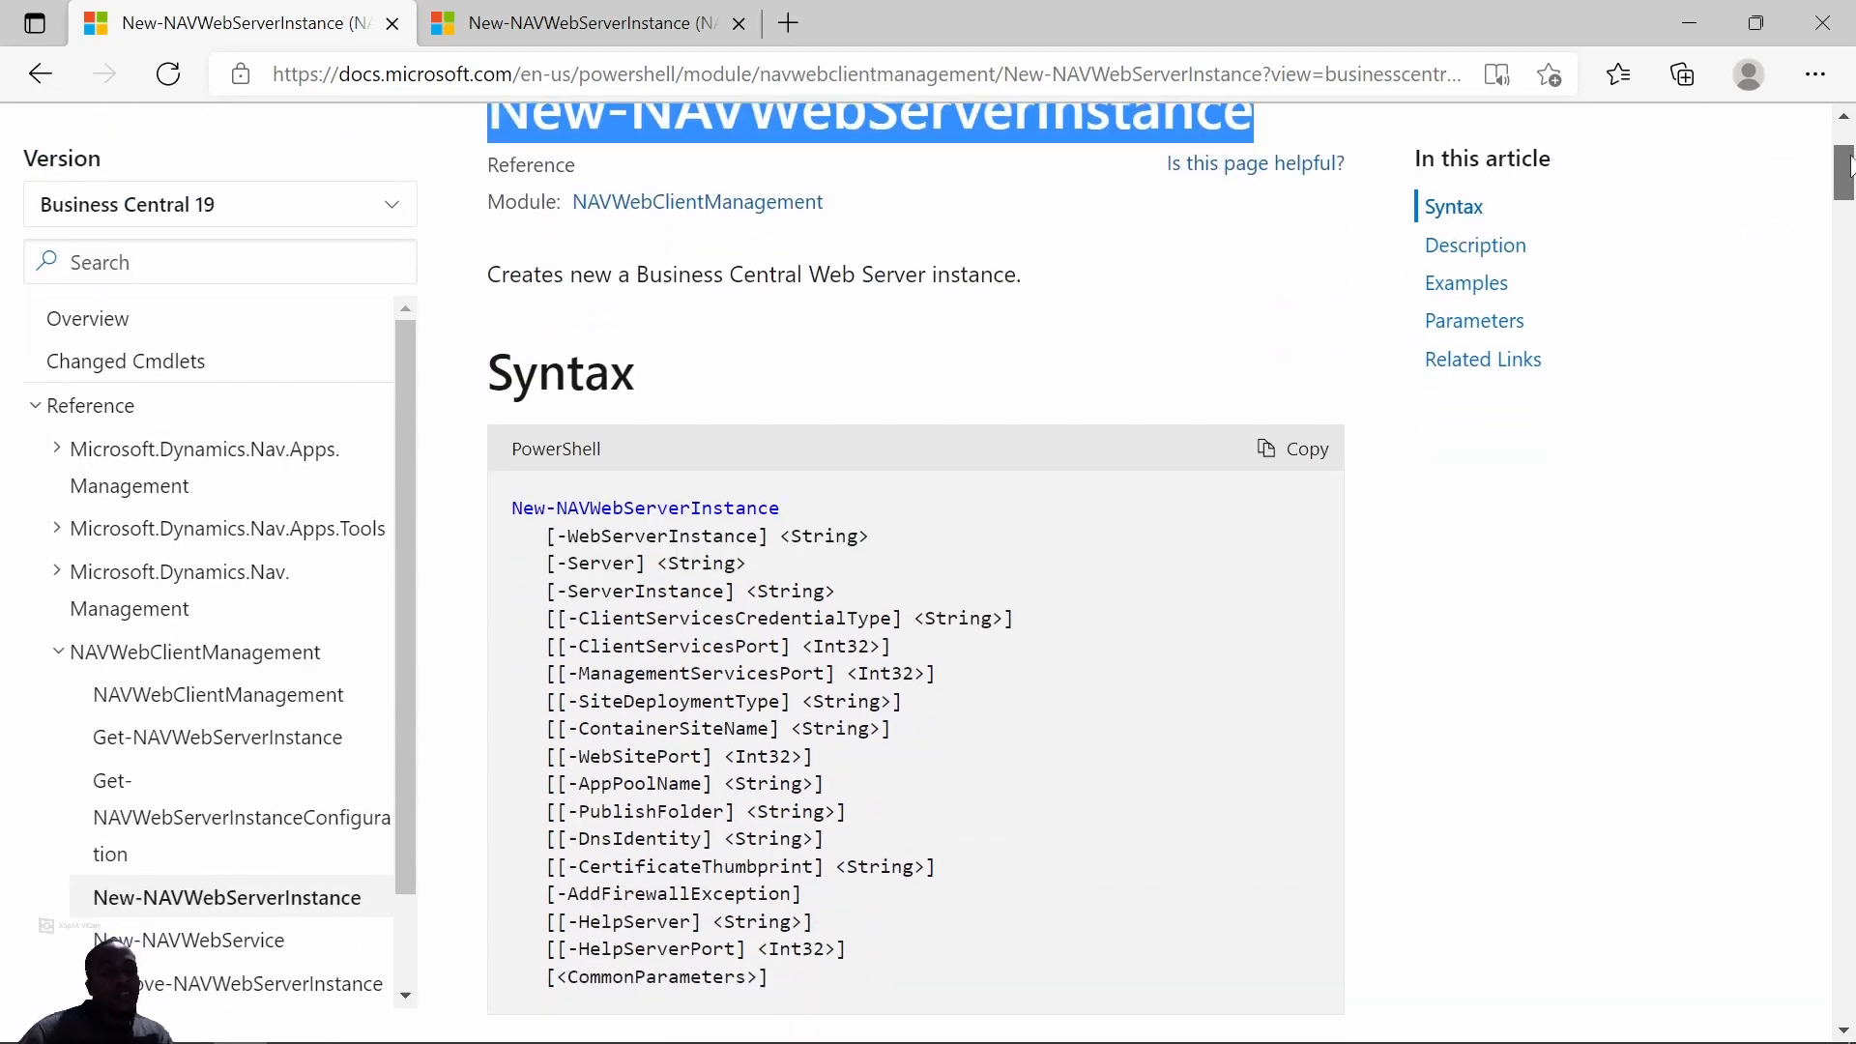
scroll(down, 3)
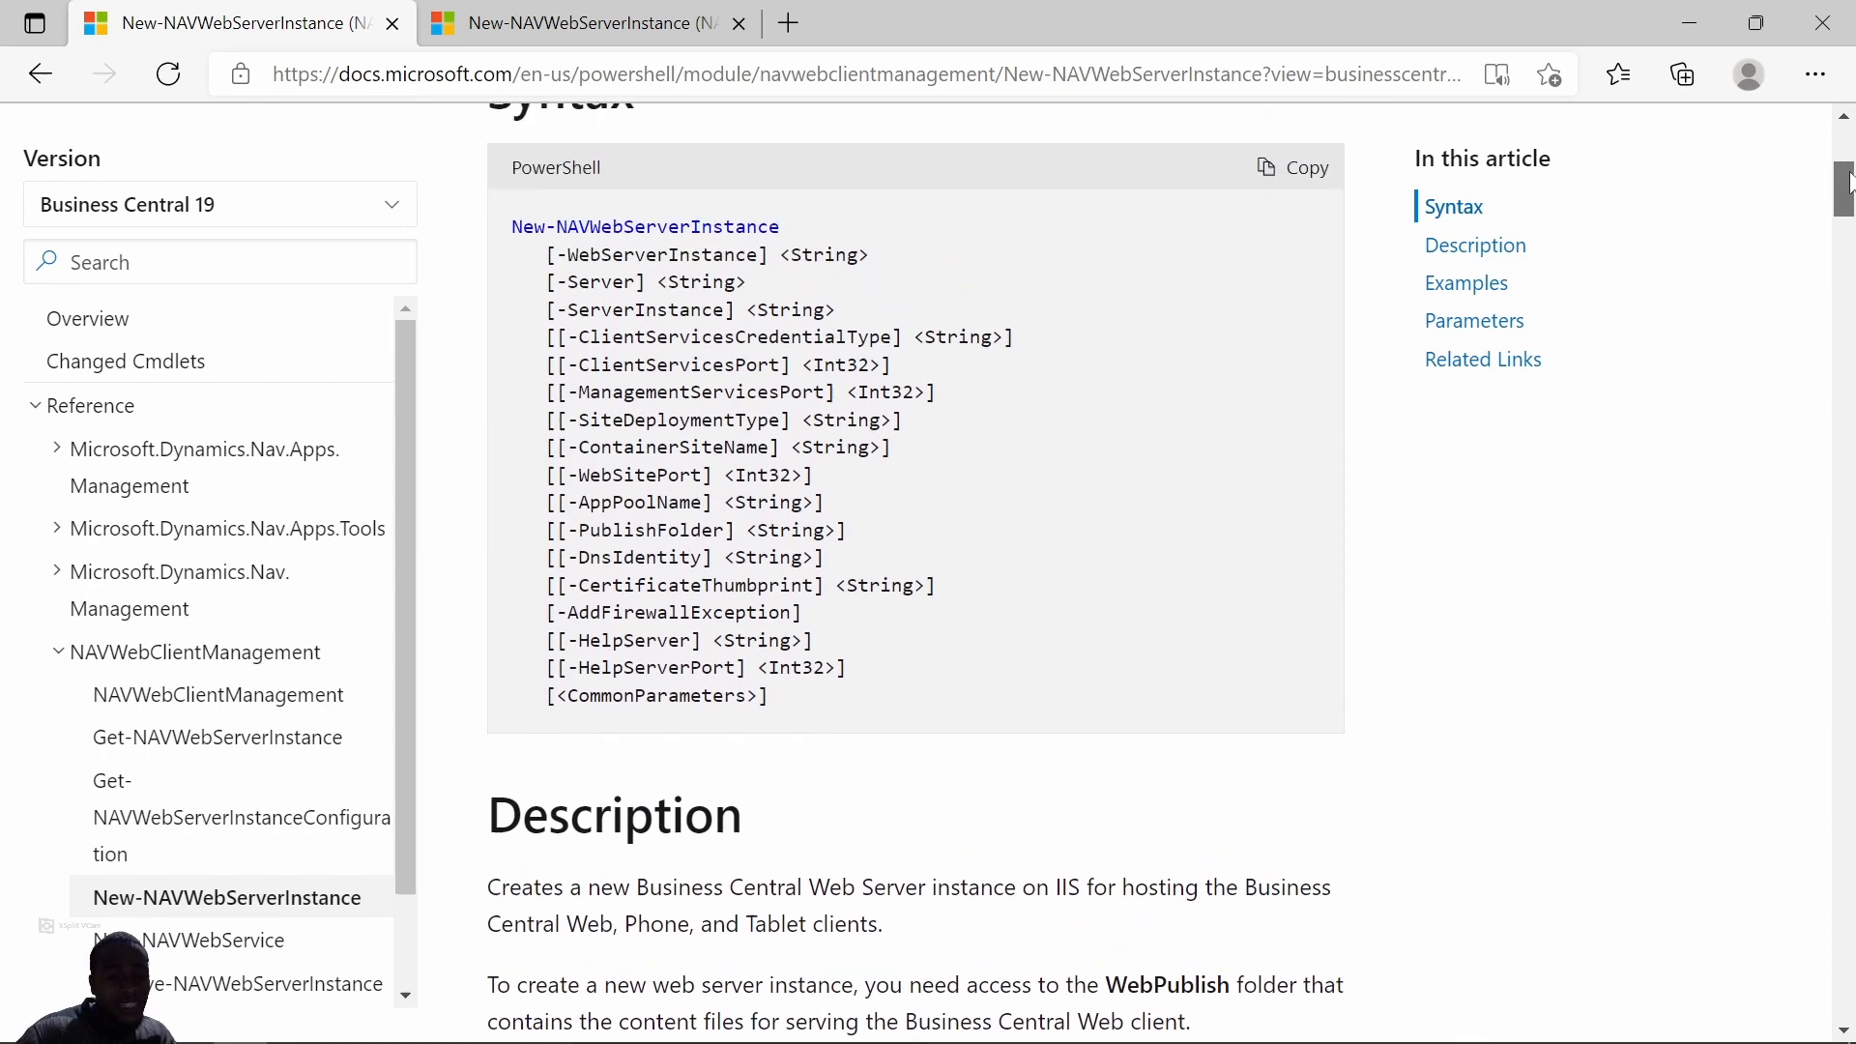
scroll(down, 3)
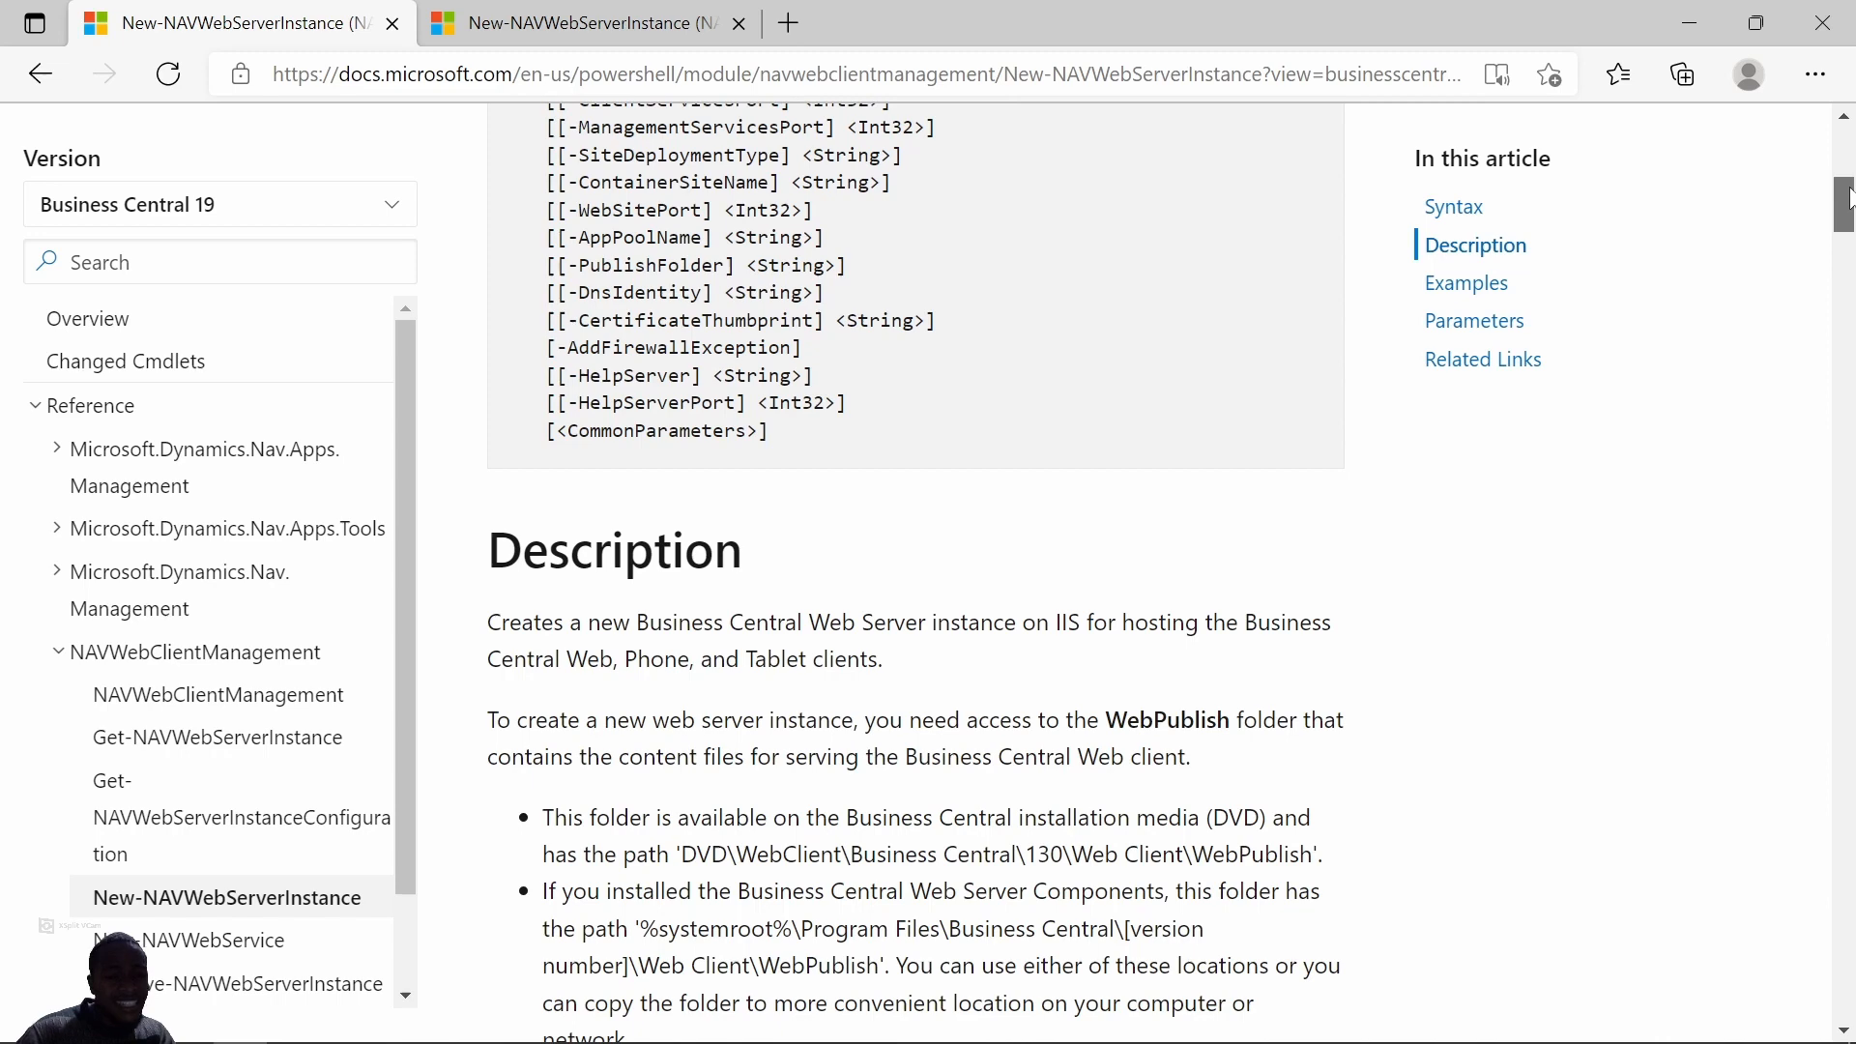
scroll(down, 3)
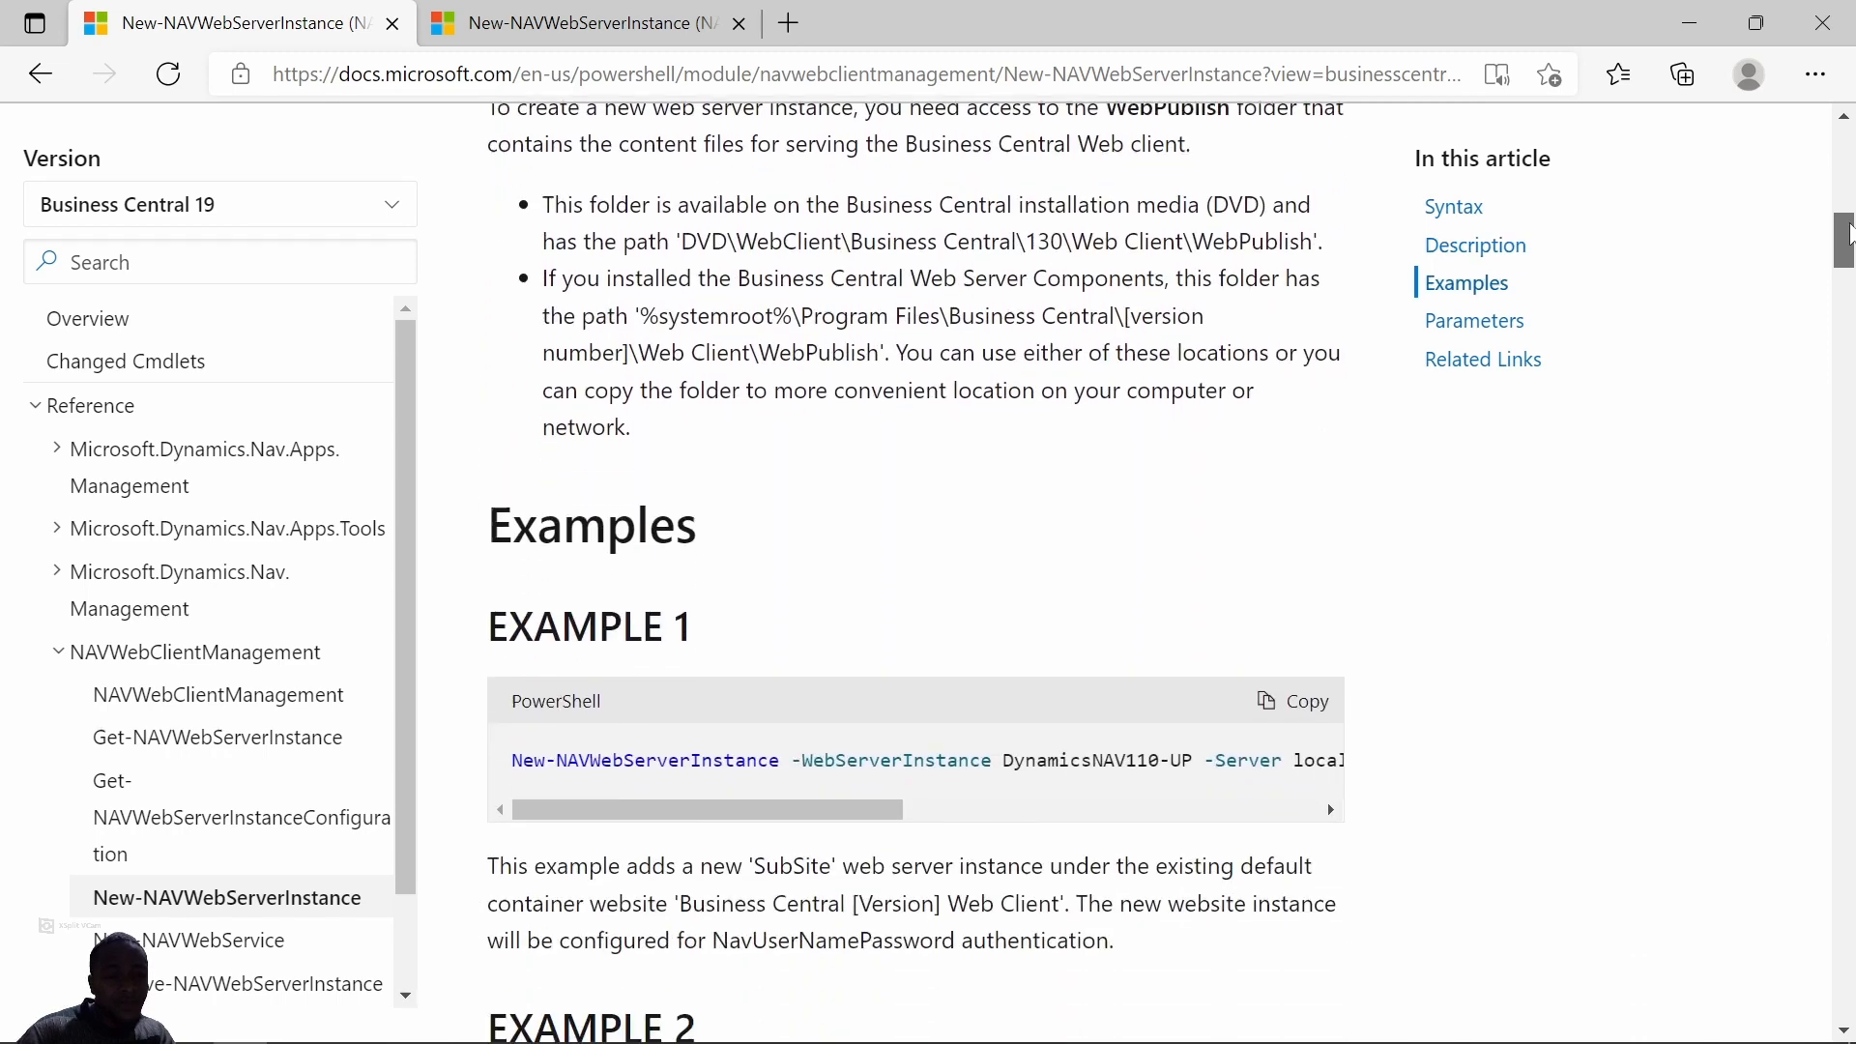
scroll(down, 3)
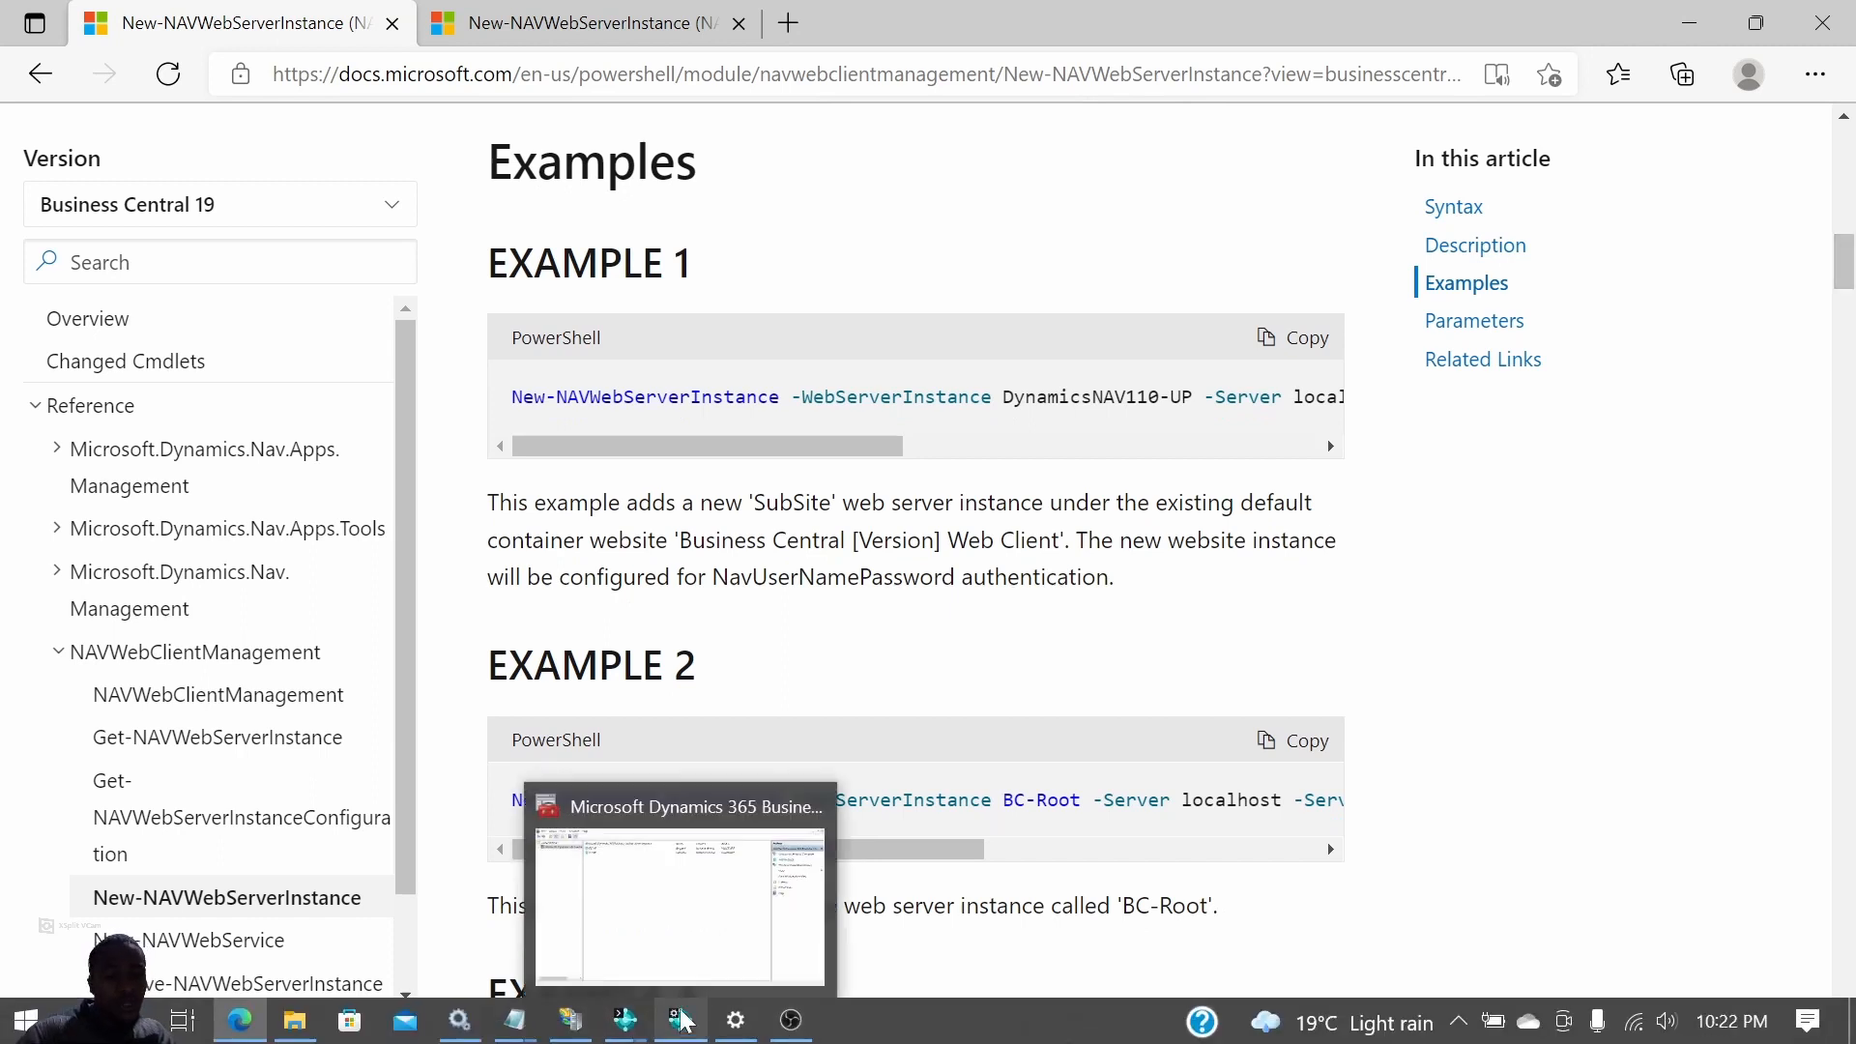
Check the Business Central Server console showing BC140 stopped and BC180 running.
click(679, 1021)
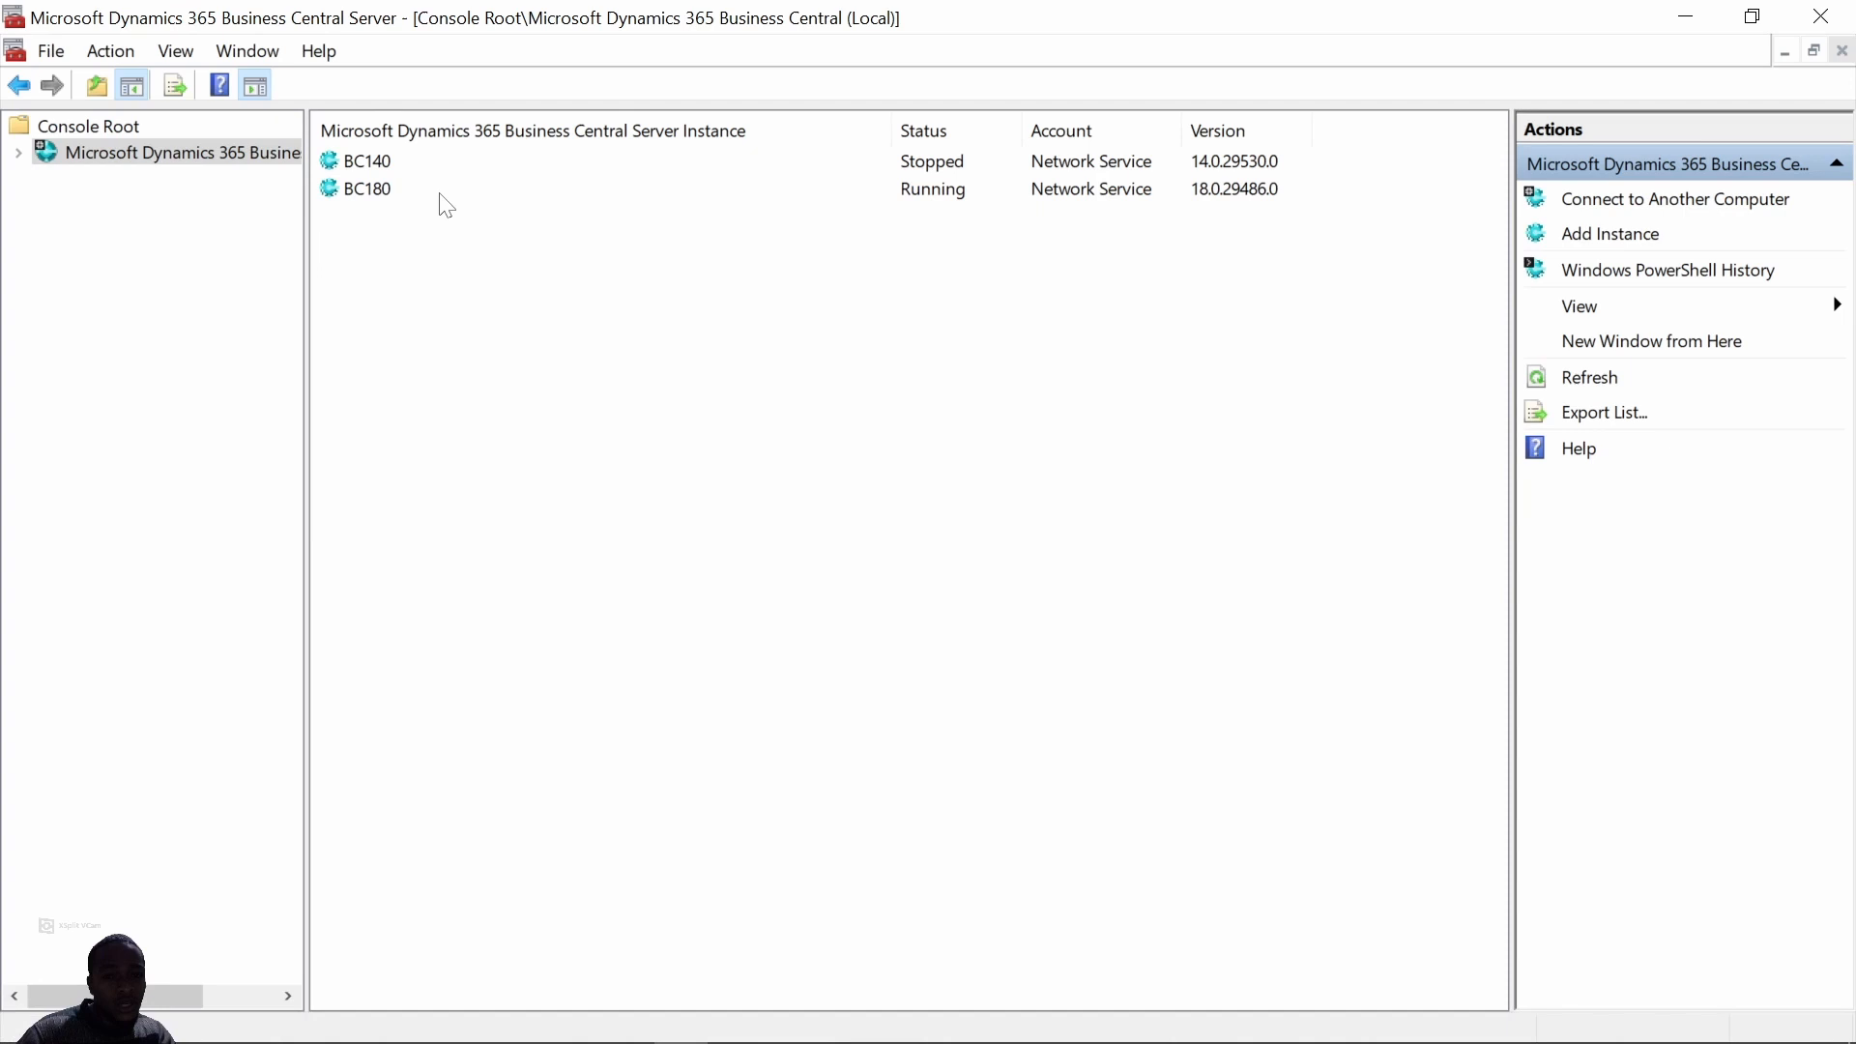
click(367, 187)
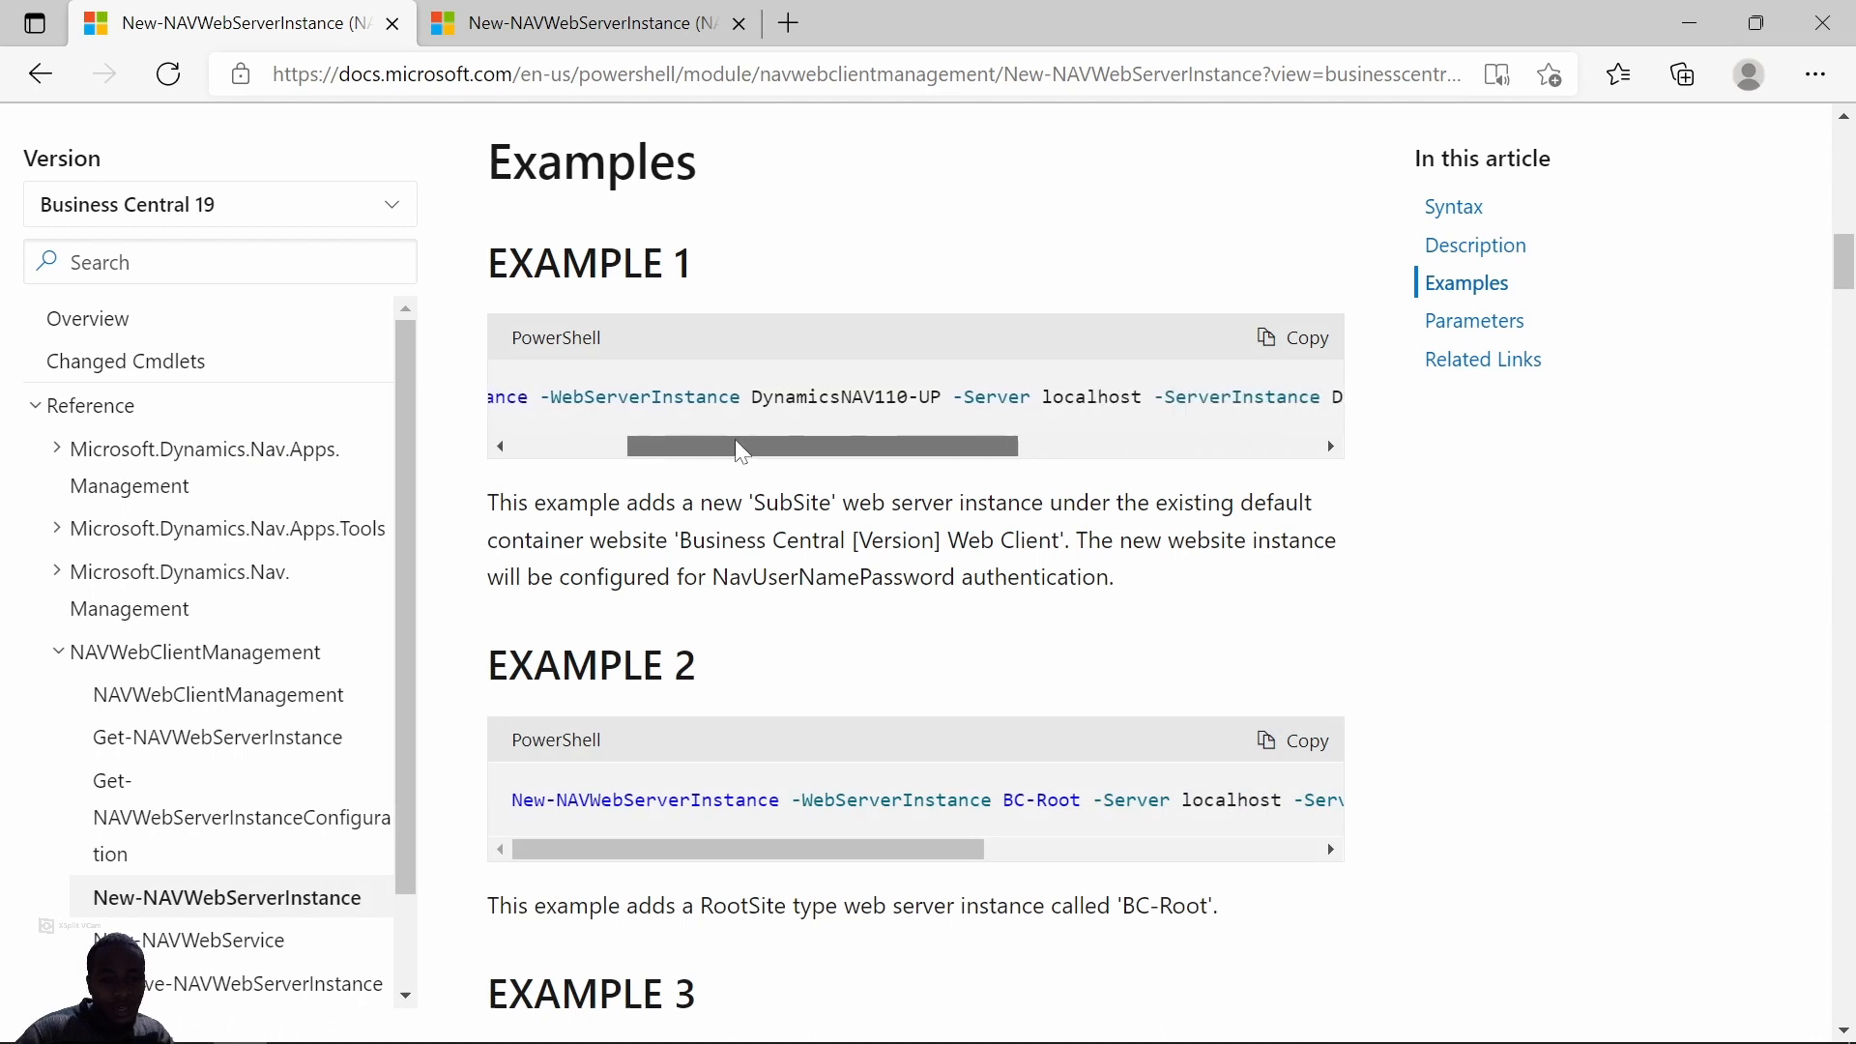
Read along Example 1's command line, then switch over to IIS Manager.
drag(820, 445, 920, 445)
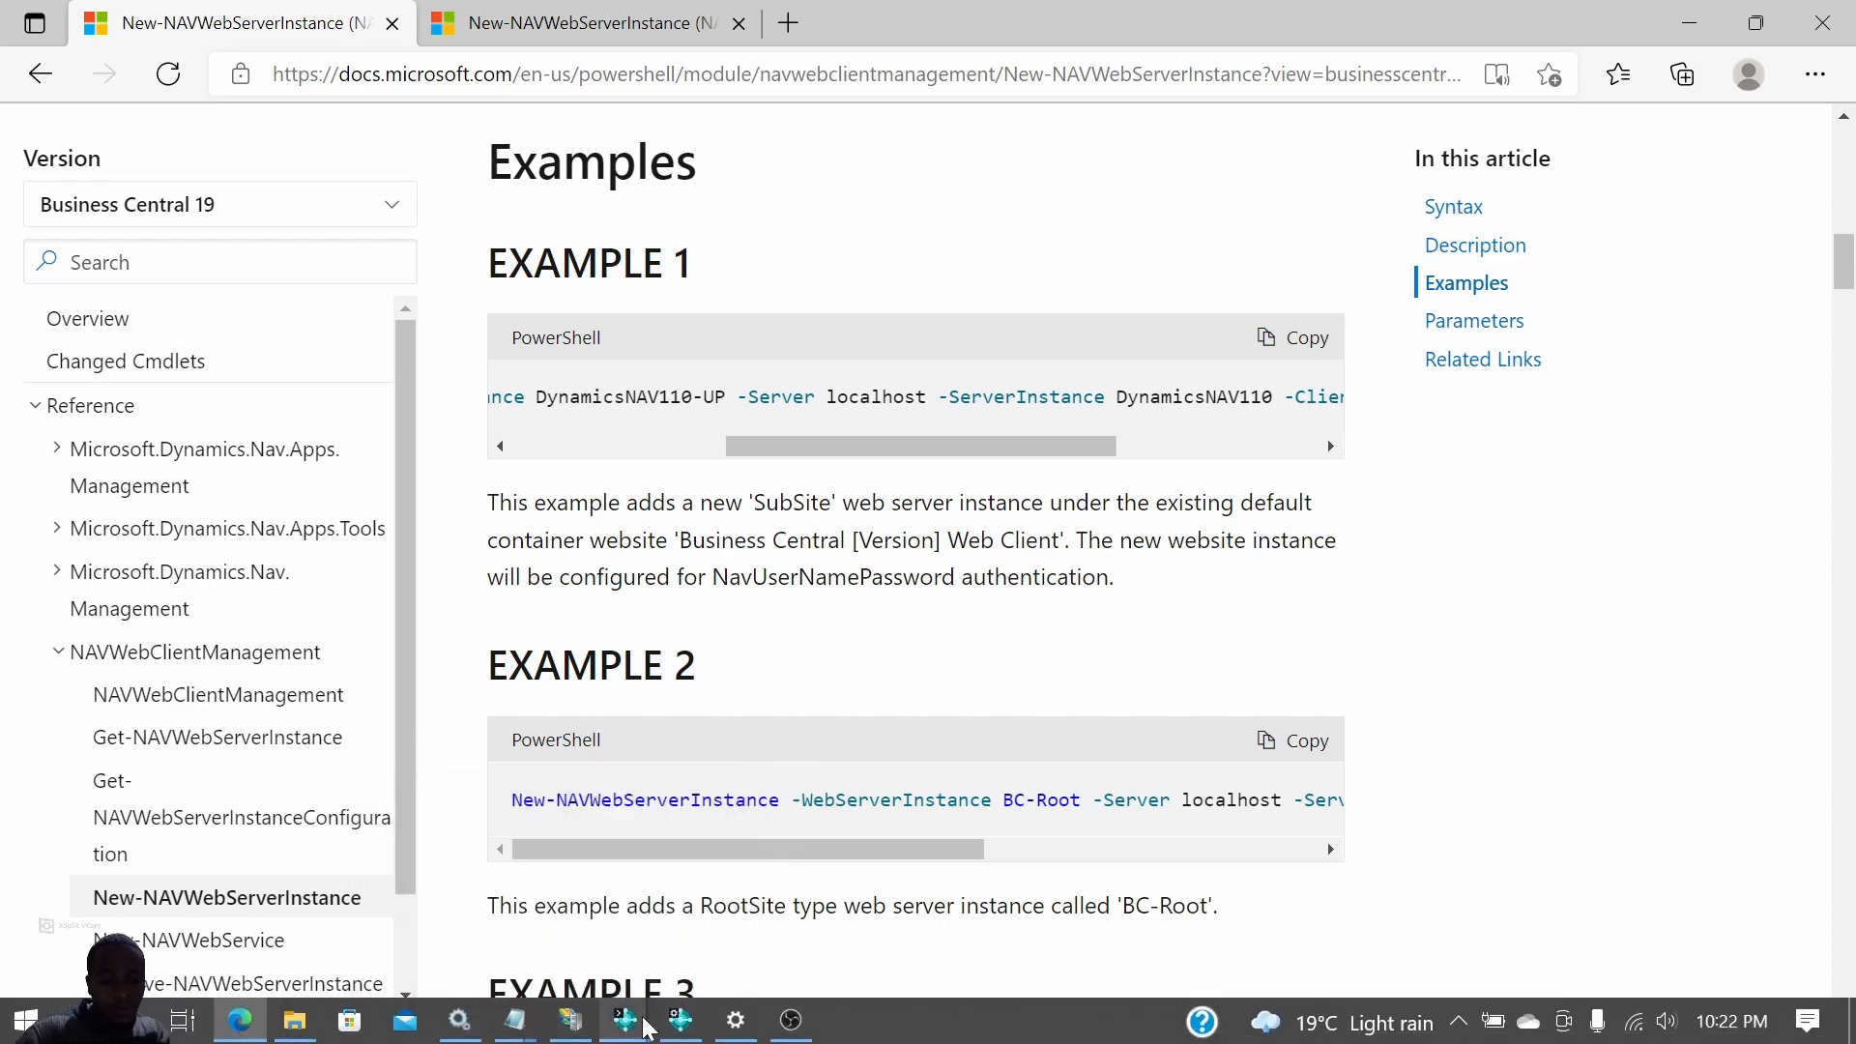
click(624, 1021)
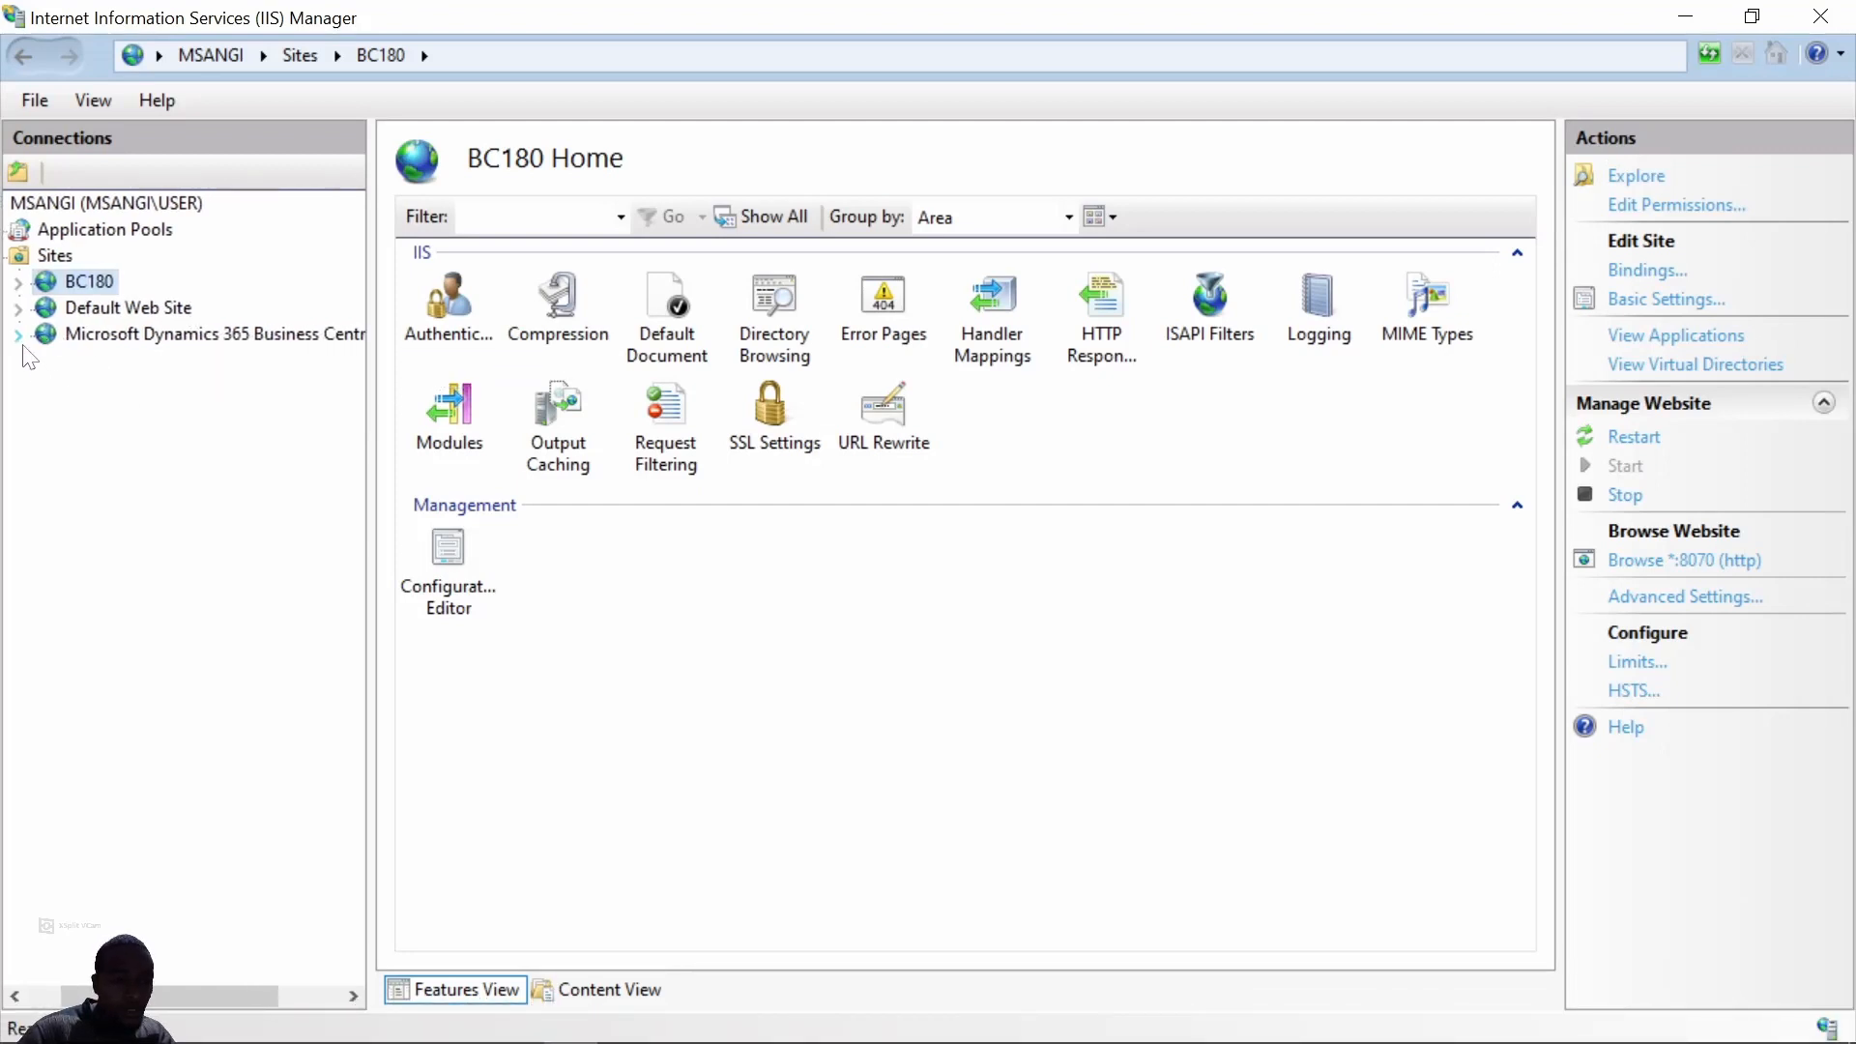
Expand the Business Central site node to reveal the BC140 and BC180 web instances.
click(20, 335)
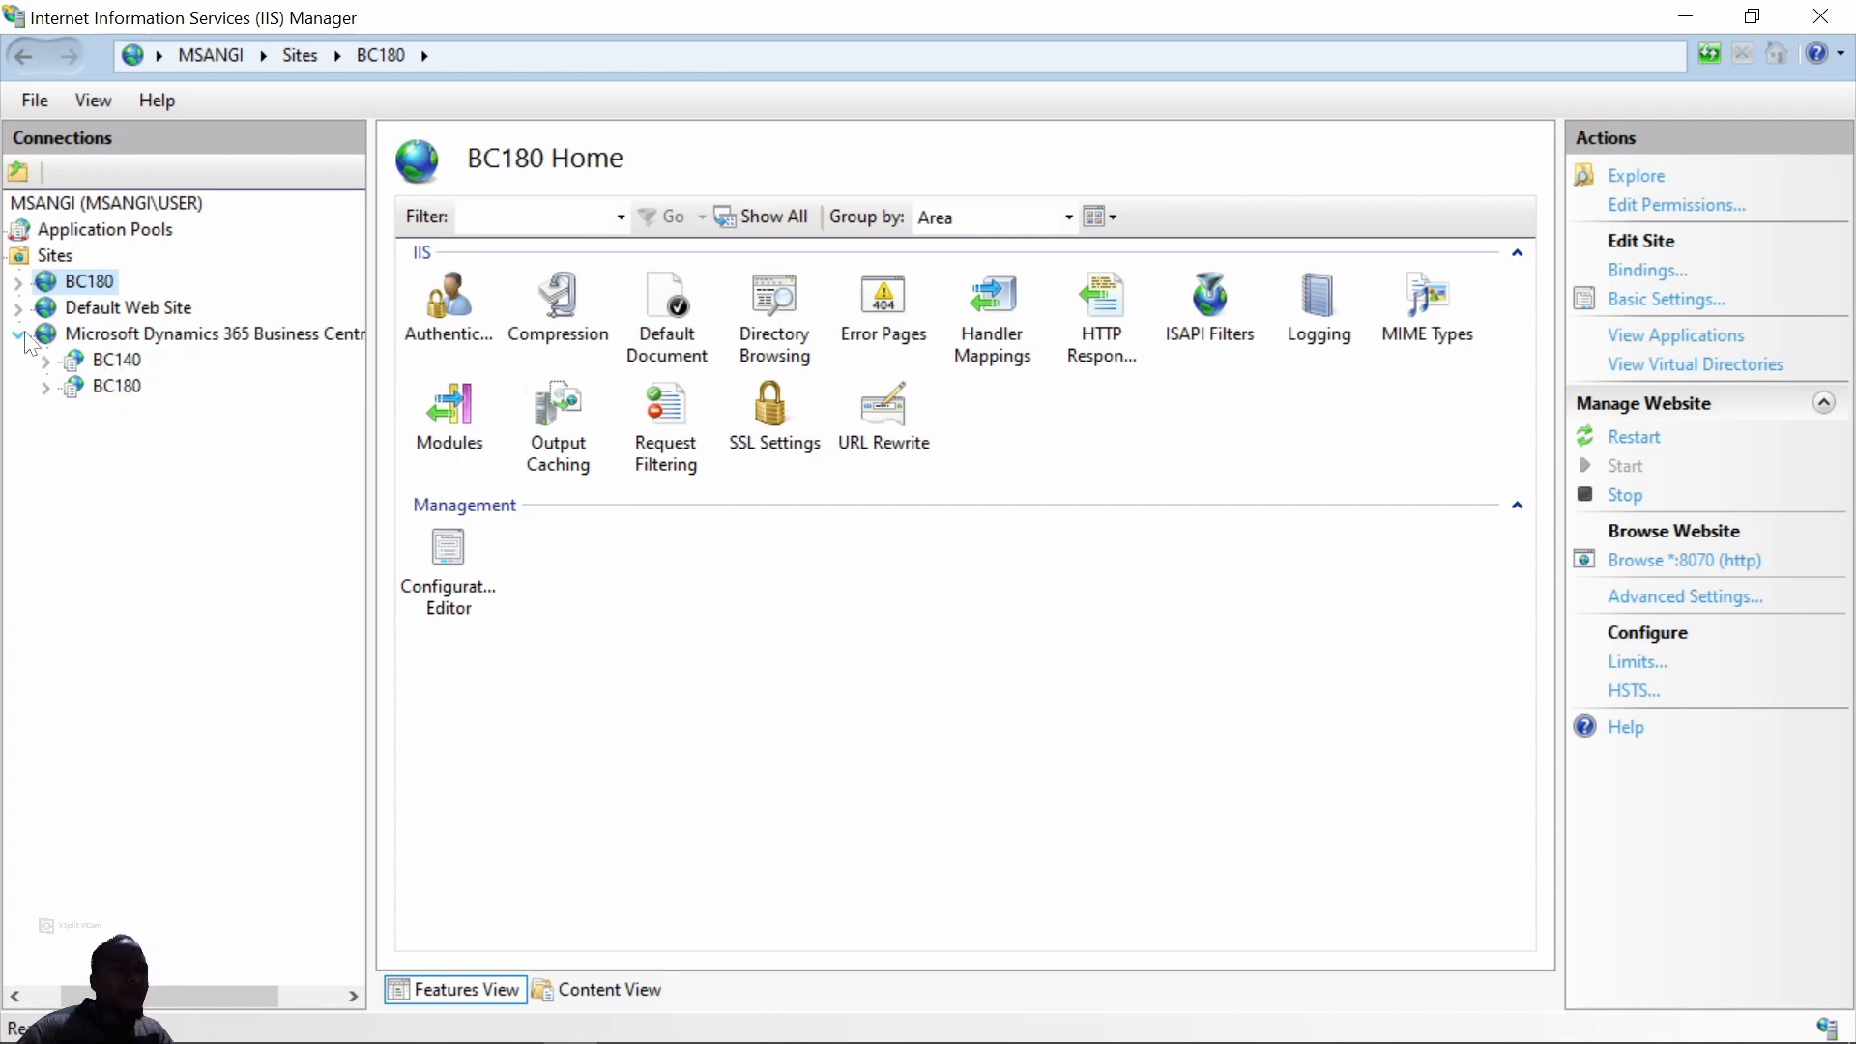
click(19, 335)
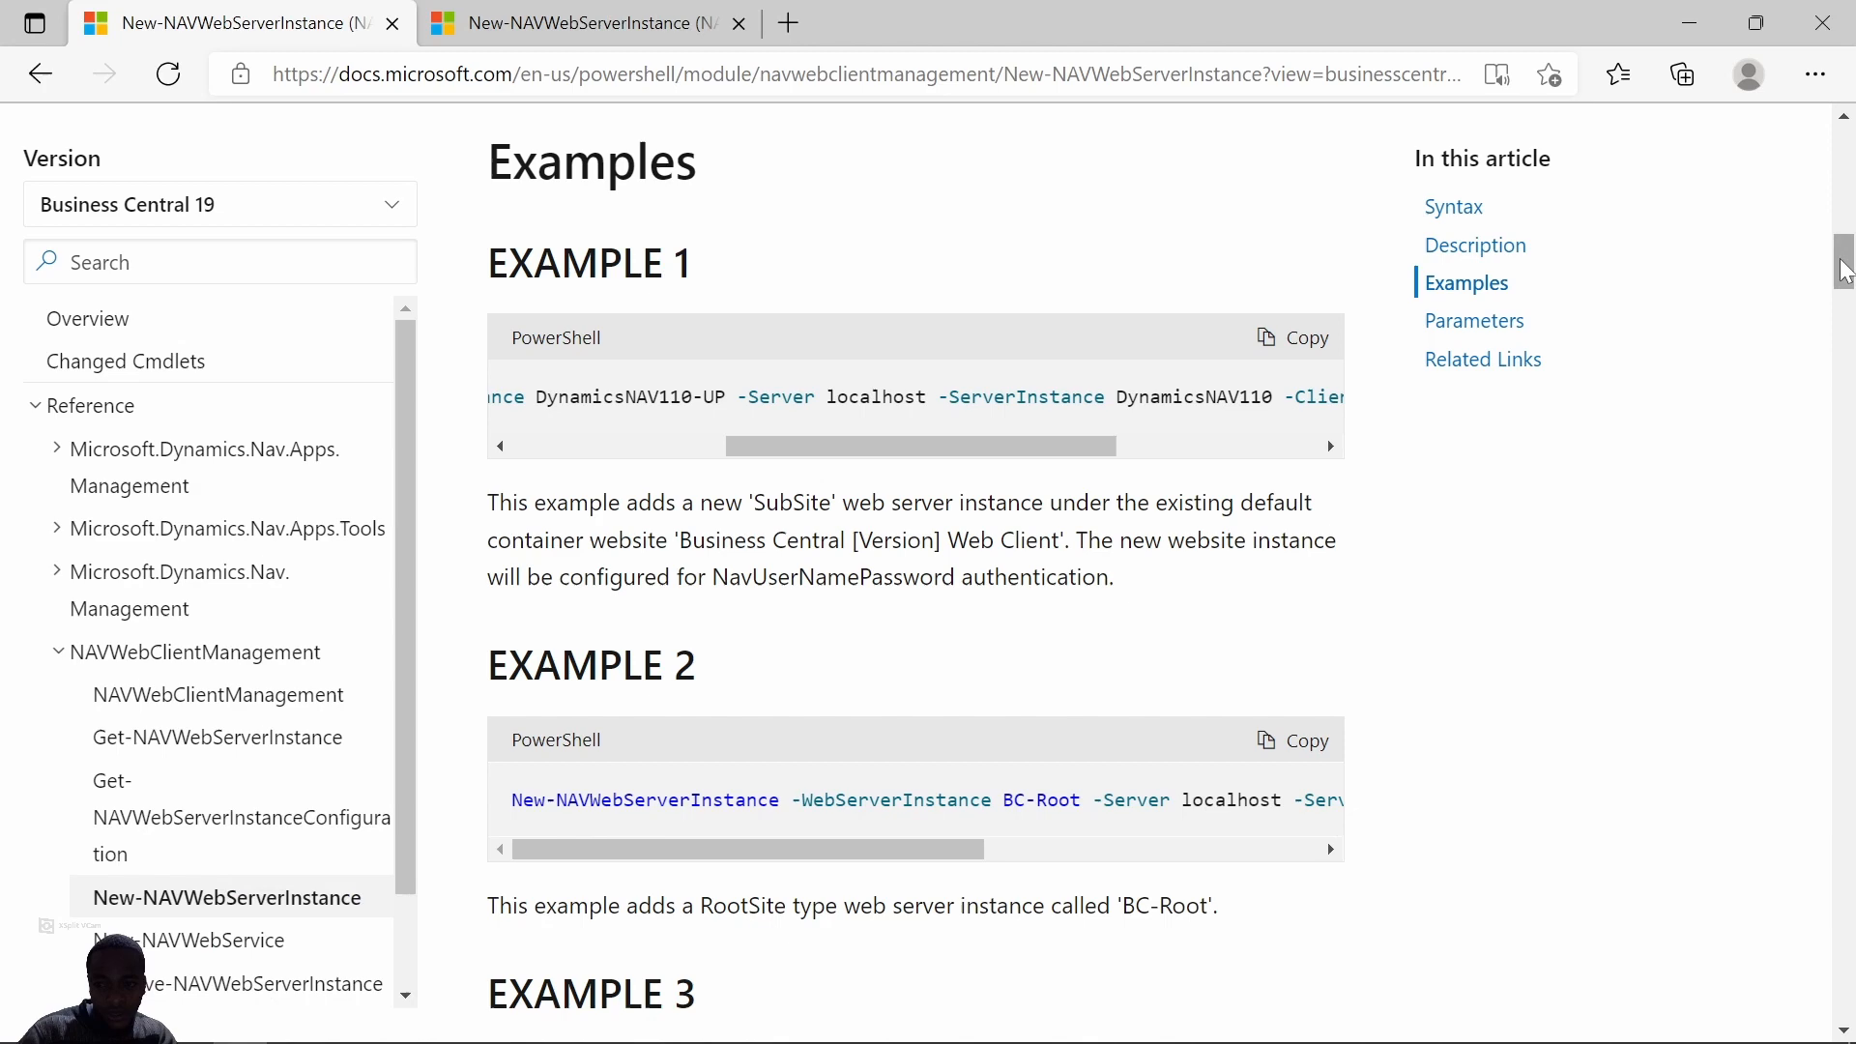
Select and read Example 2's RootSite 'BC-Root' command in the code block.
scroll(down, 3)
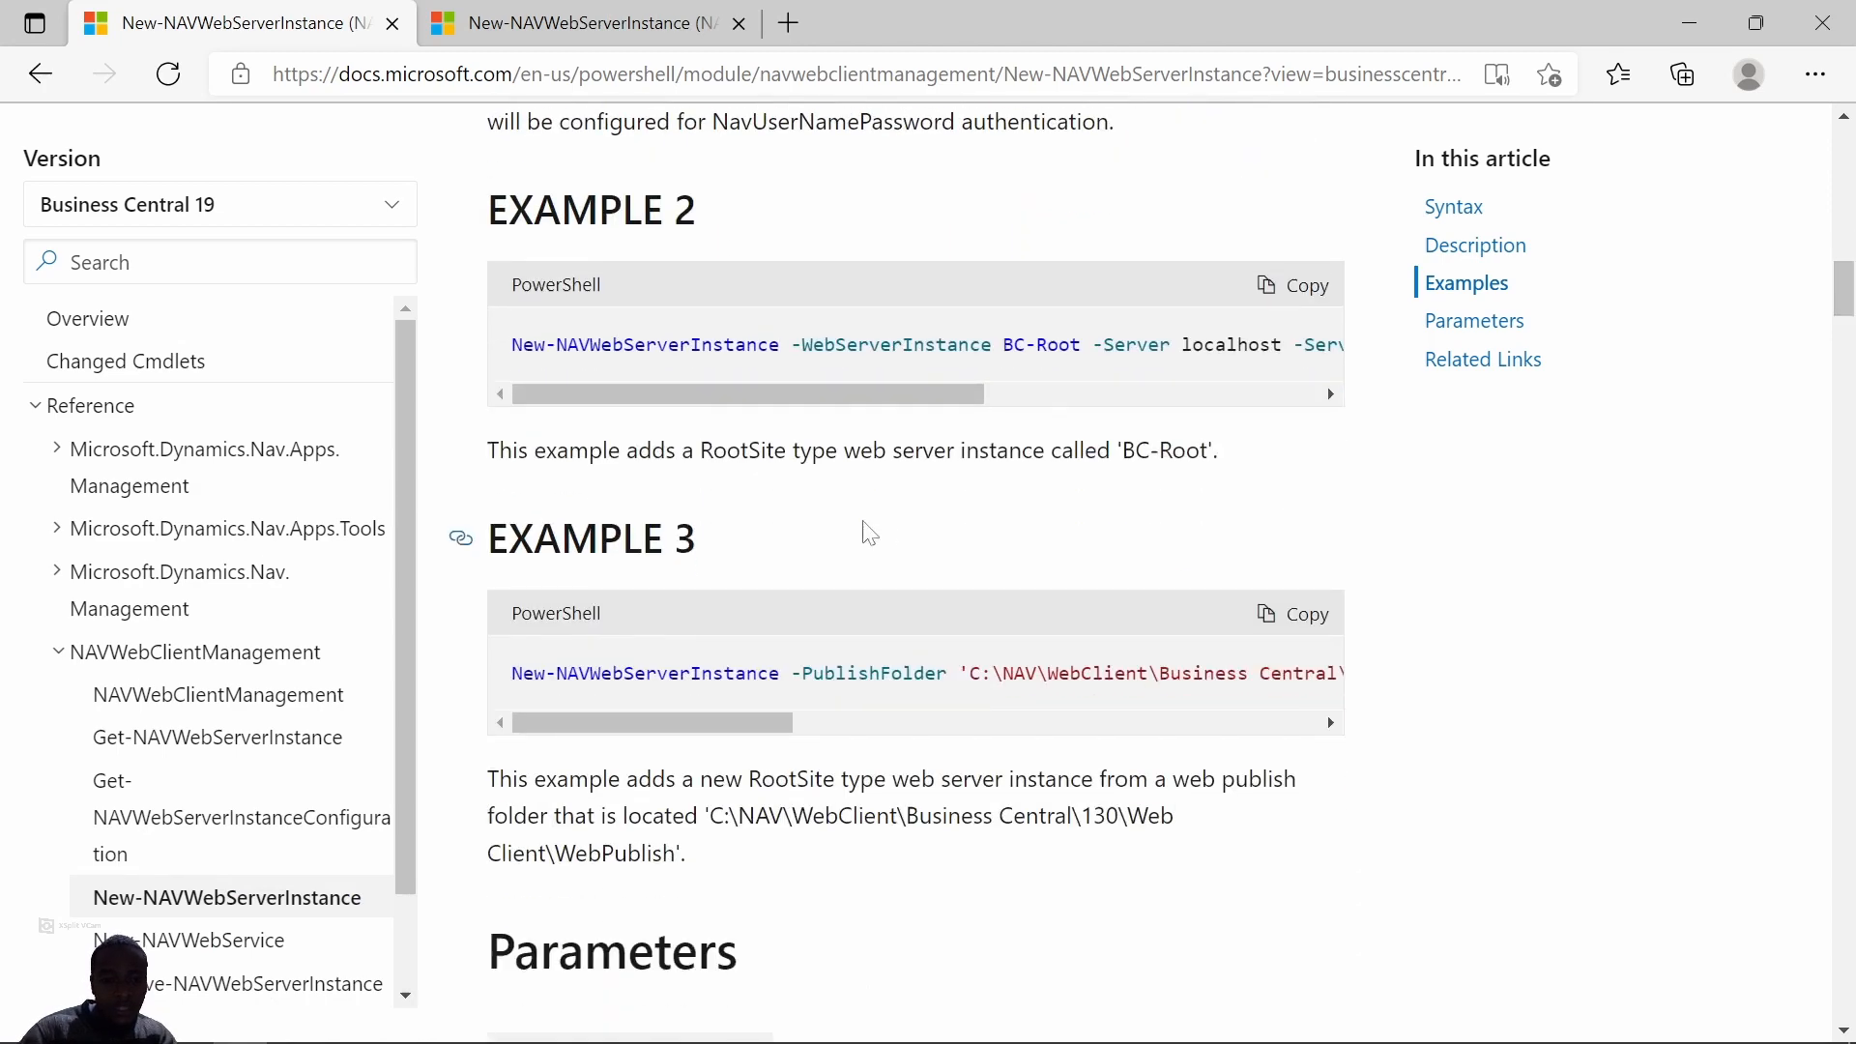
triple_click(850, 450)
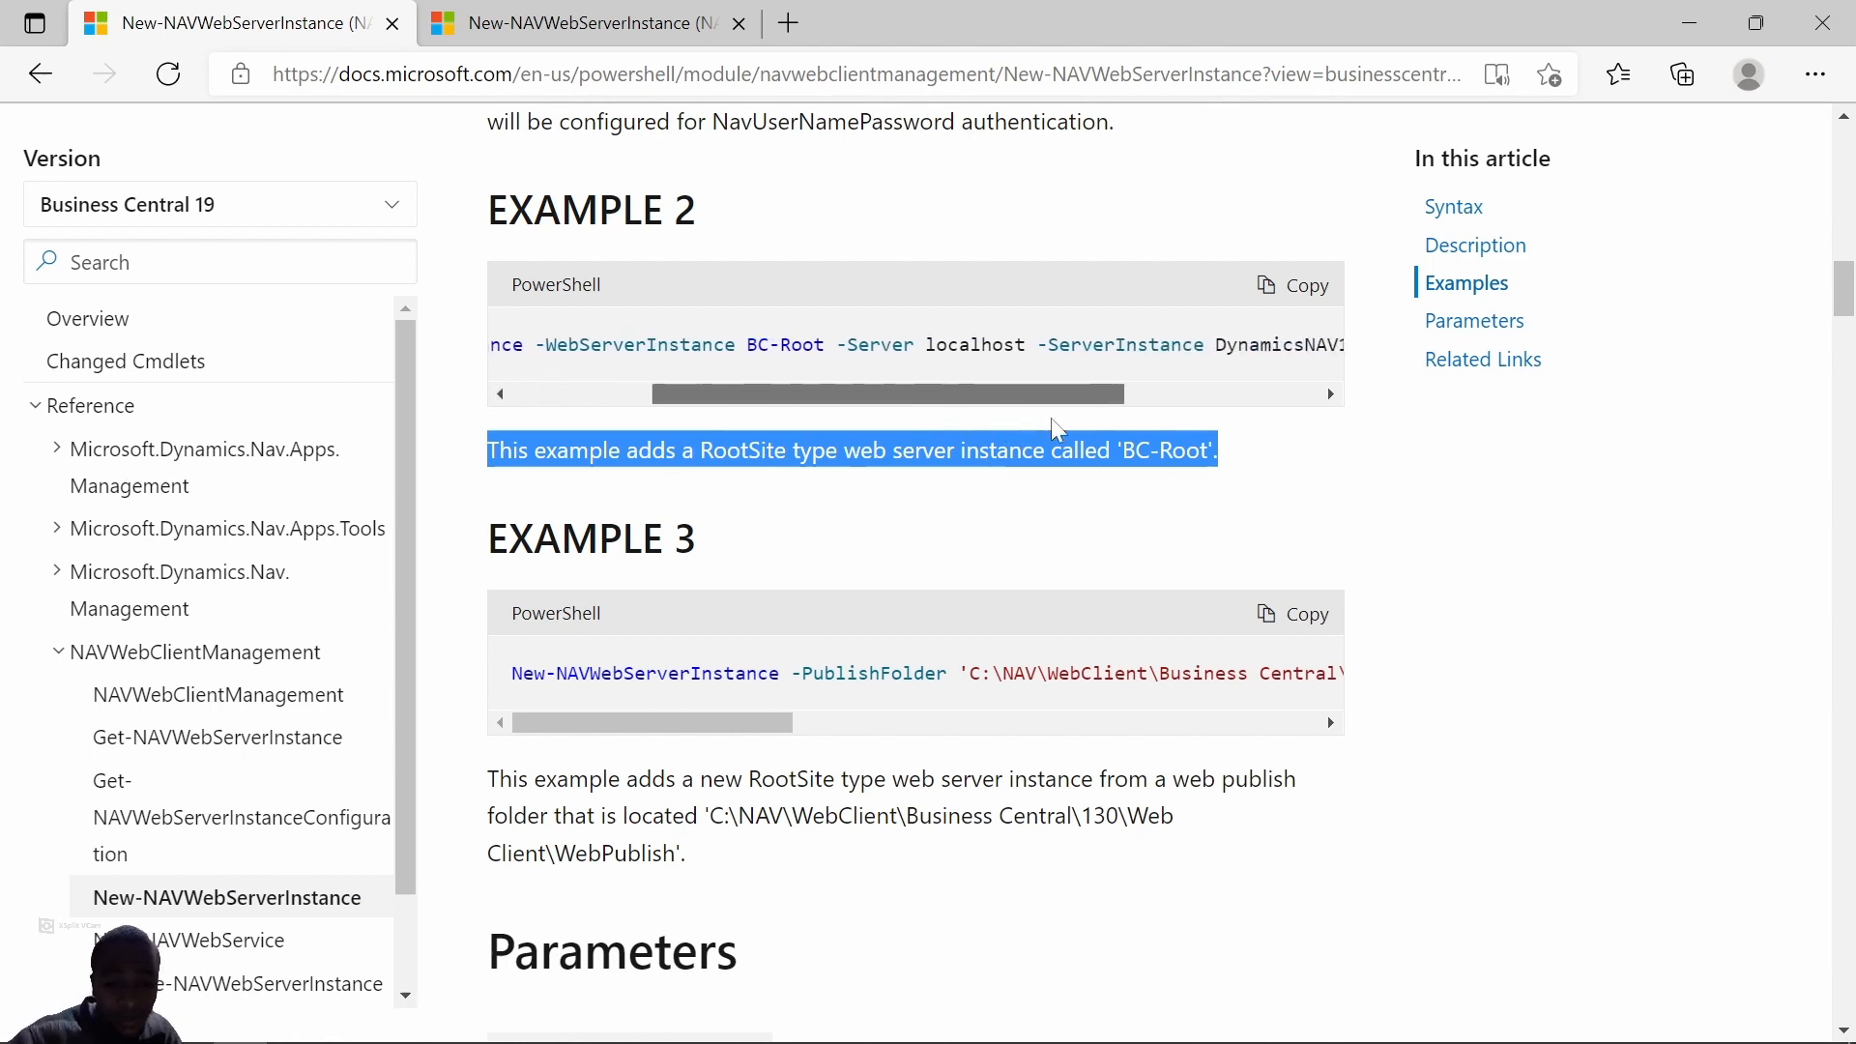
scroll(right, 3)
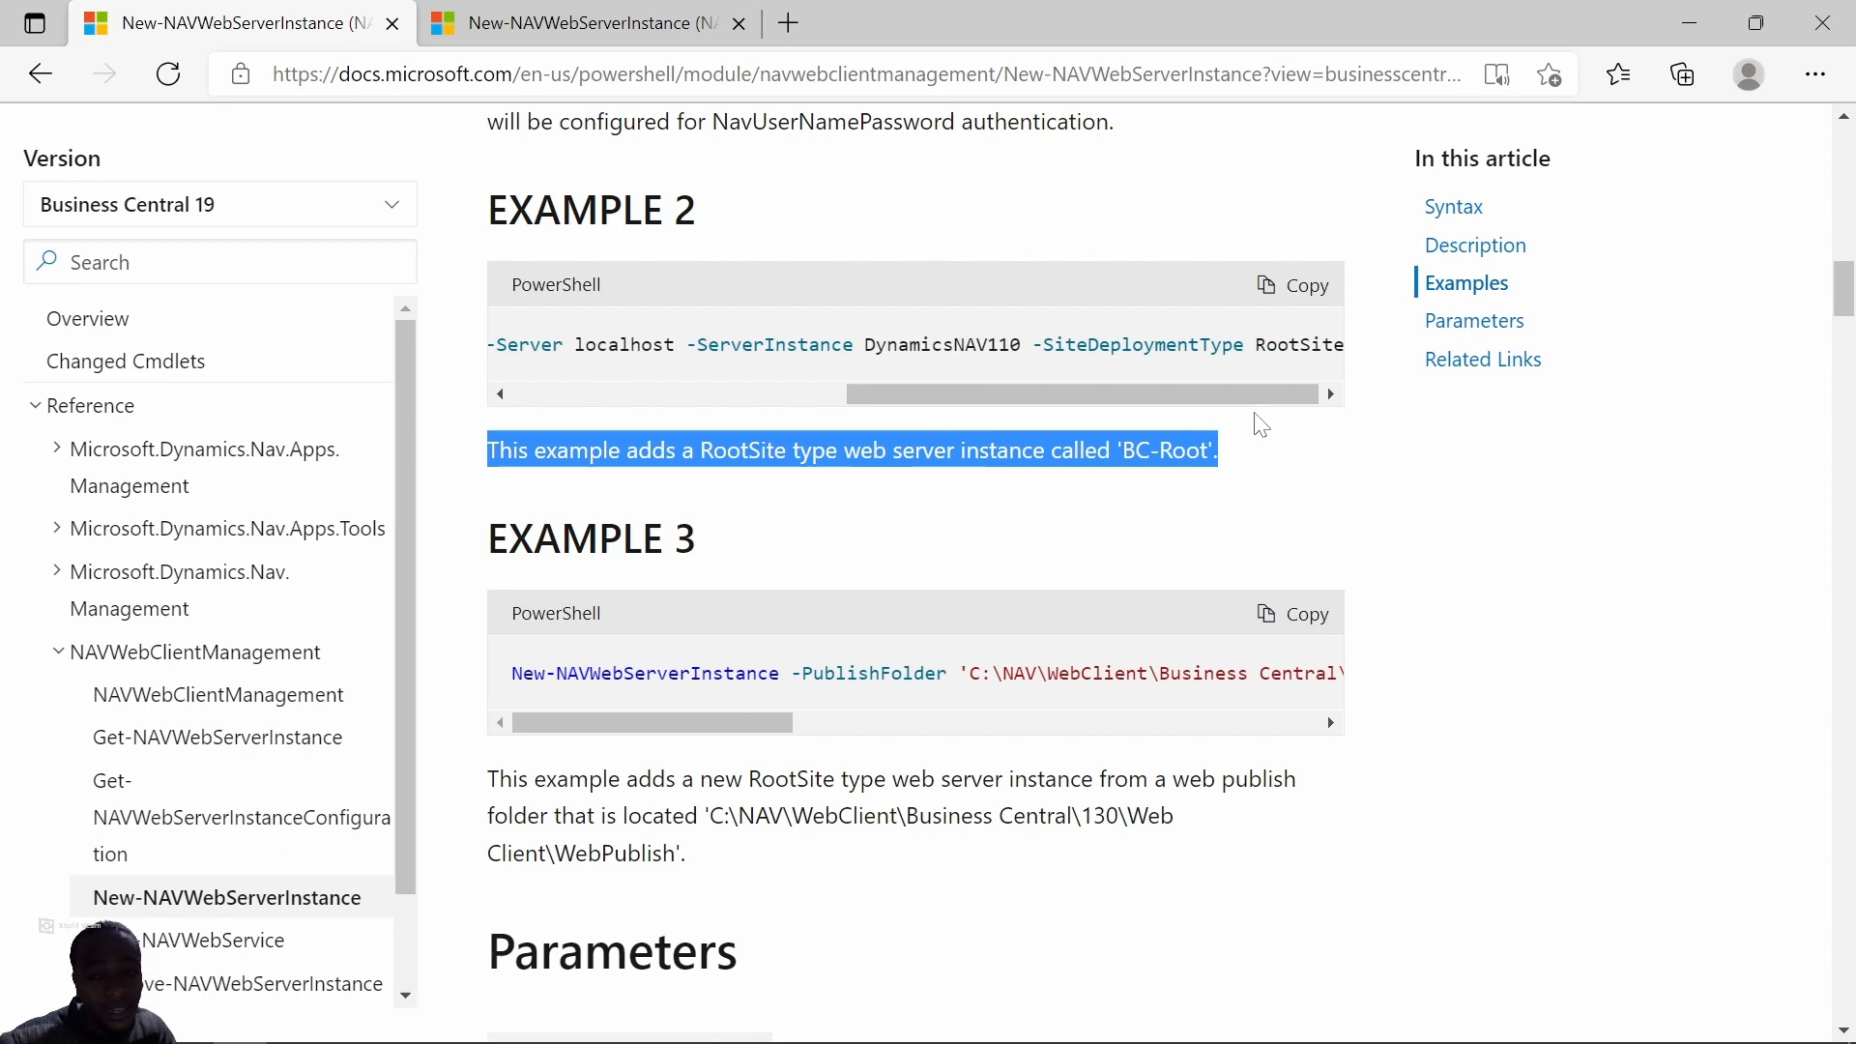
mouse_move(1284, 329)
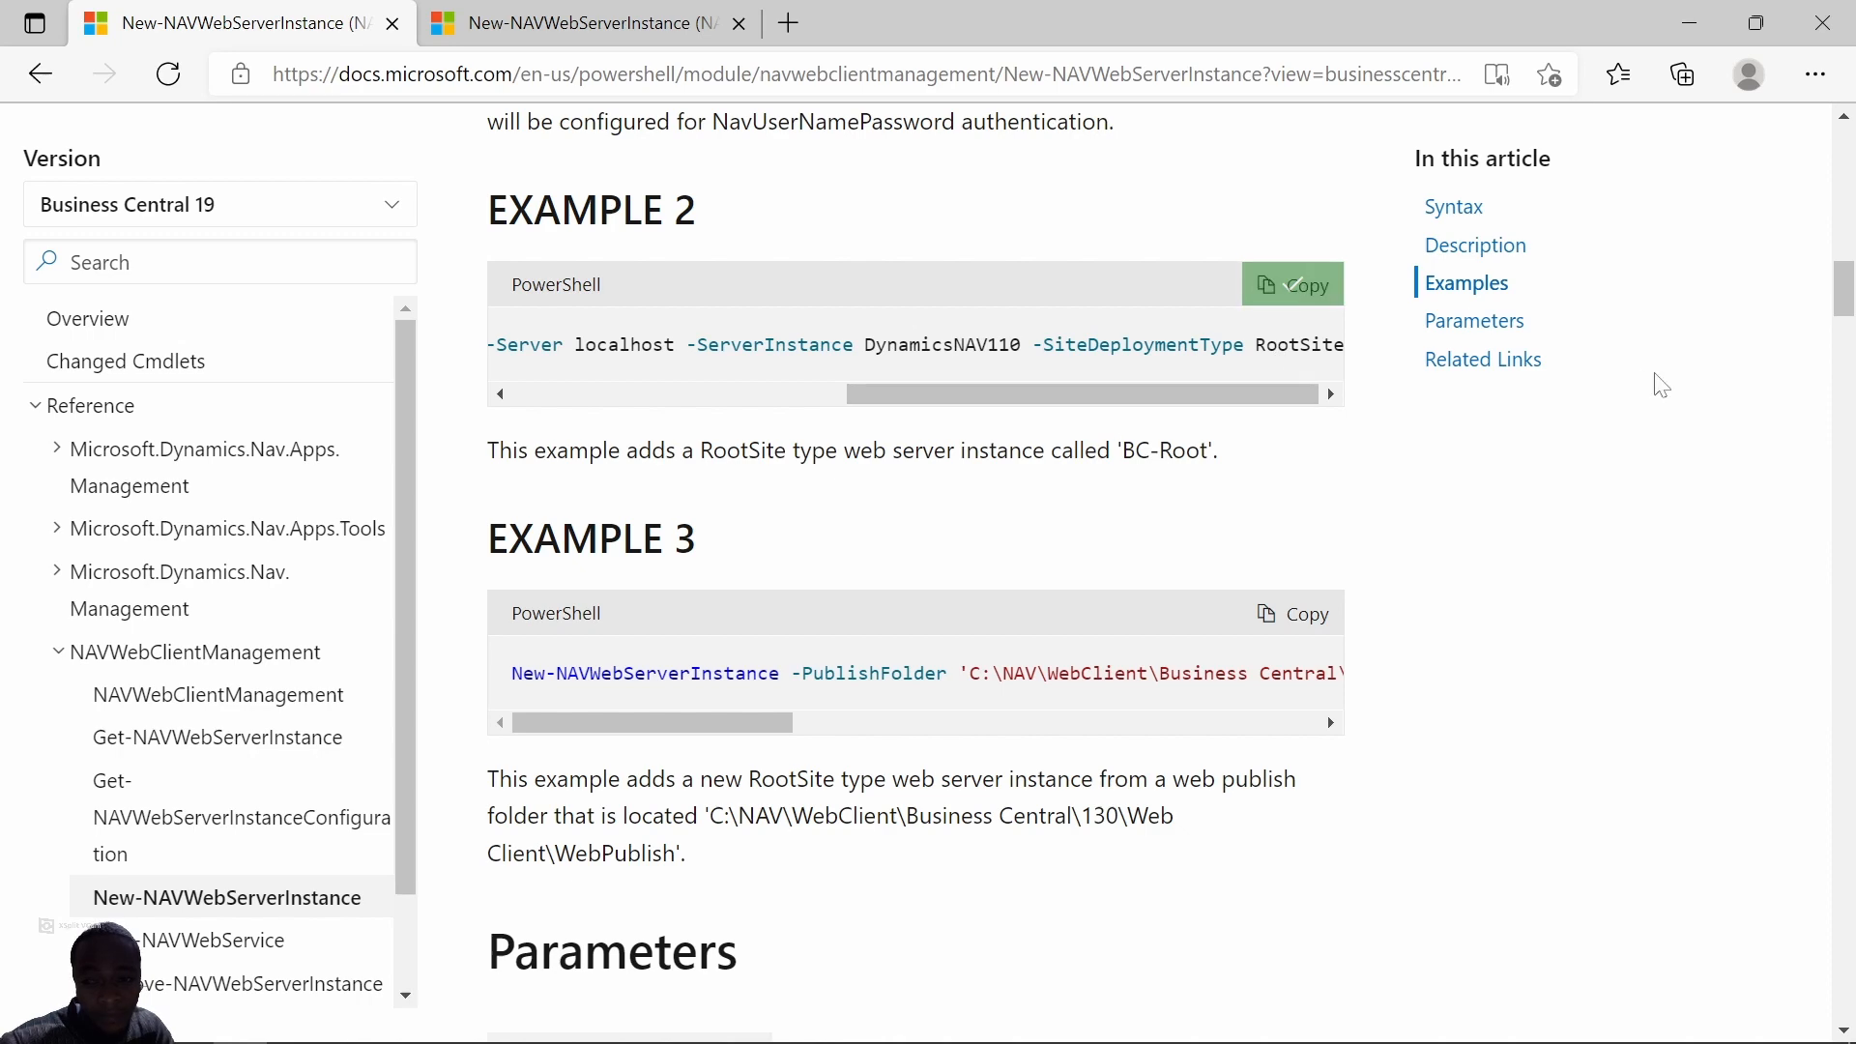
Scroll through the Parameters section down to -WebSitePort and Related Links.
scroll(down, 3)
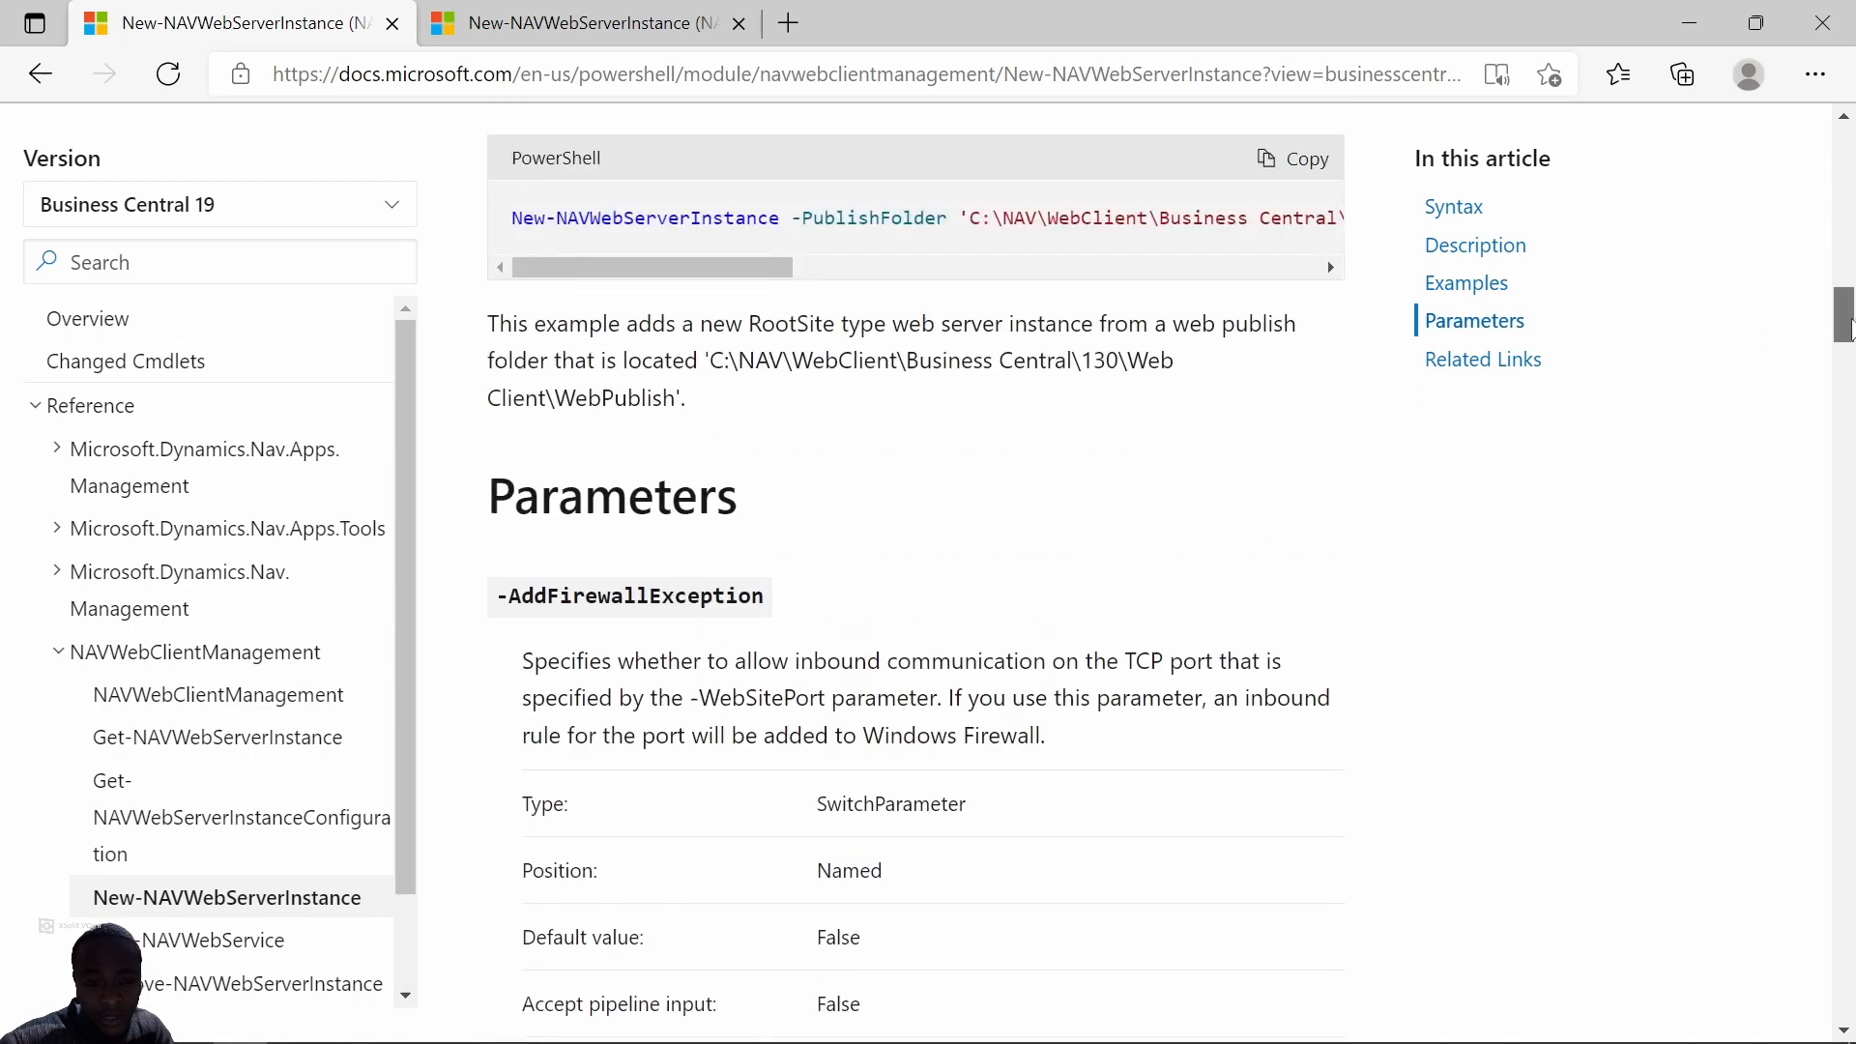
scroll(down, 3)
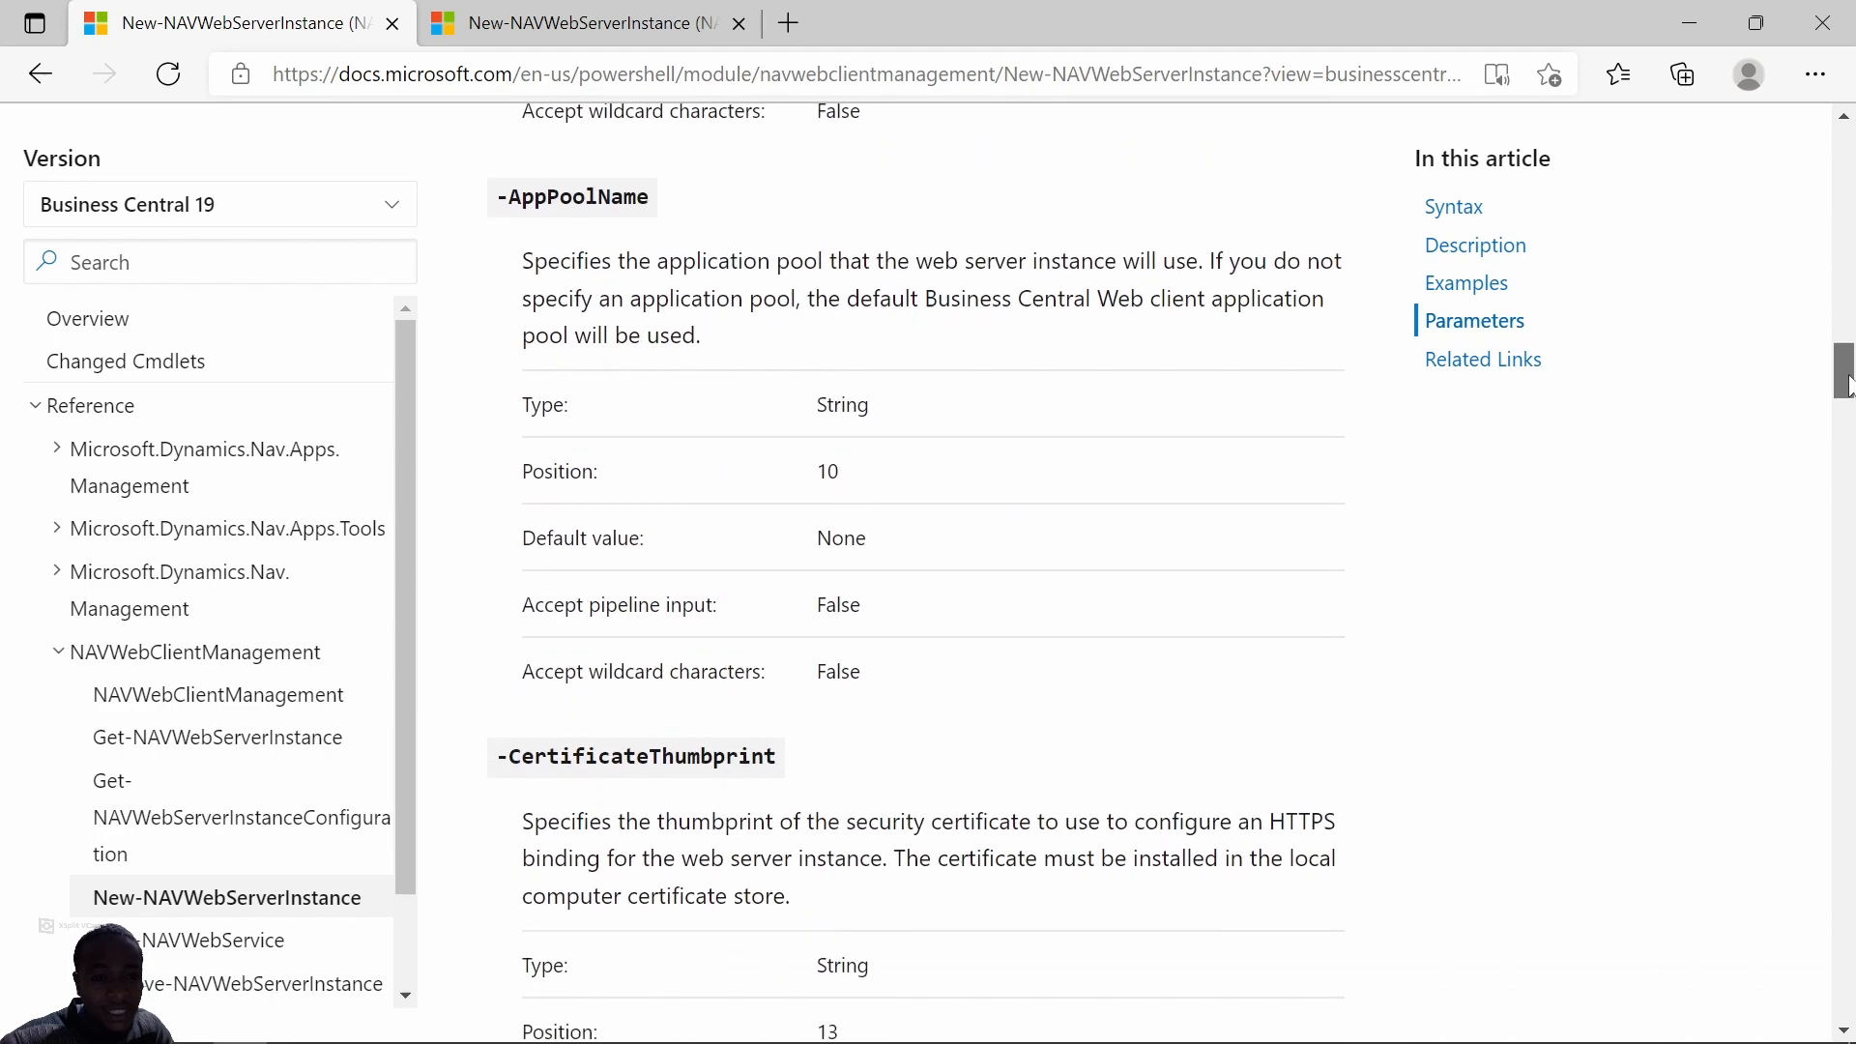
scroll(down, 3)
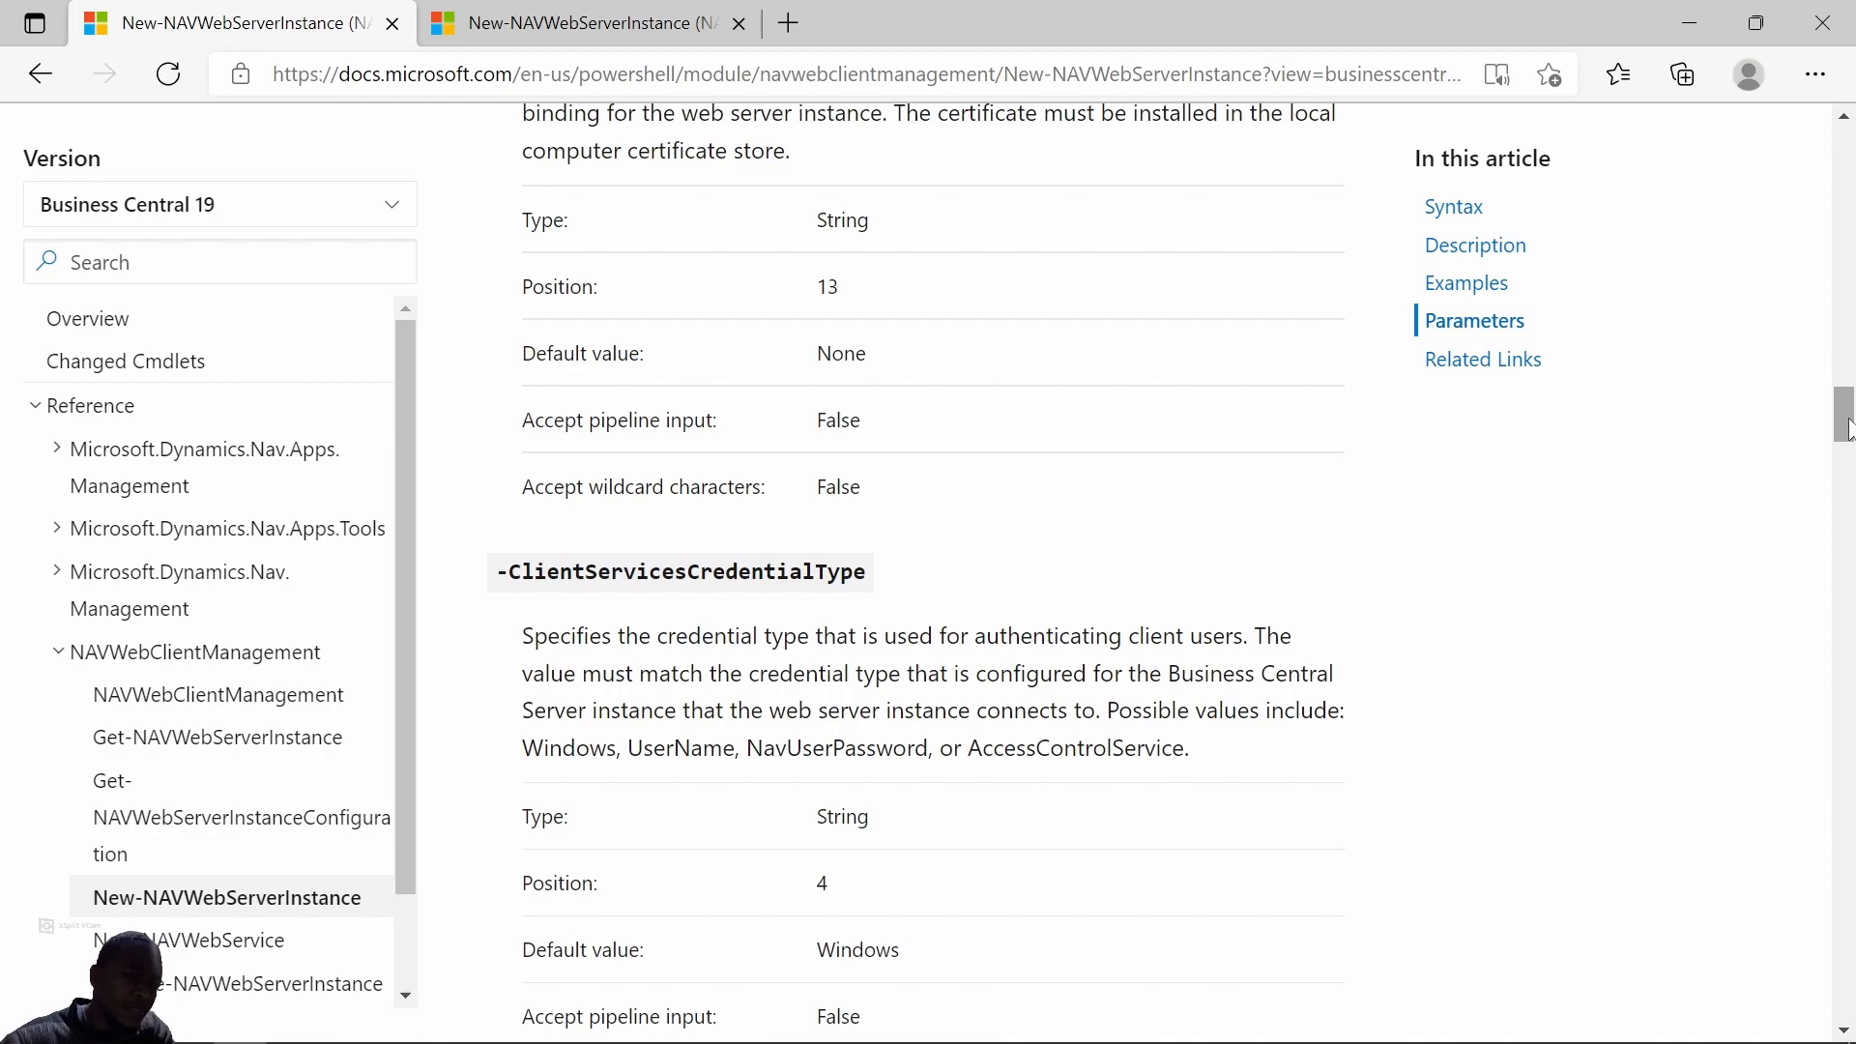
scroll(down, 3)
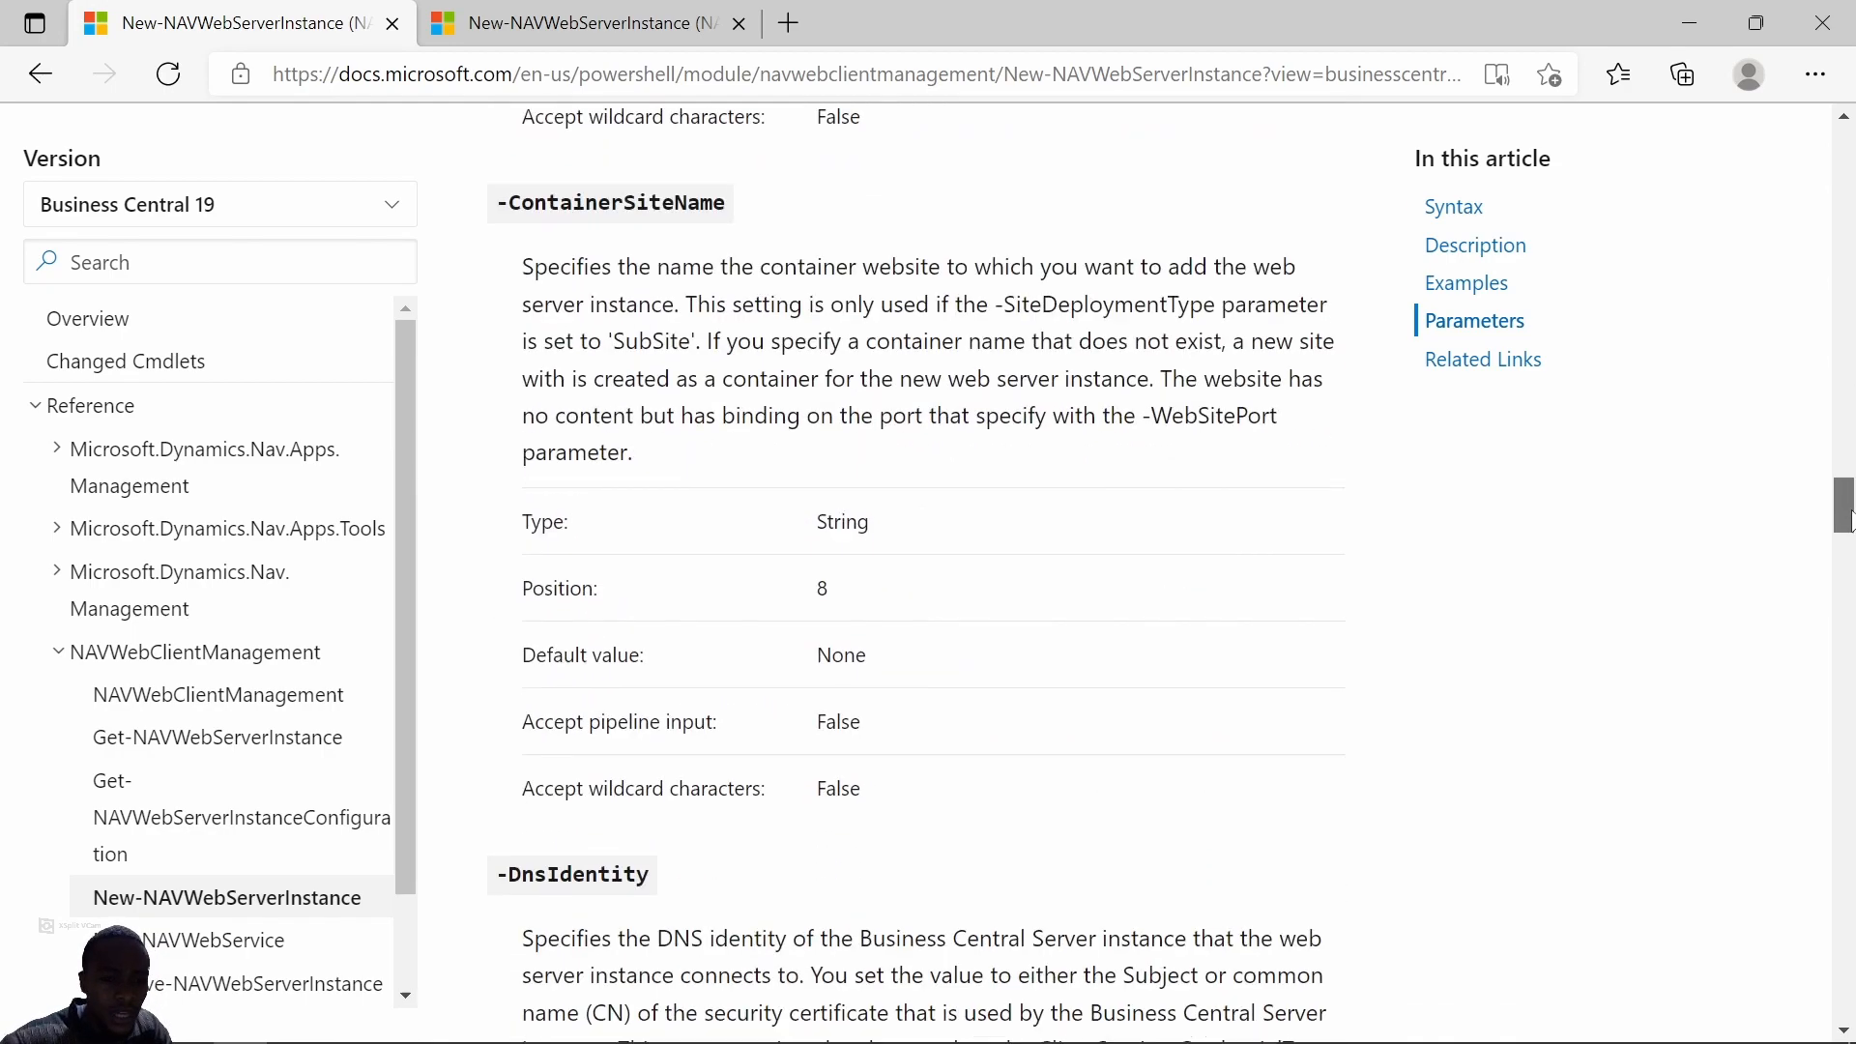
scroll(down, 3)
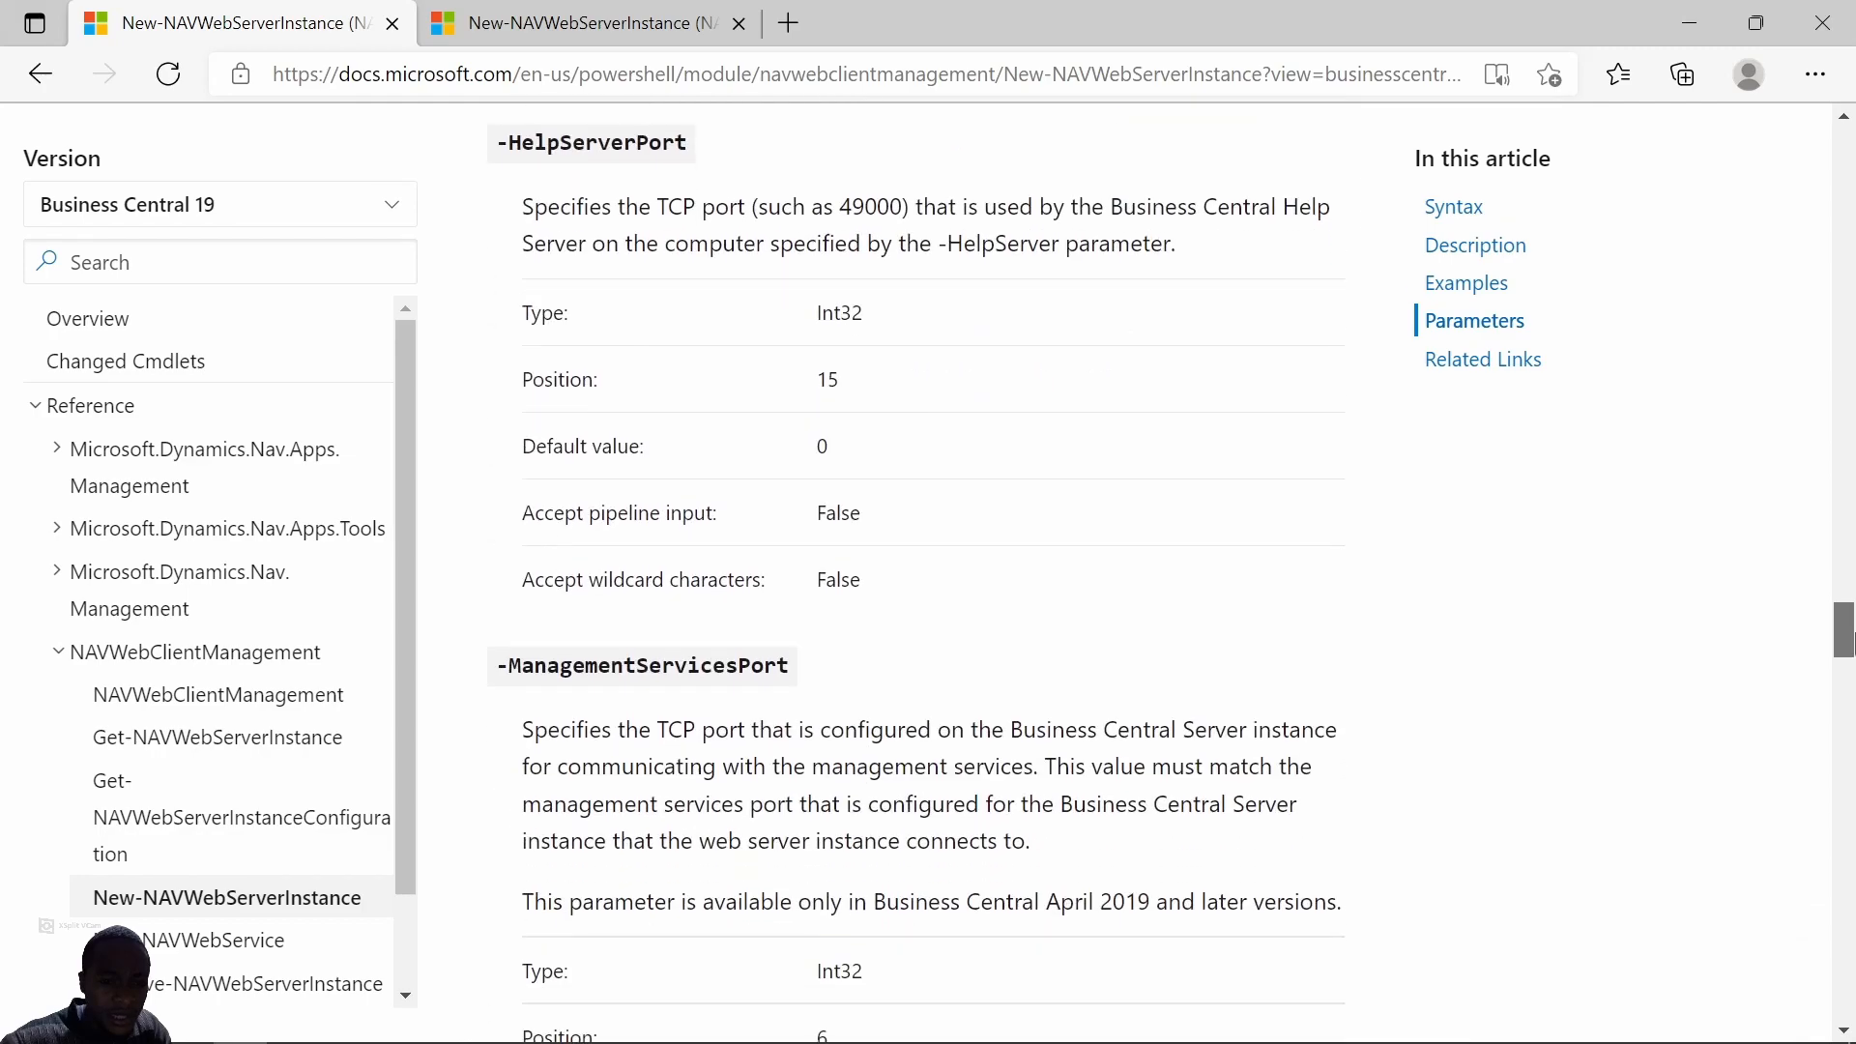
scroll(down, 3)
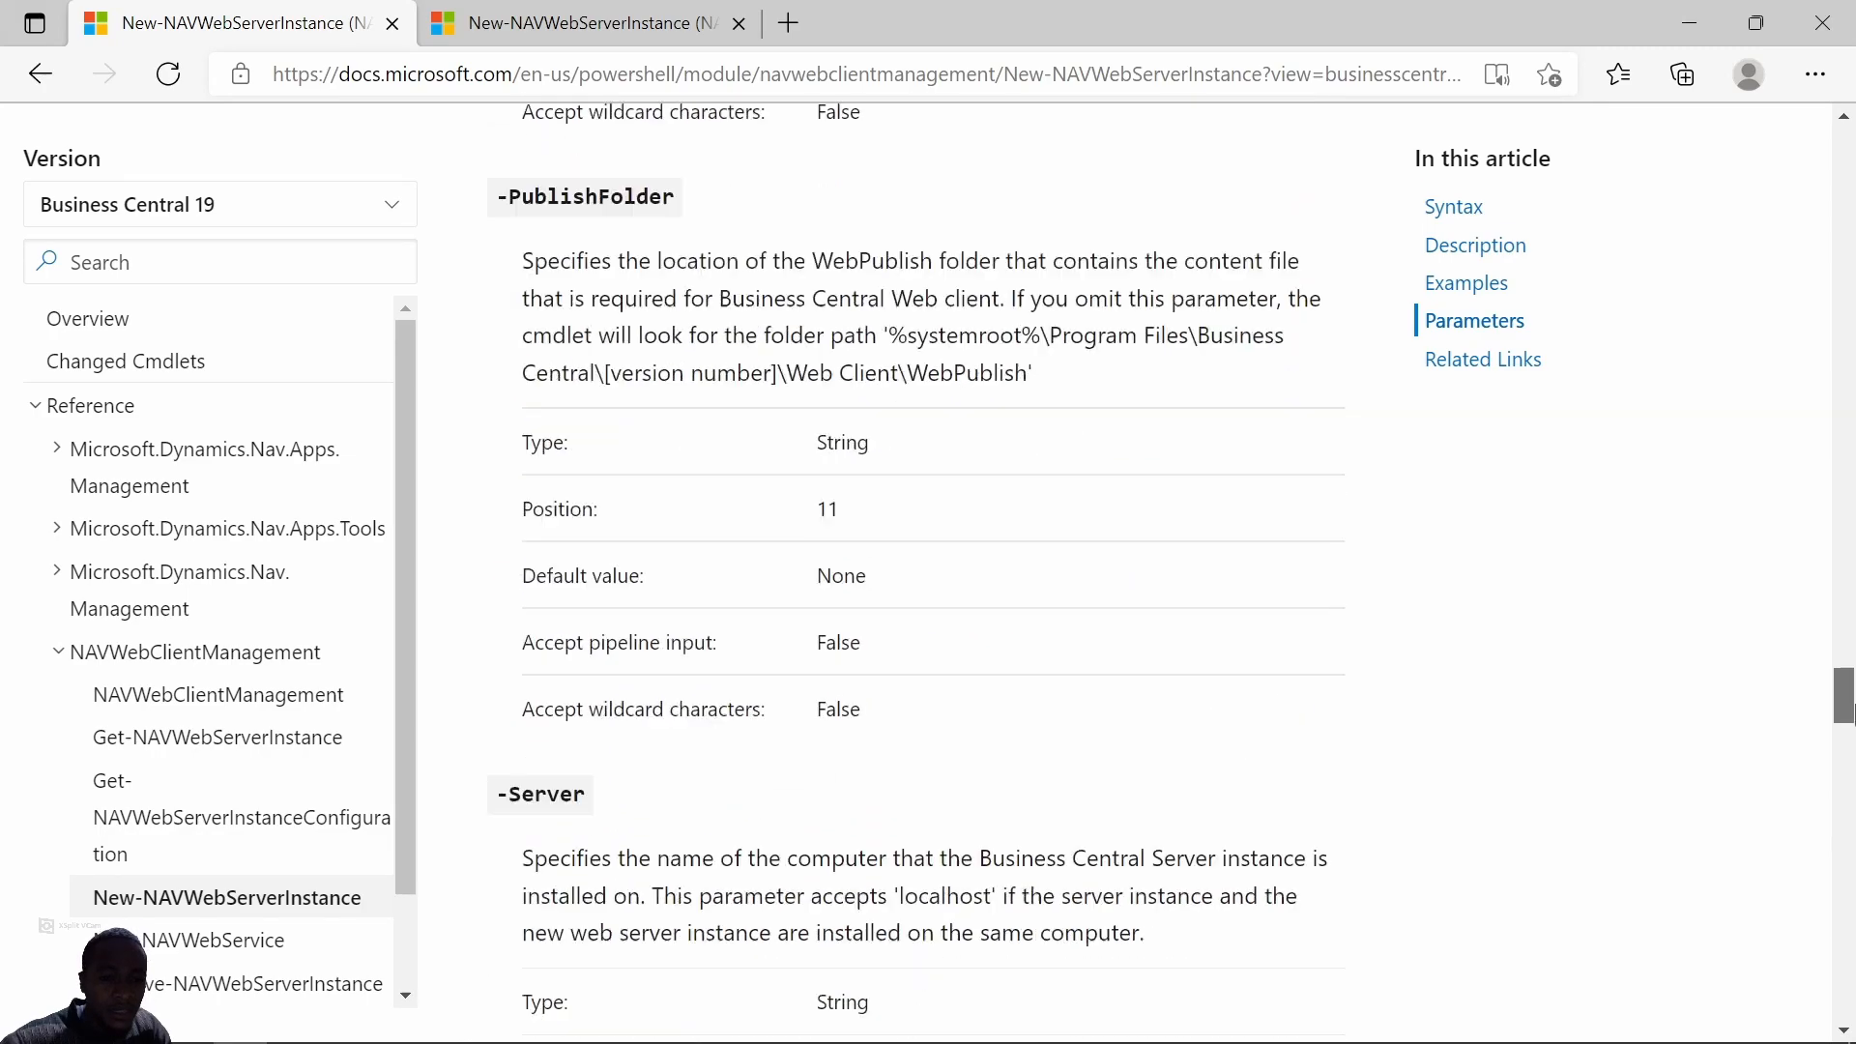
scroll(down, 3)
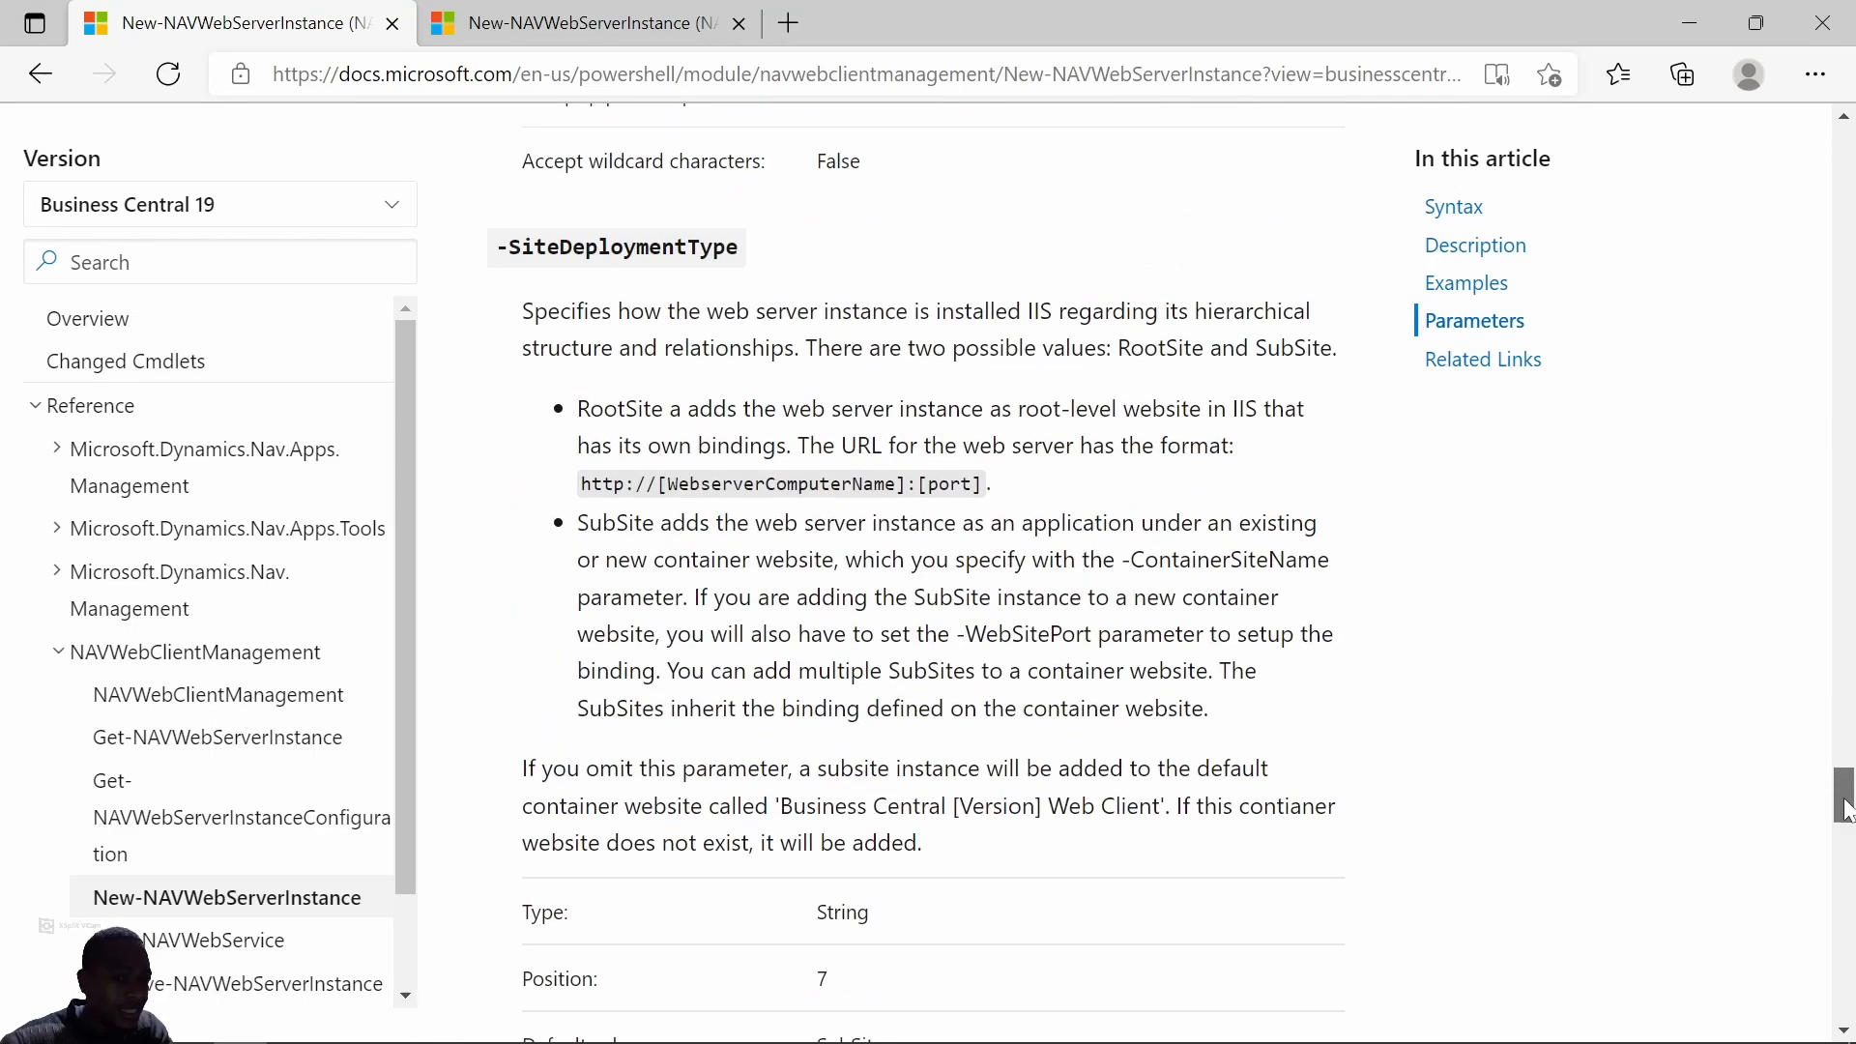
scroll(down, 3)
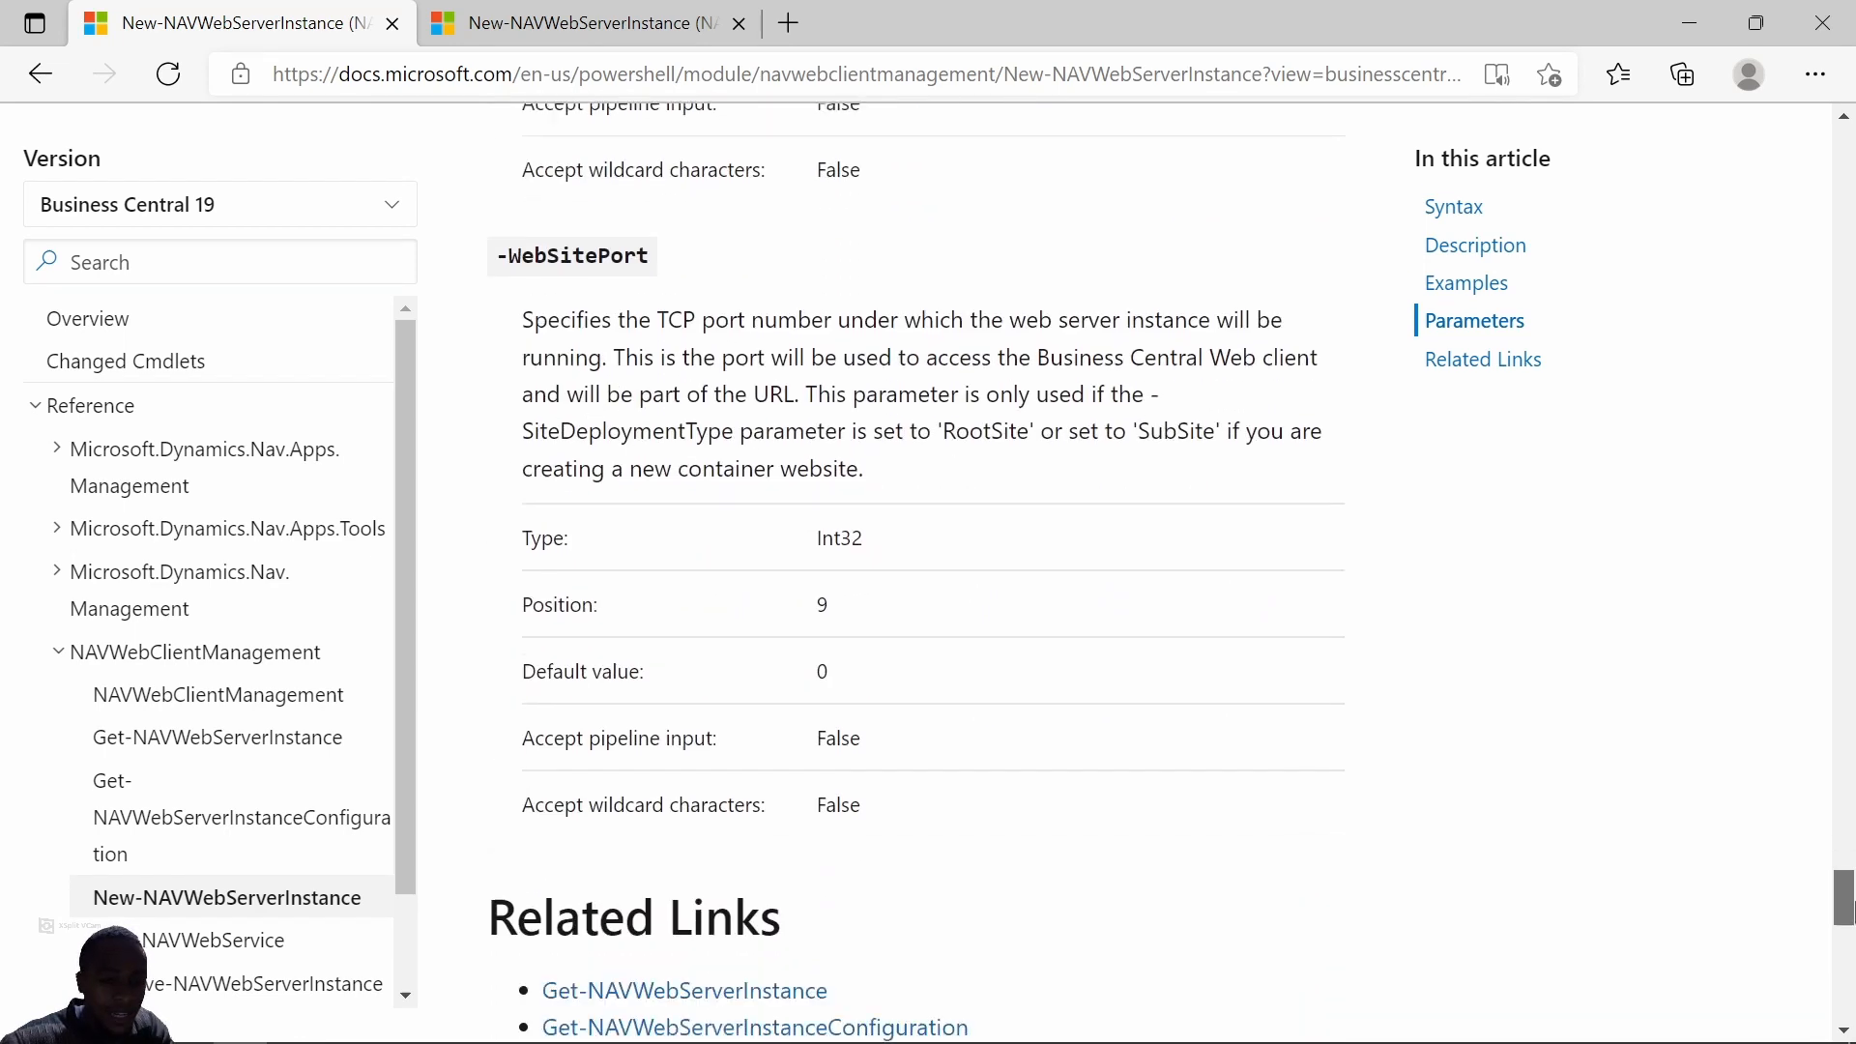
scroll(up, 3)
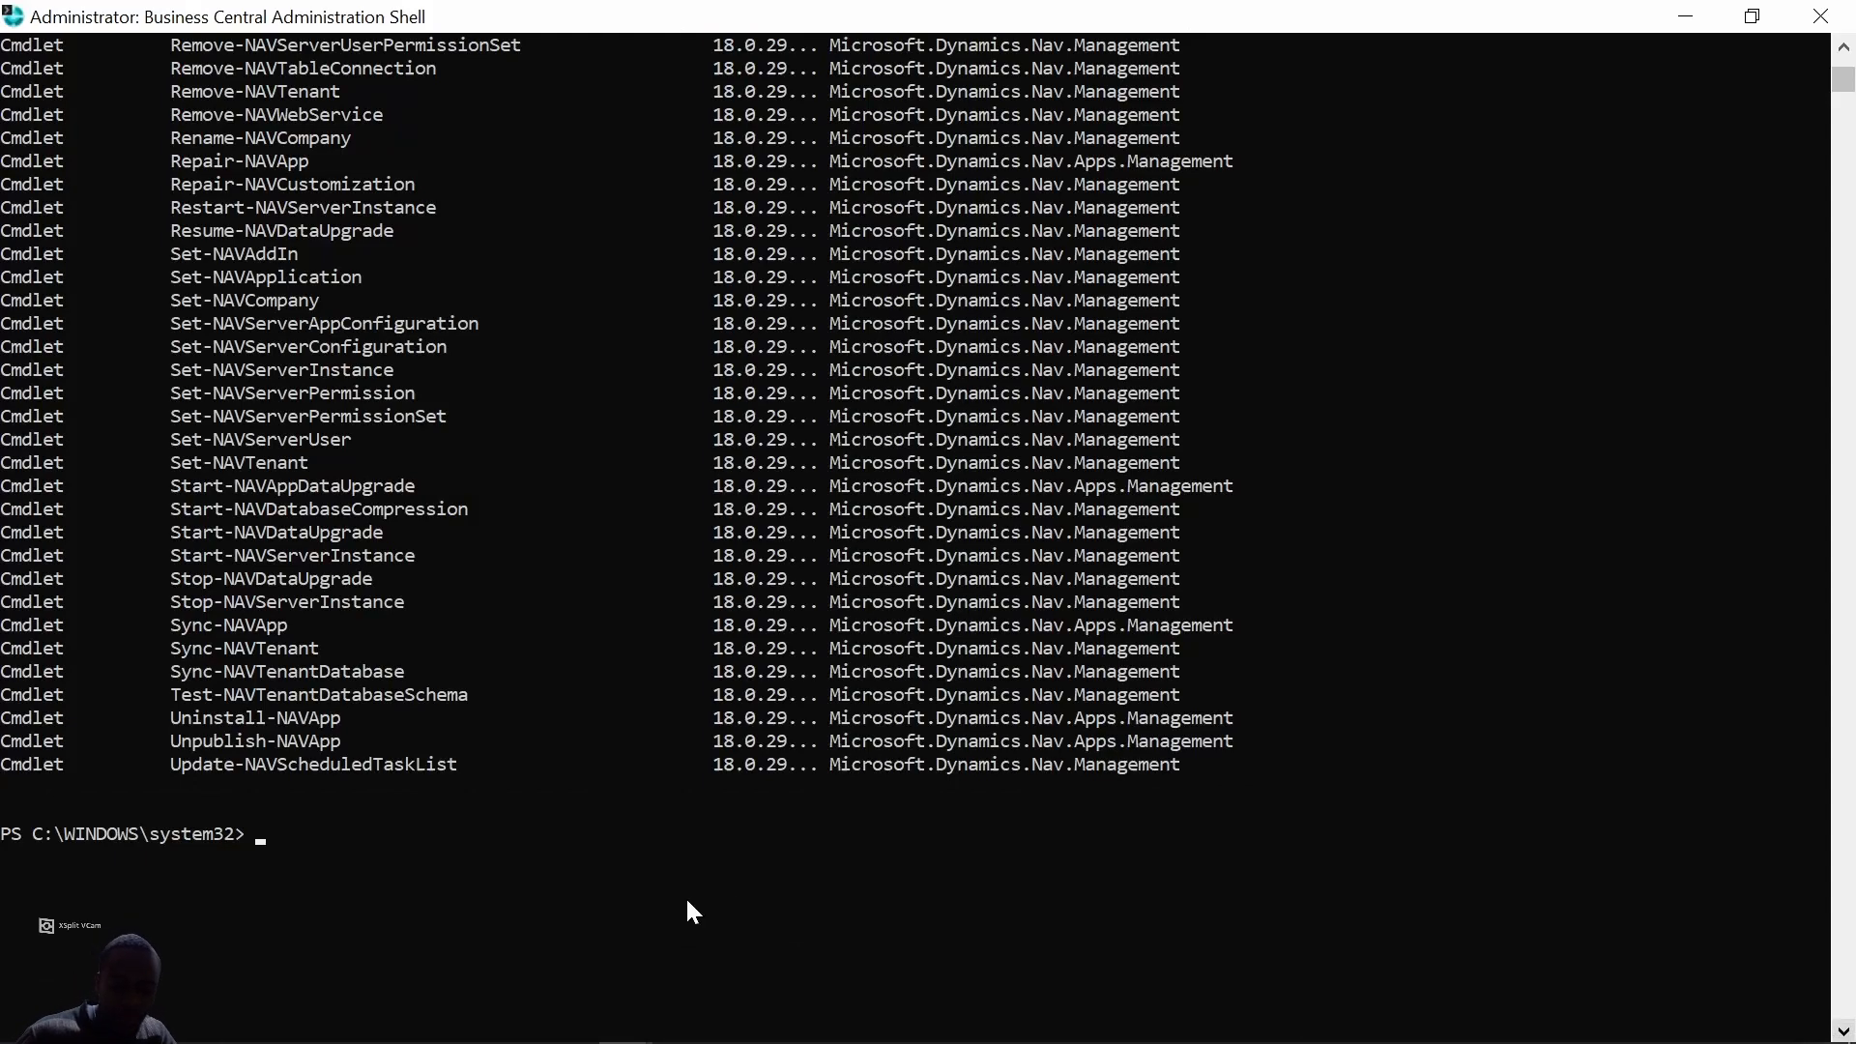
Enter New-NAVWebServerInstance for web instance BCTutorial on localhost with ServerInstance BC180, checking WebSitePort.
text(New-NAVWebServerInstance -WebServerInstance BC-Root -Server localhost -ServerInstance DynamicsNAV110 -SiteDeploymentType RootSite)
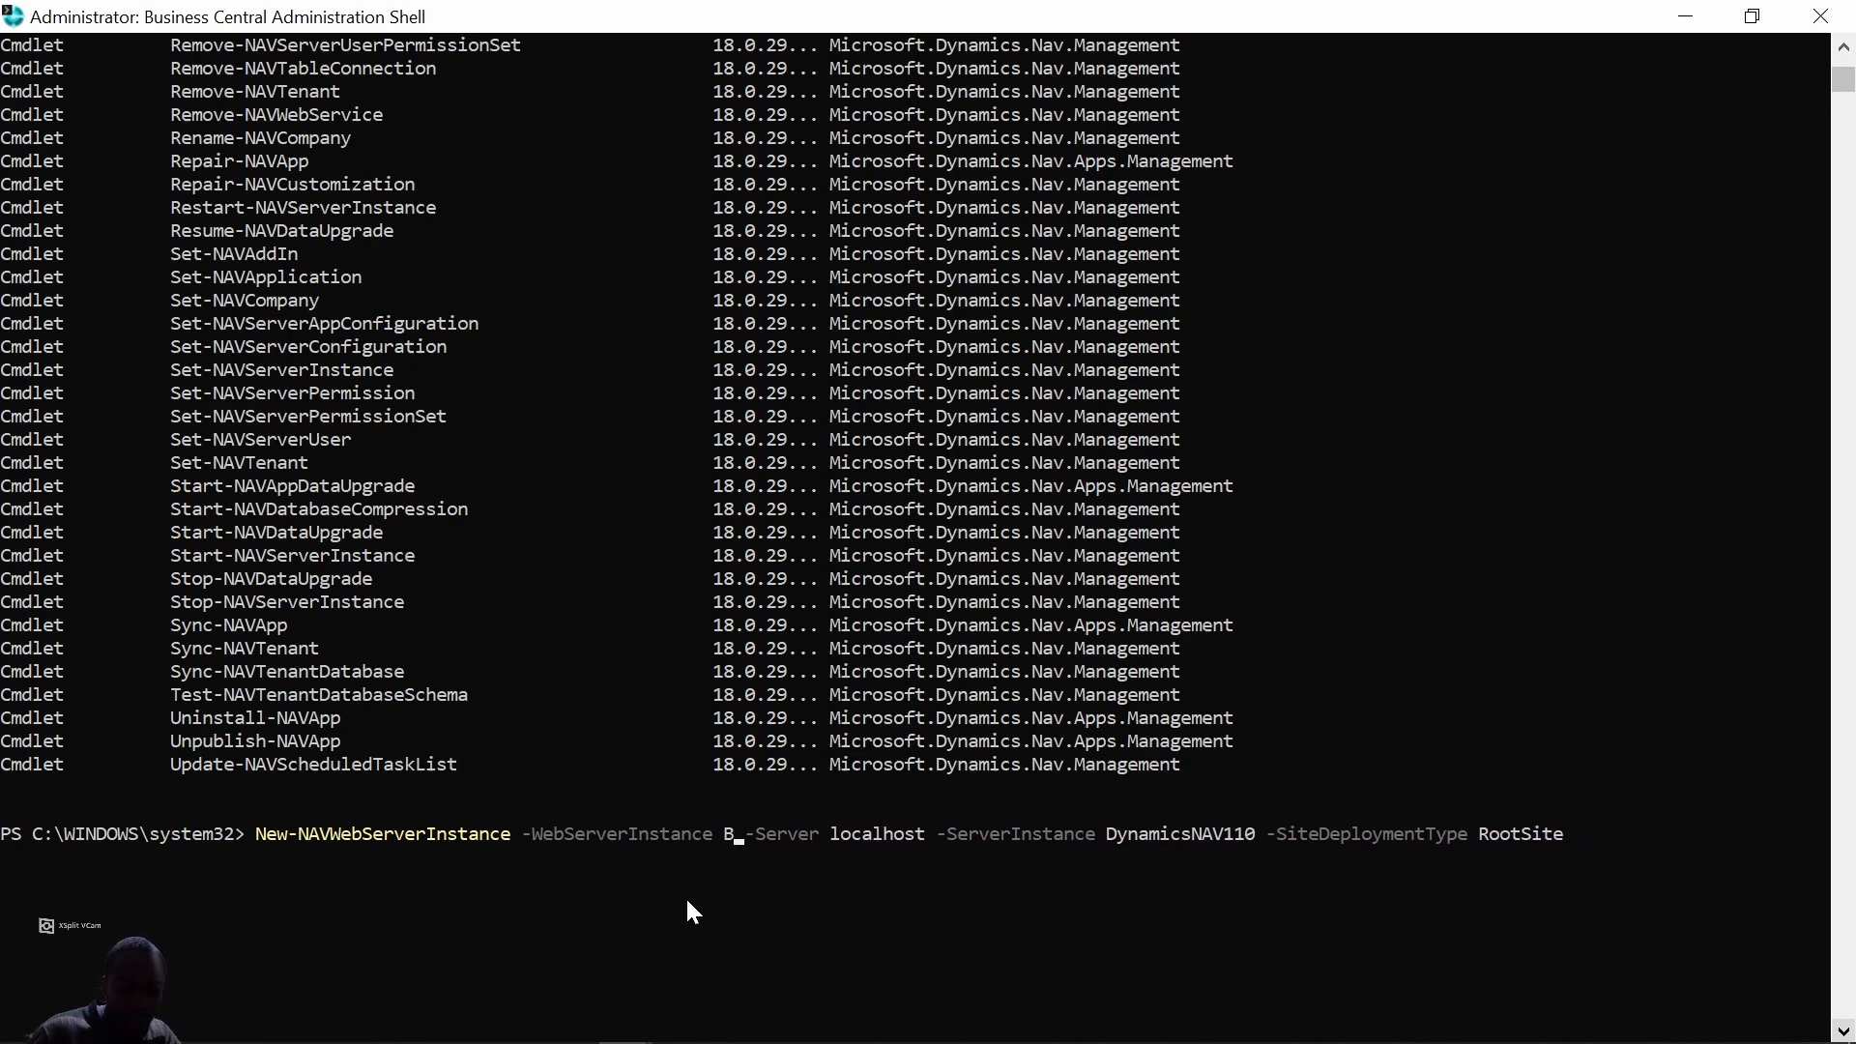
text(C)
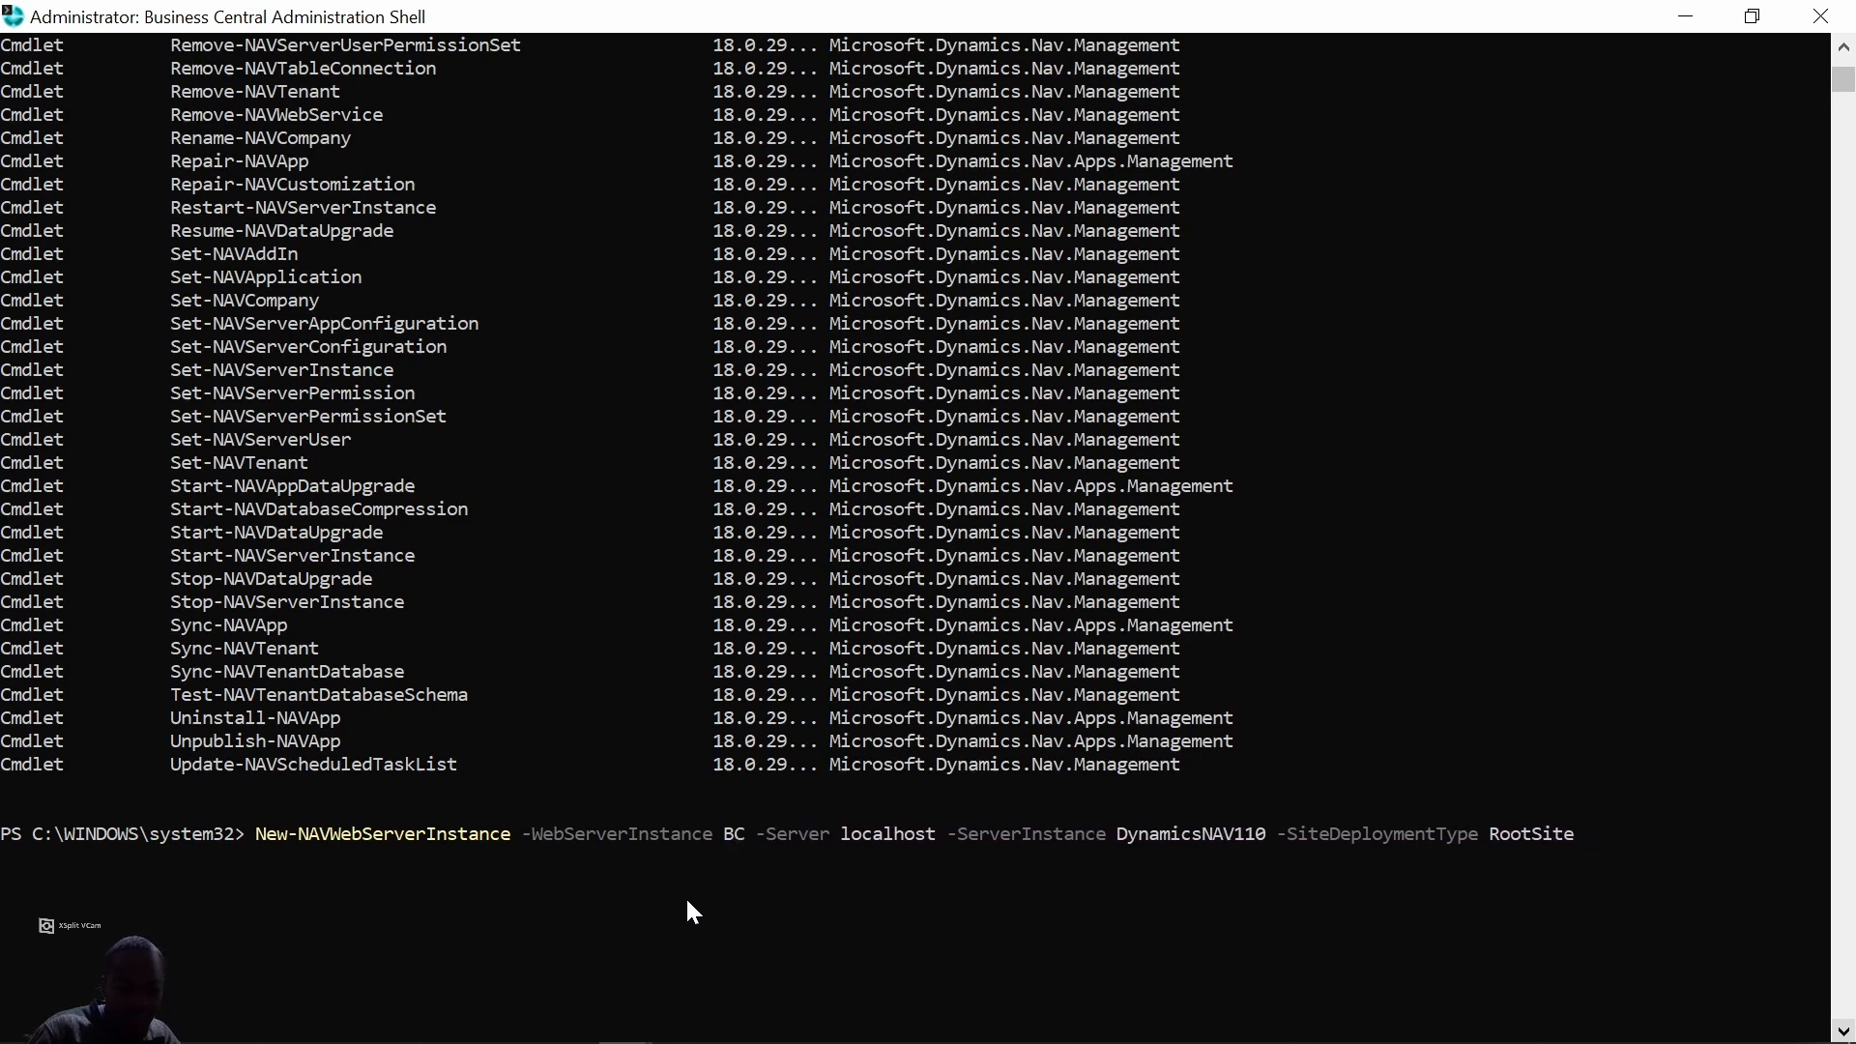
text(Tutoria)
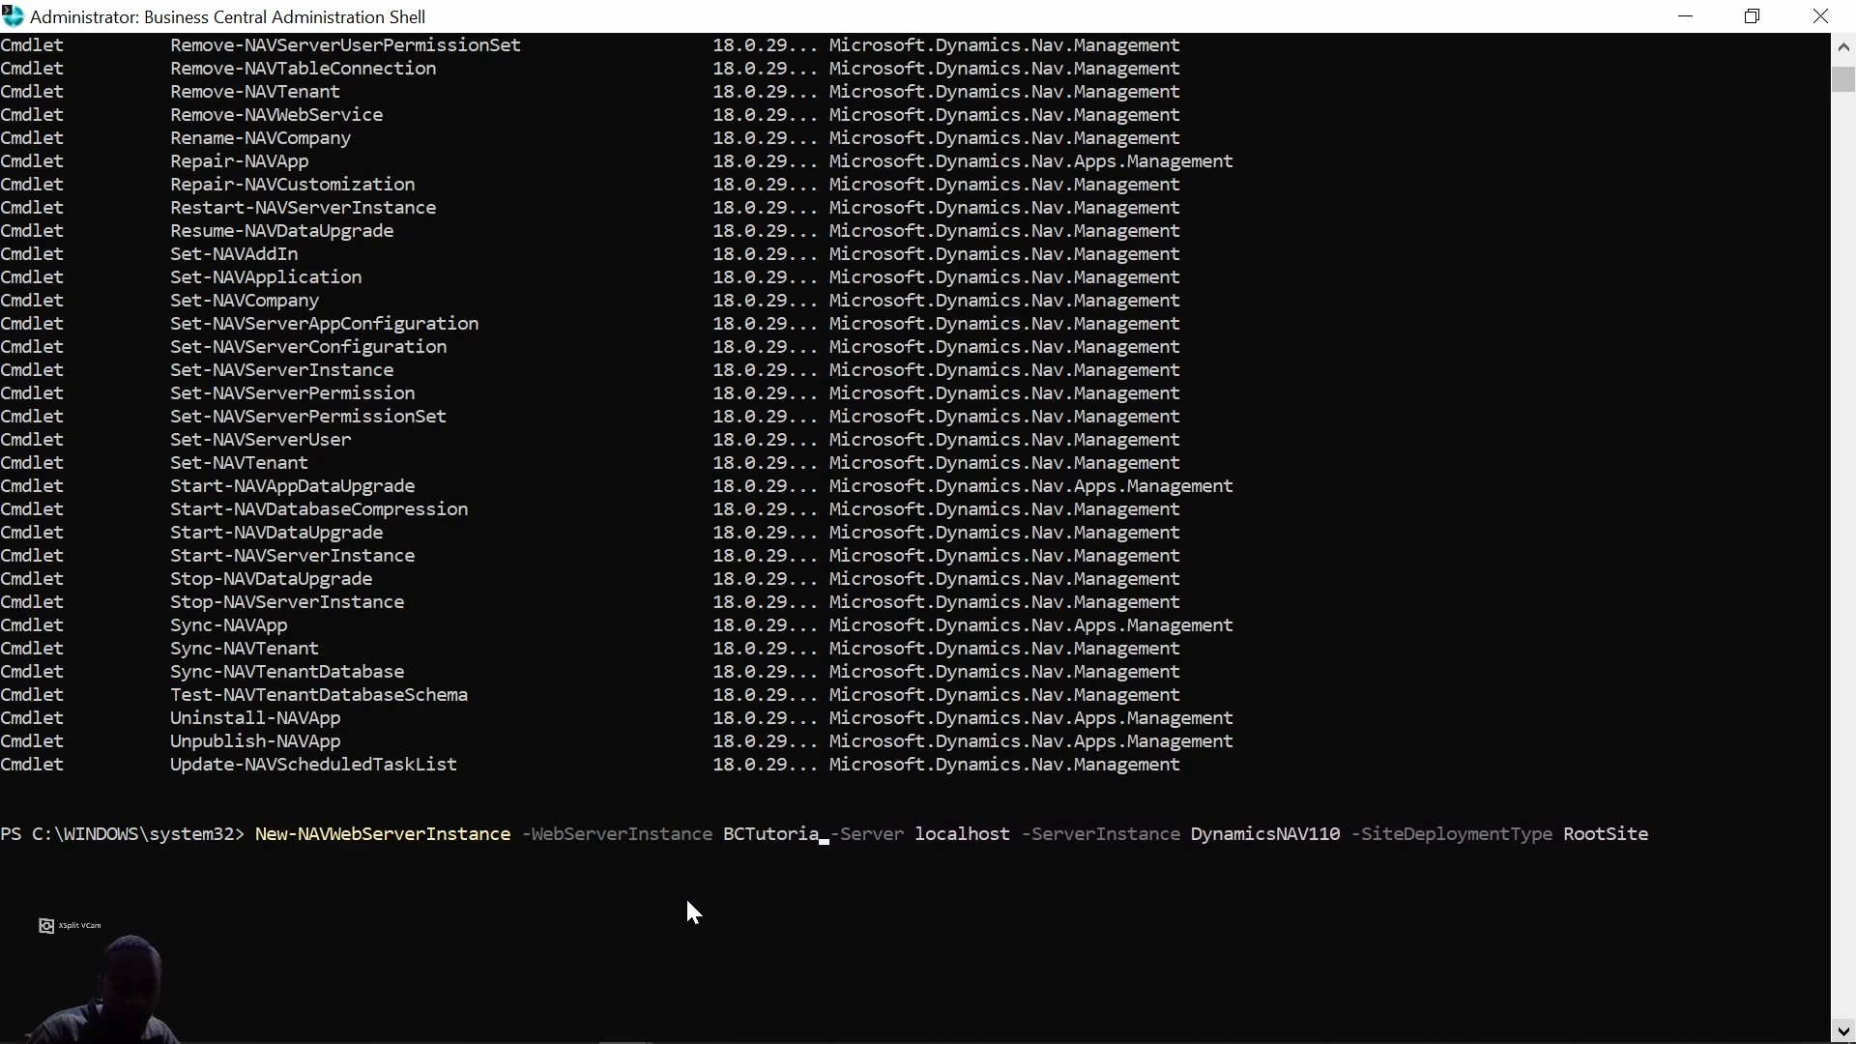
text(l)
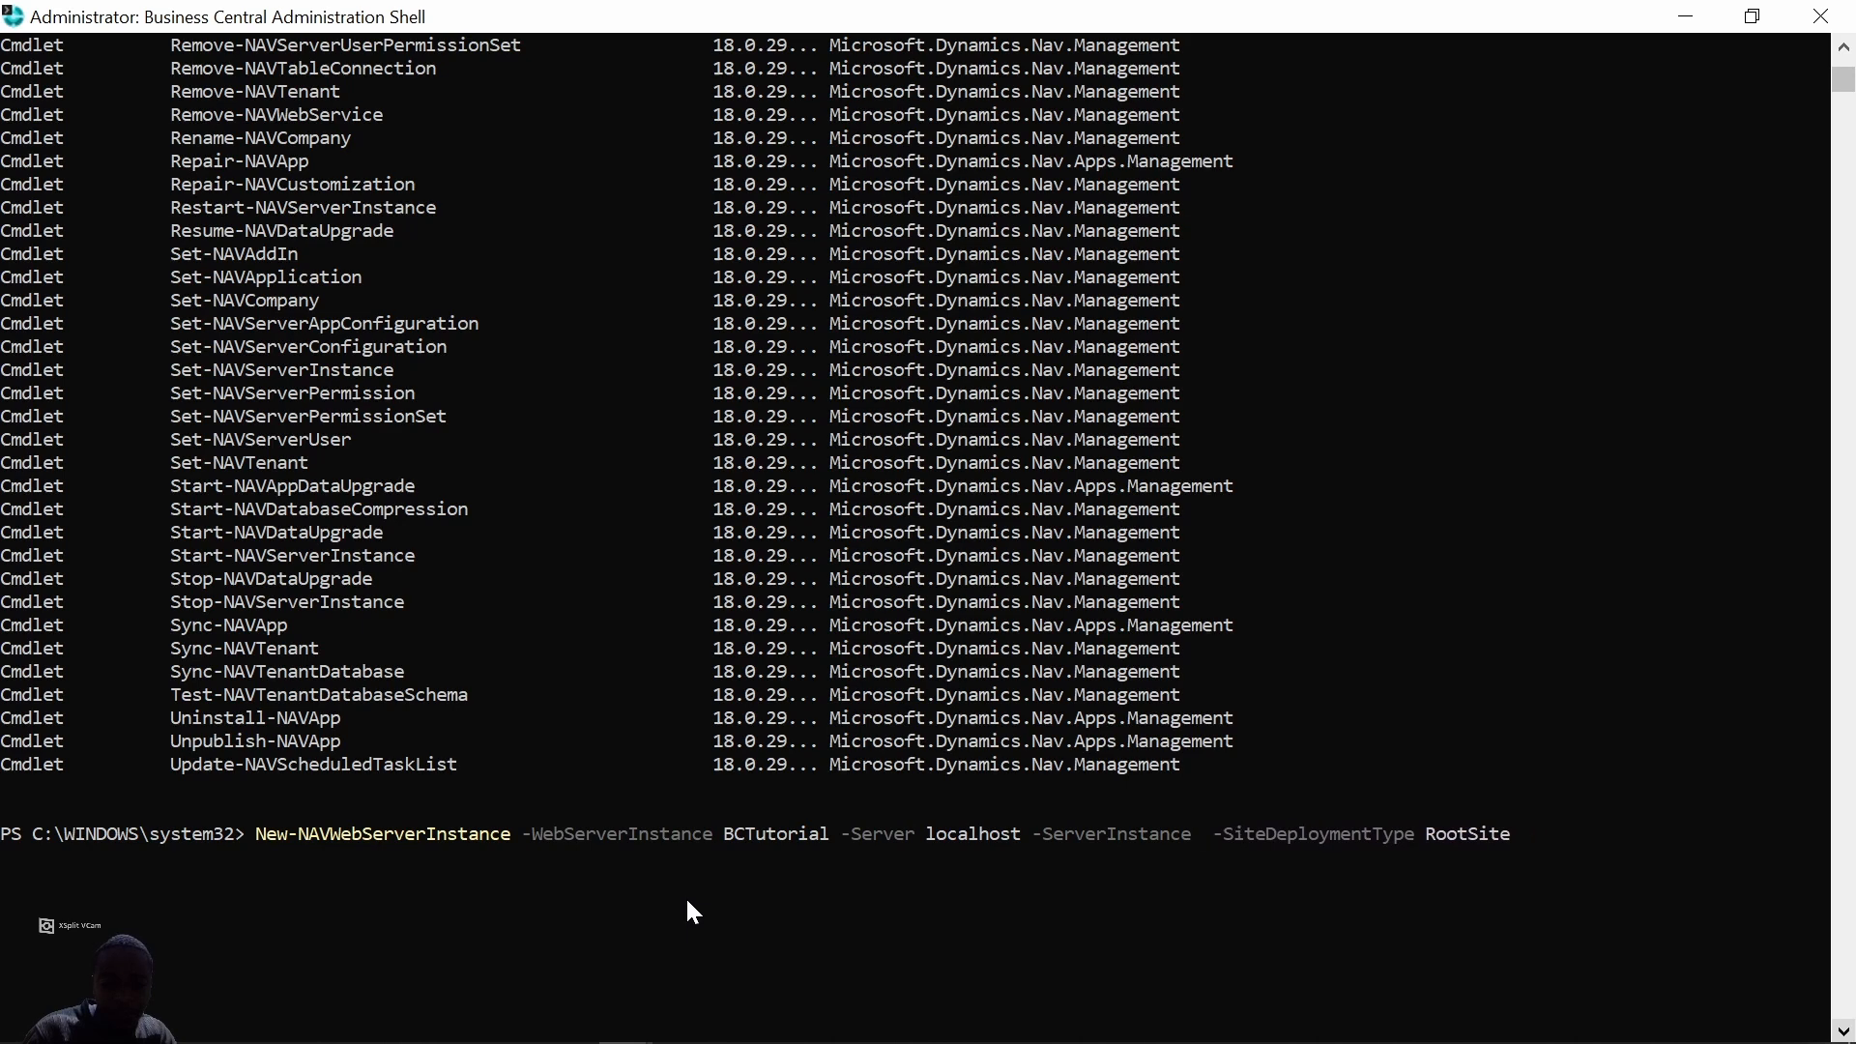
text(BC)
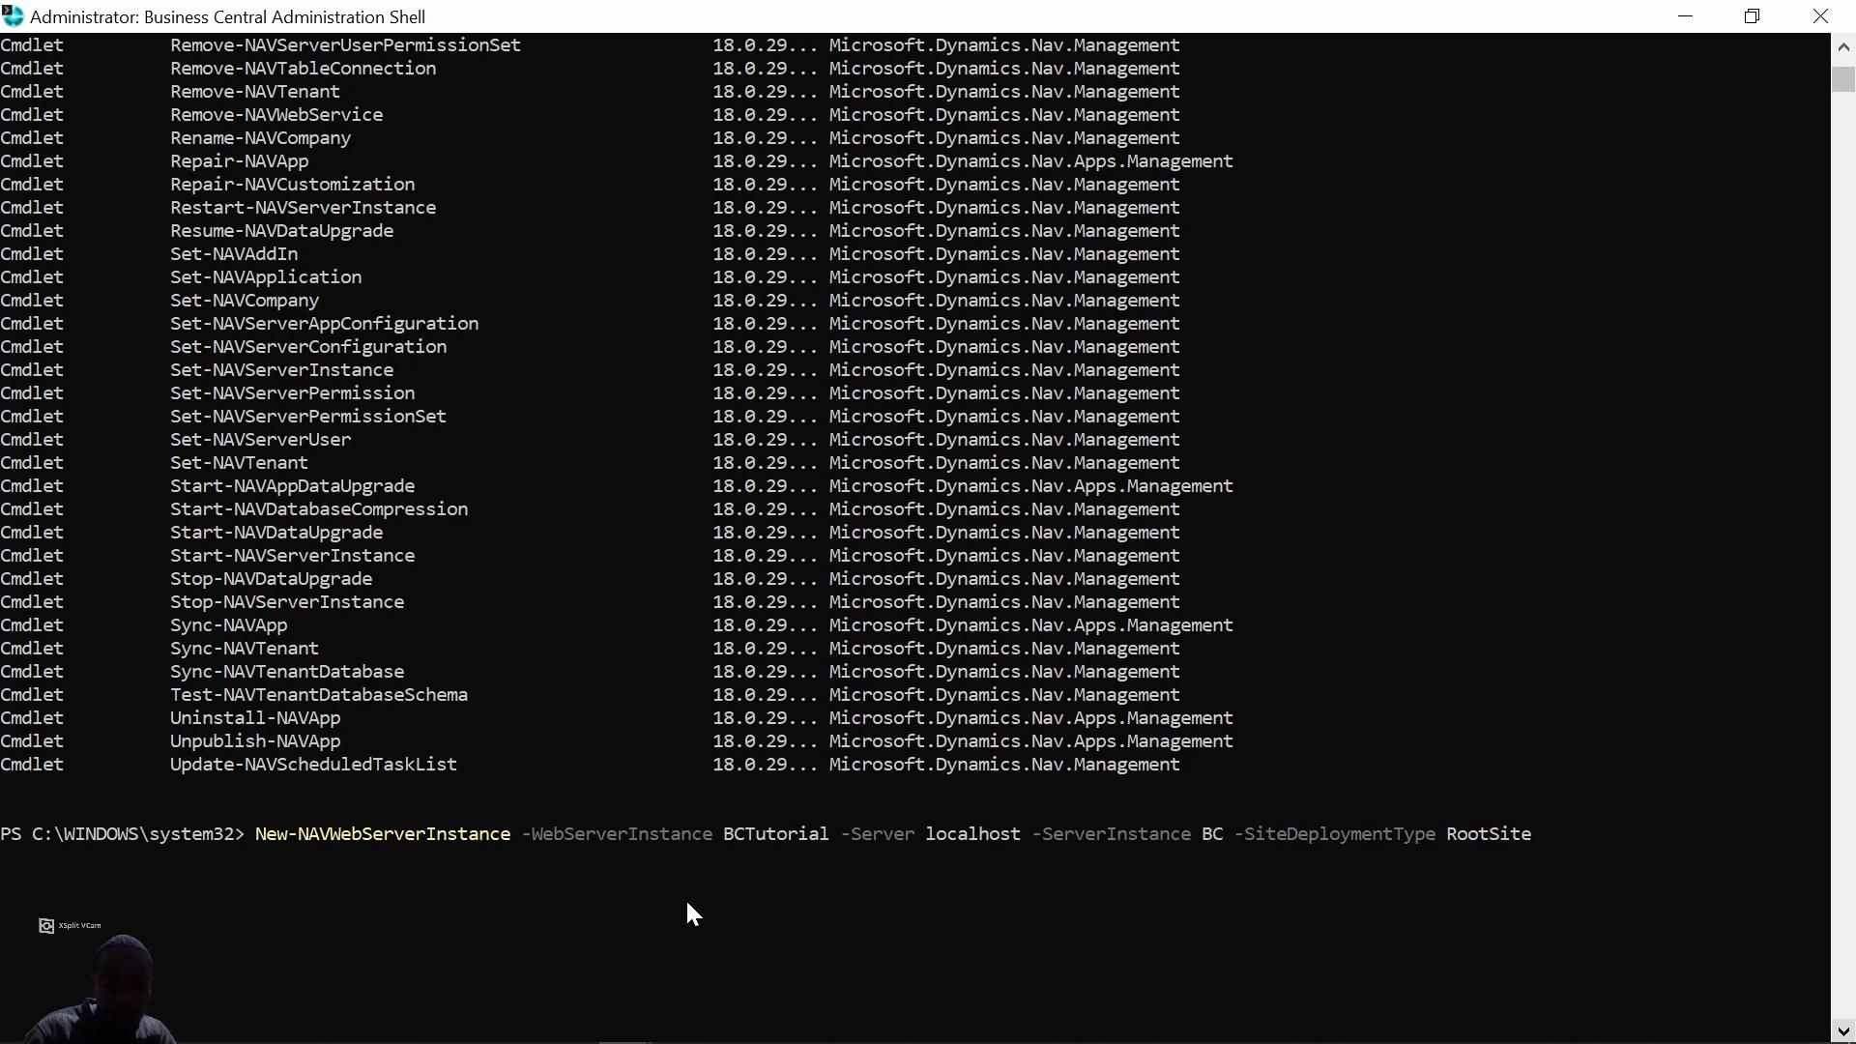
text(180)
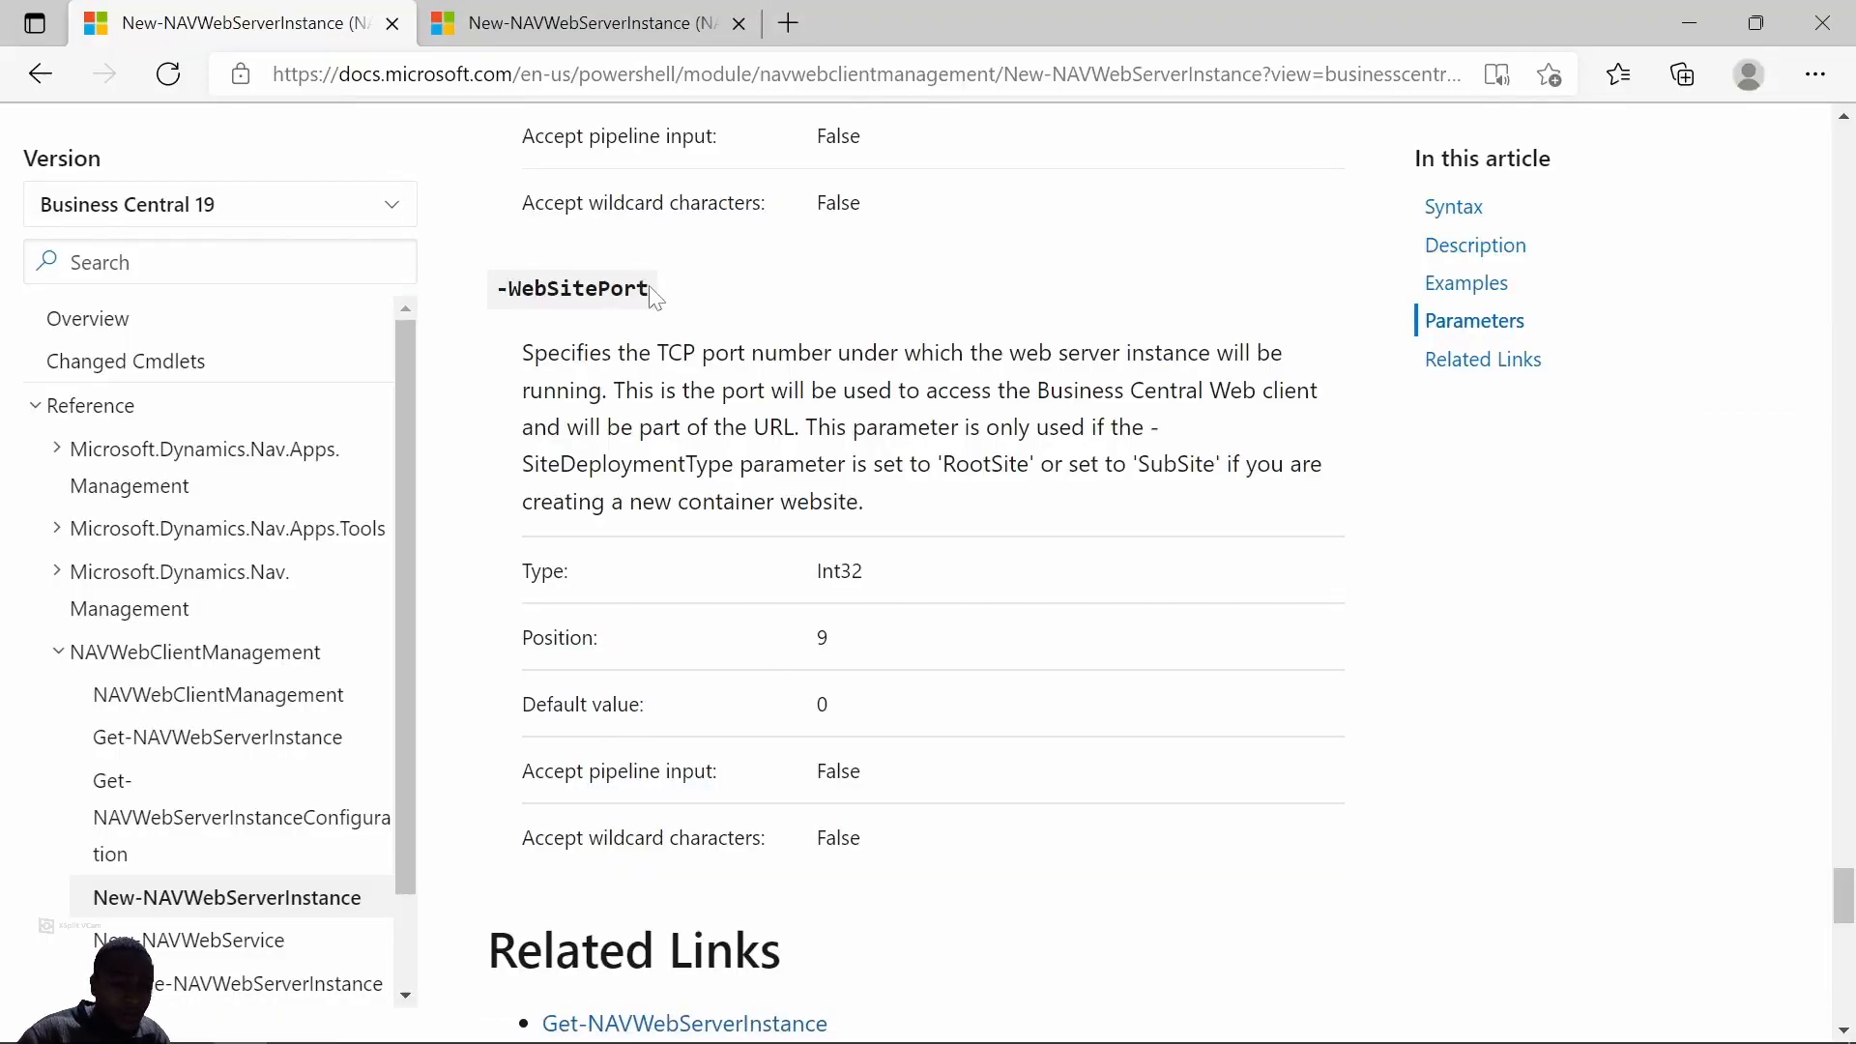
double_click(572, 288)
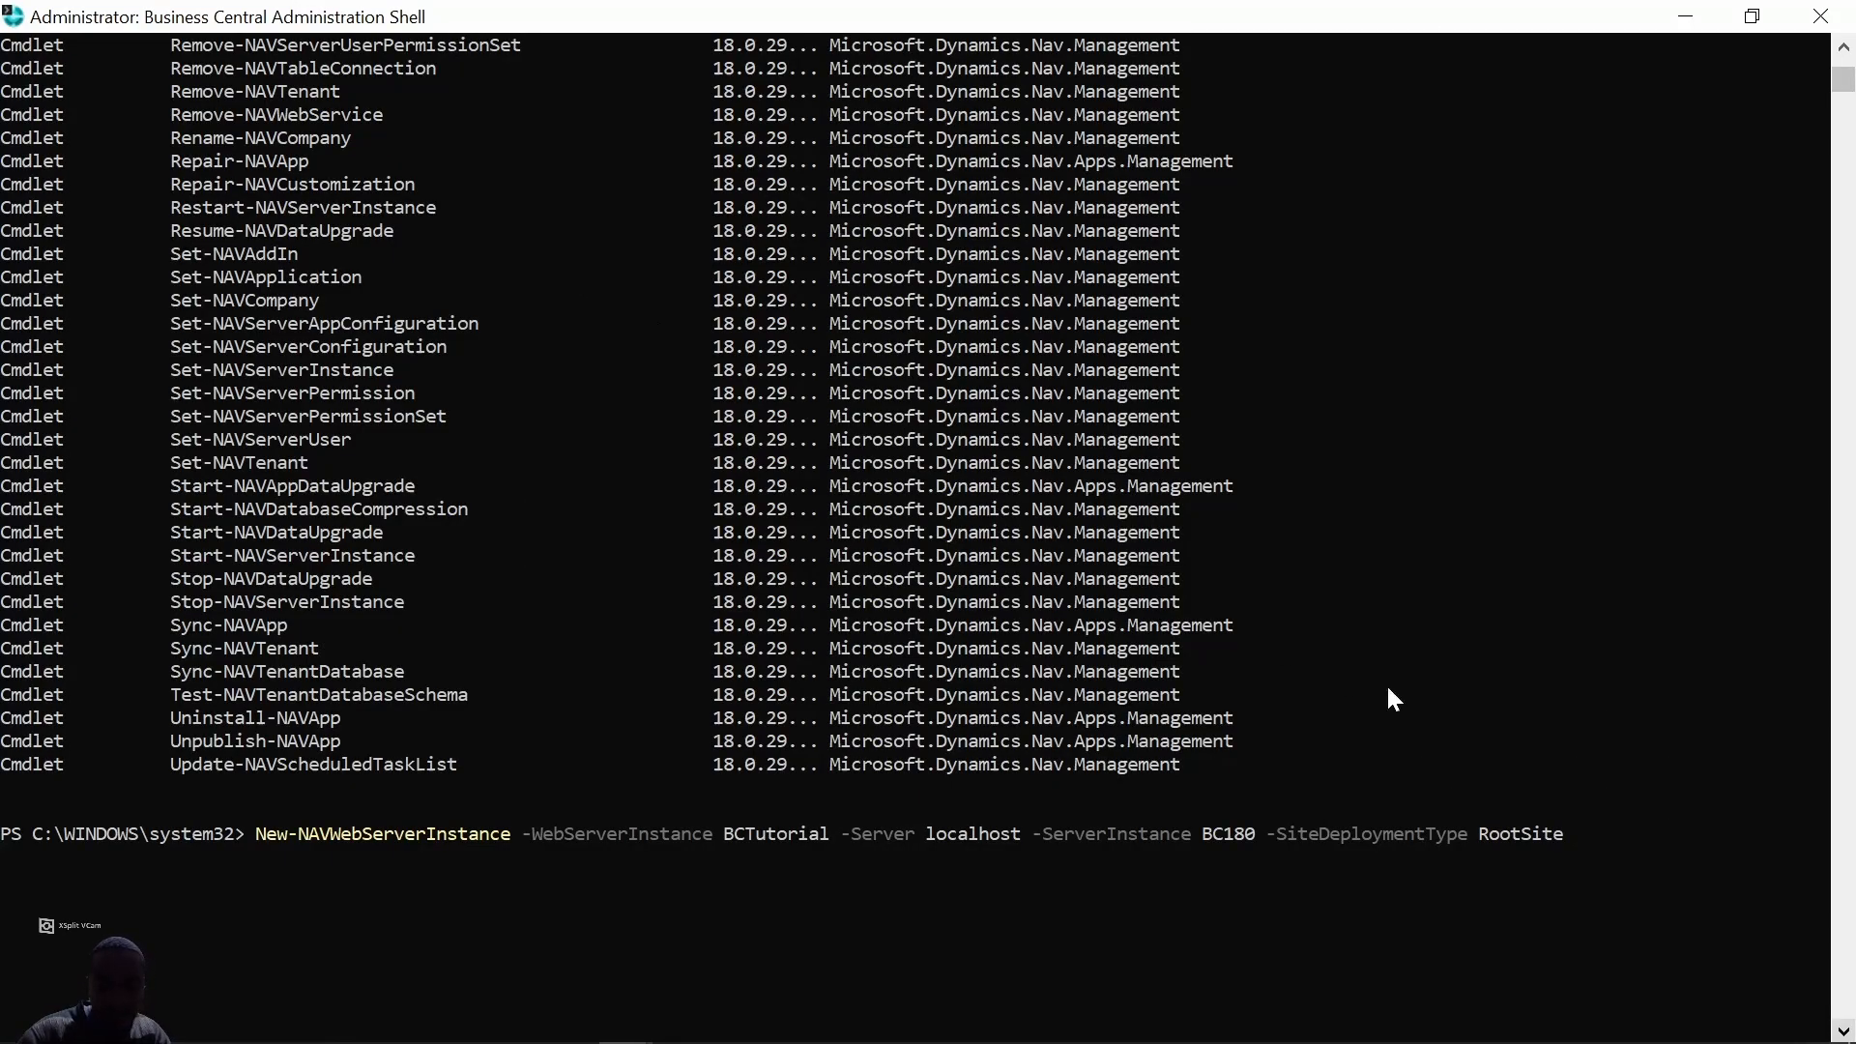
Append -WebSitePort 8050 to the New-NAVWebServerInstance command for BCTutorial.
text(-WebSitePort)
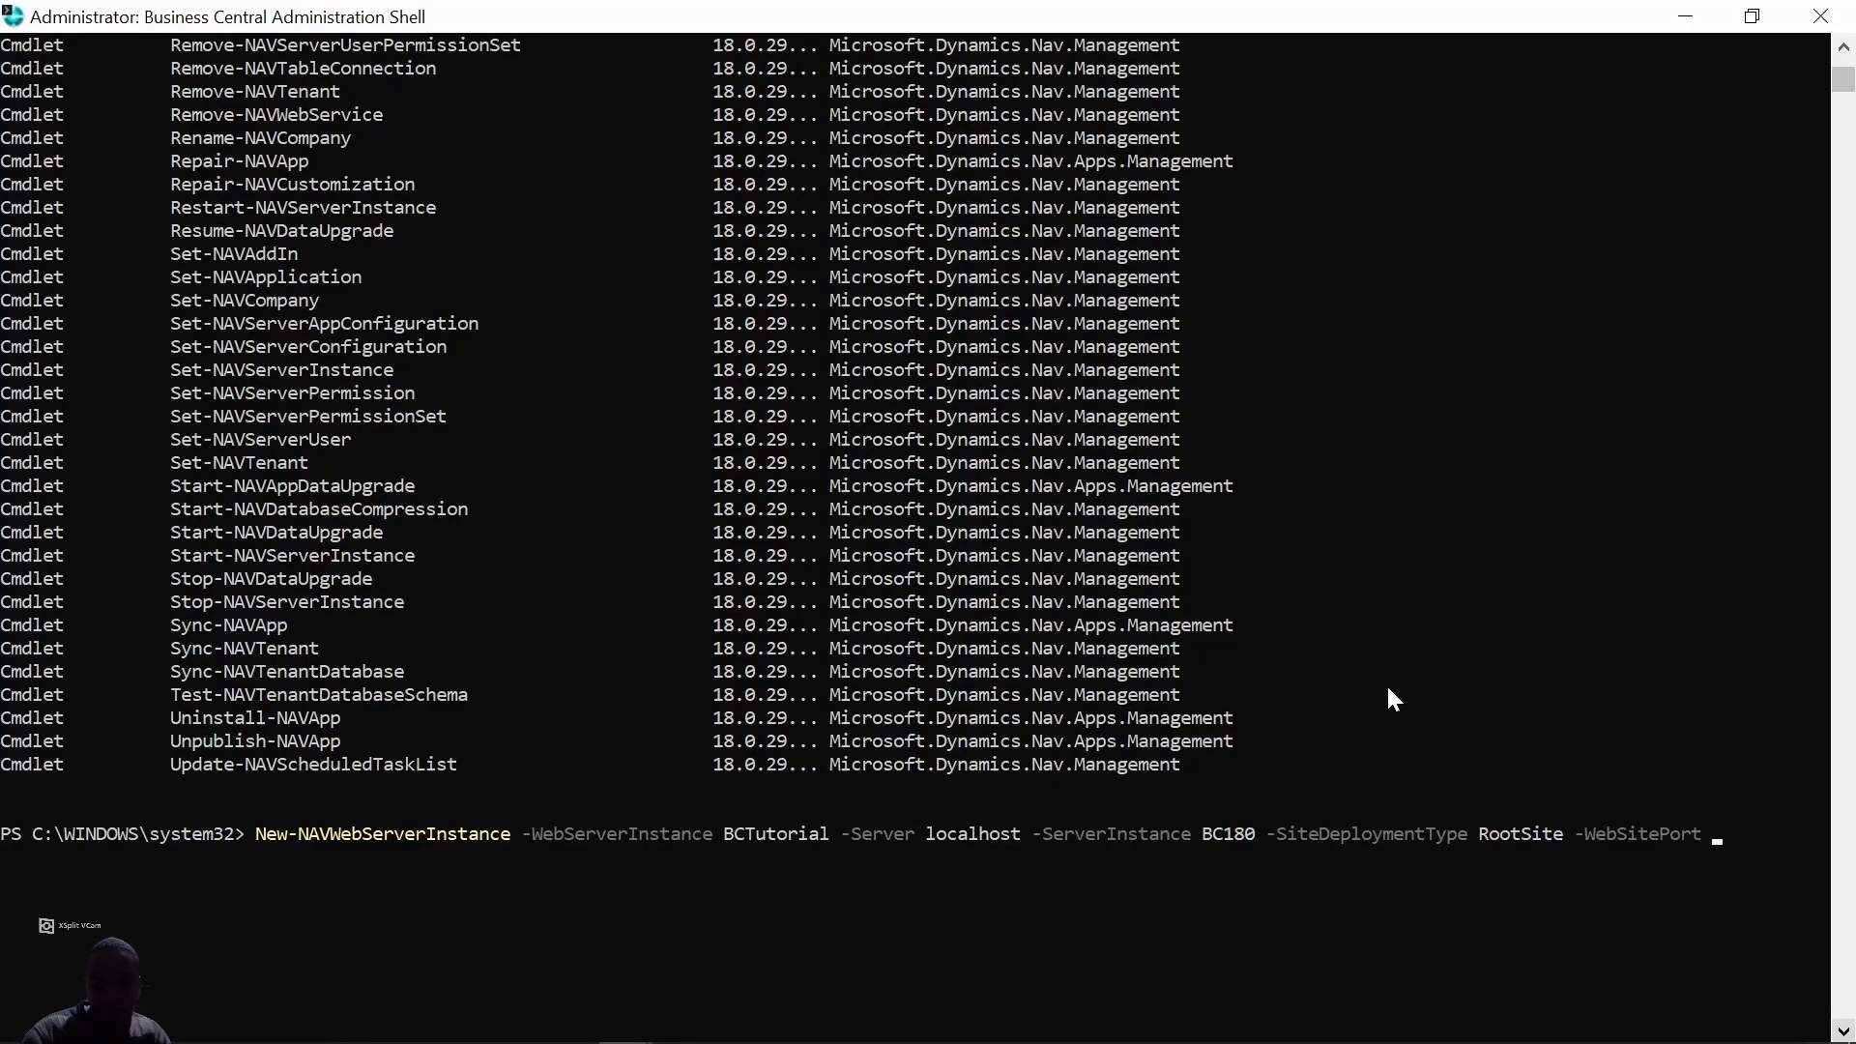
text(8050)
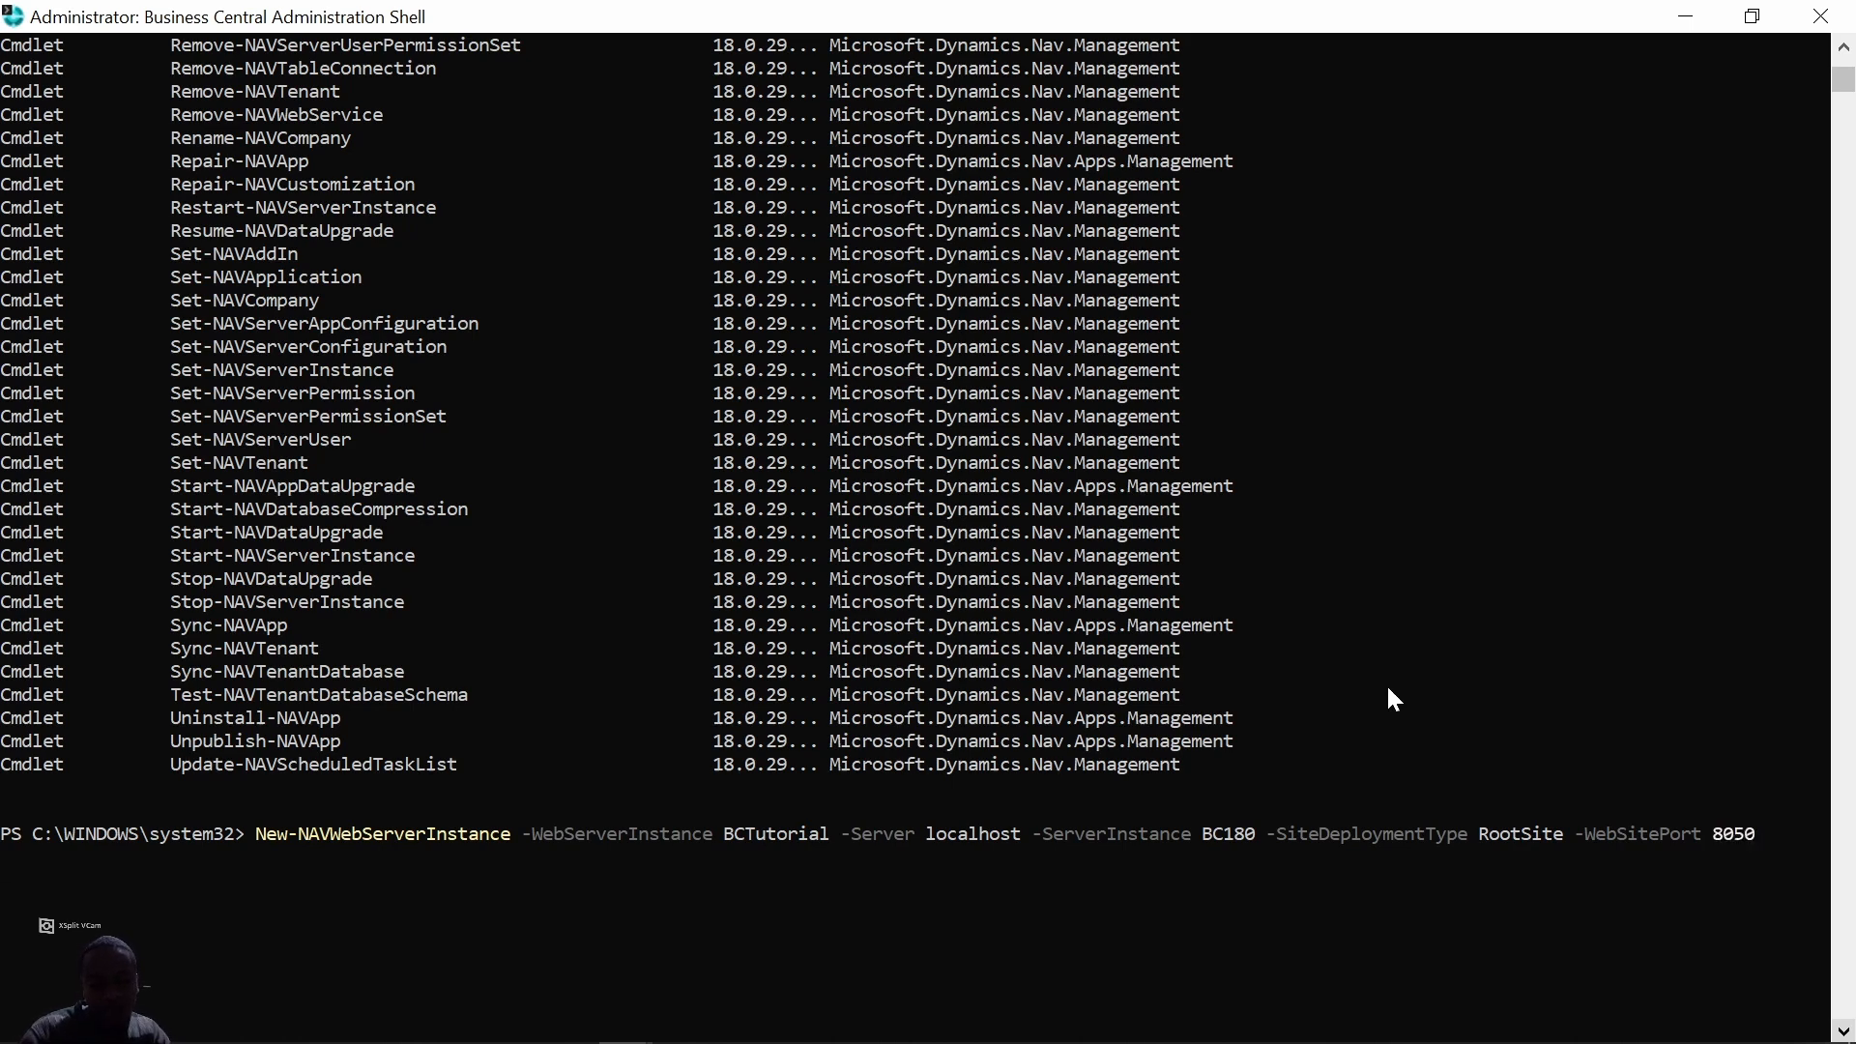
mouse_move(1021, 687)
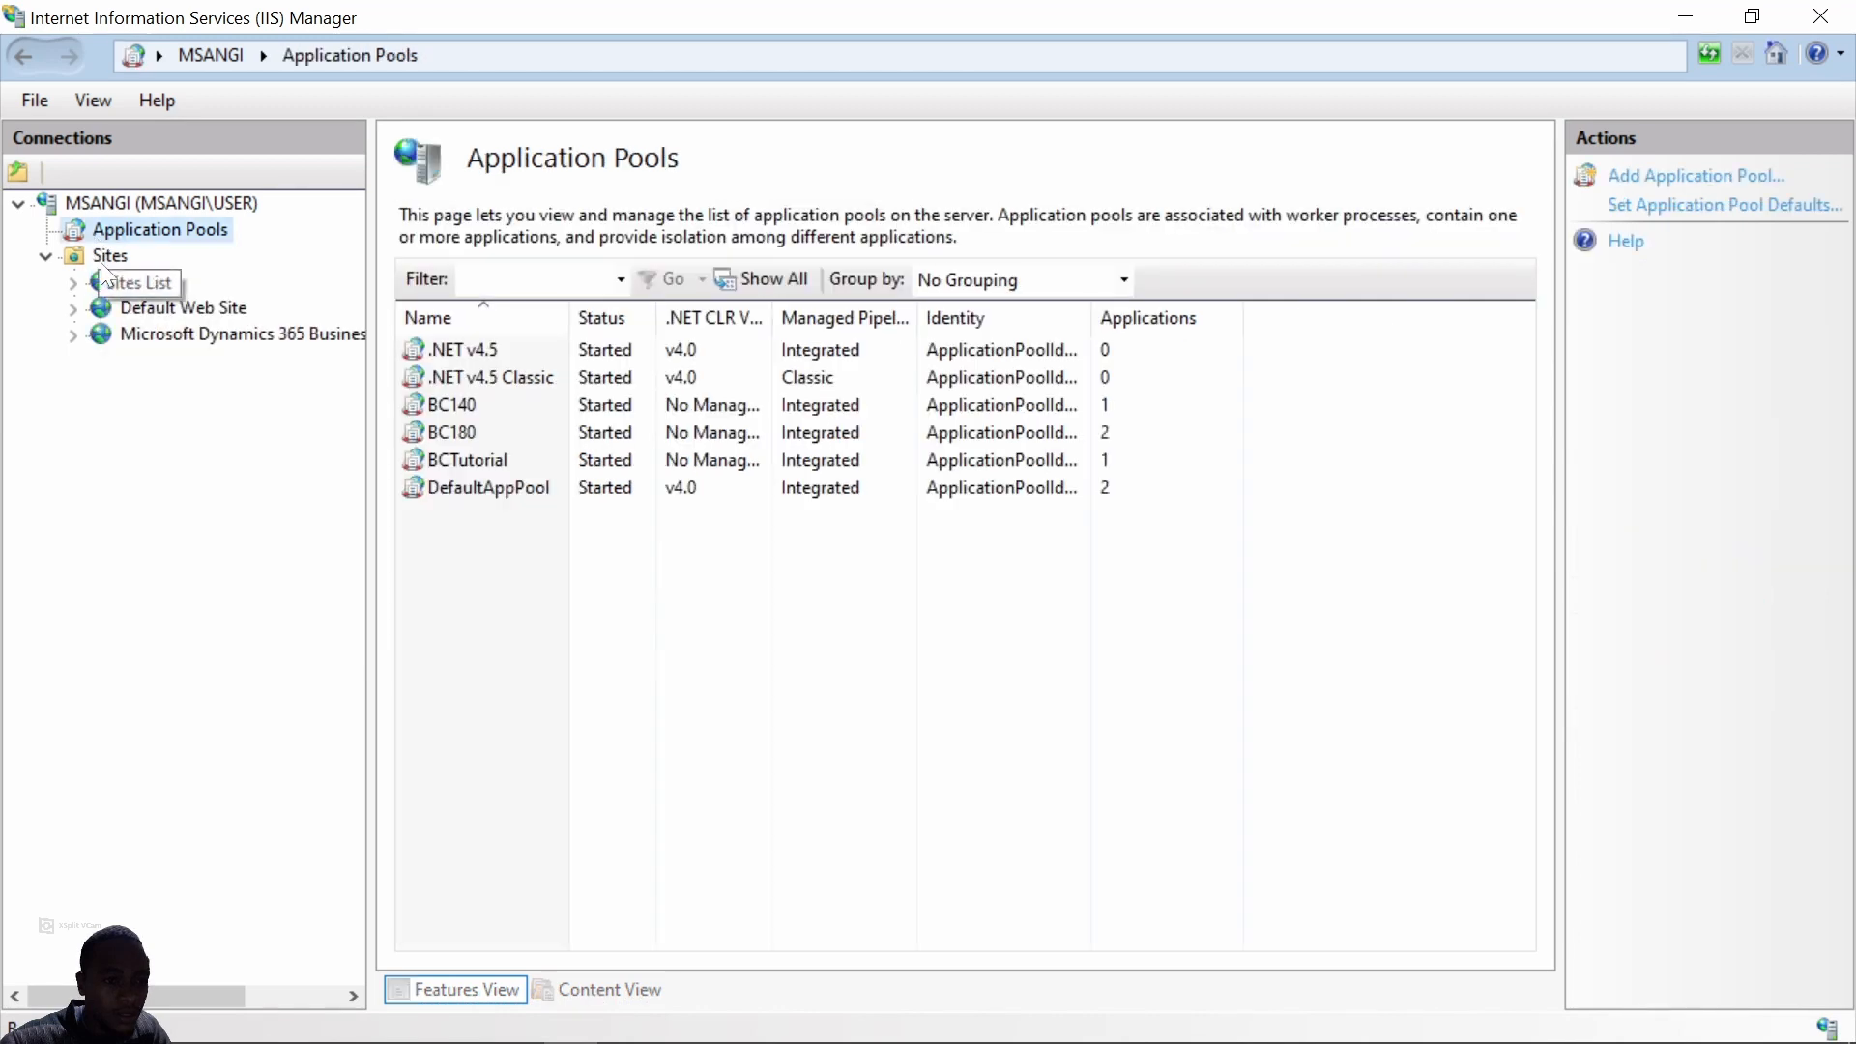
Select the BCTutorial site under Sites and browse it at localhost:8050.
click(108, 255)
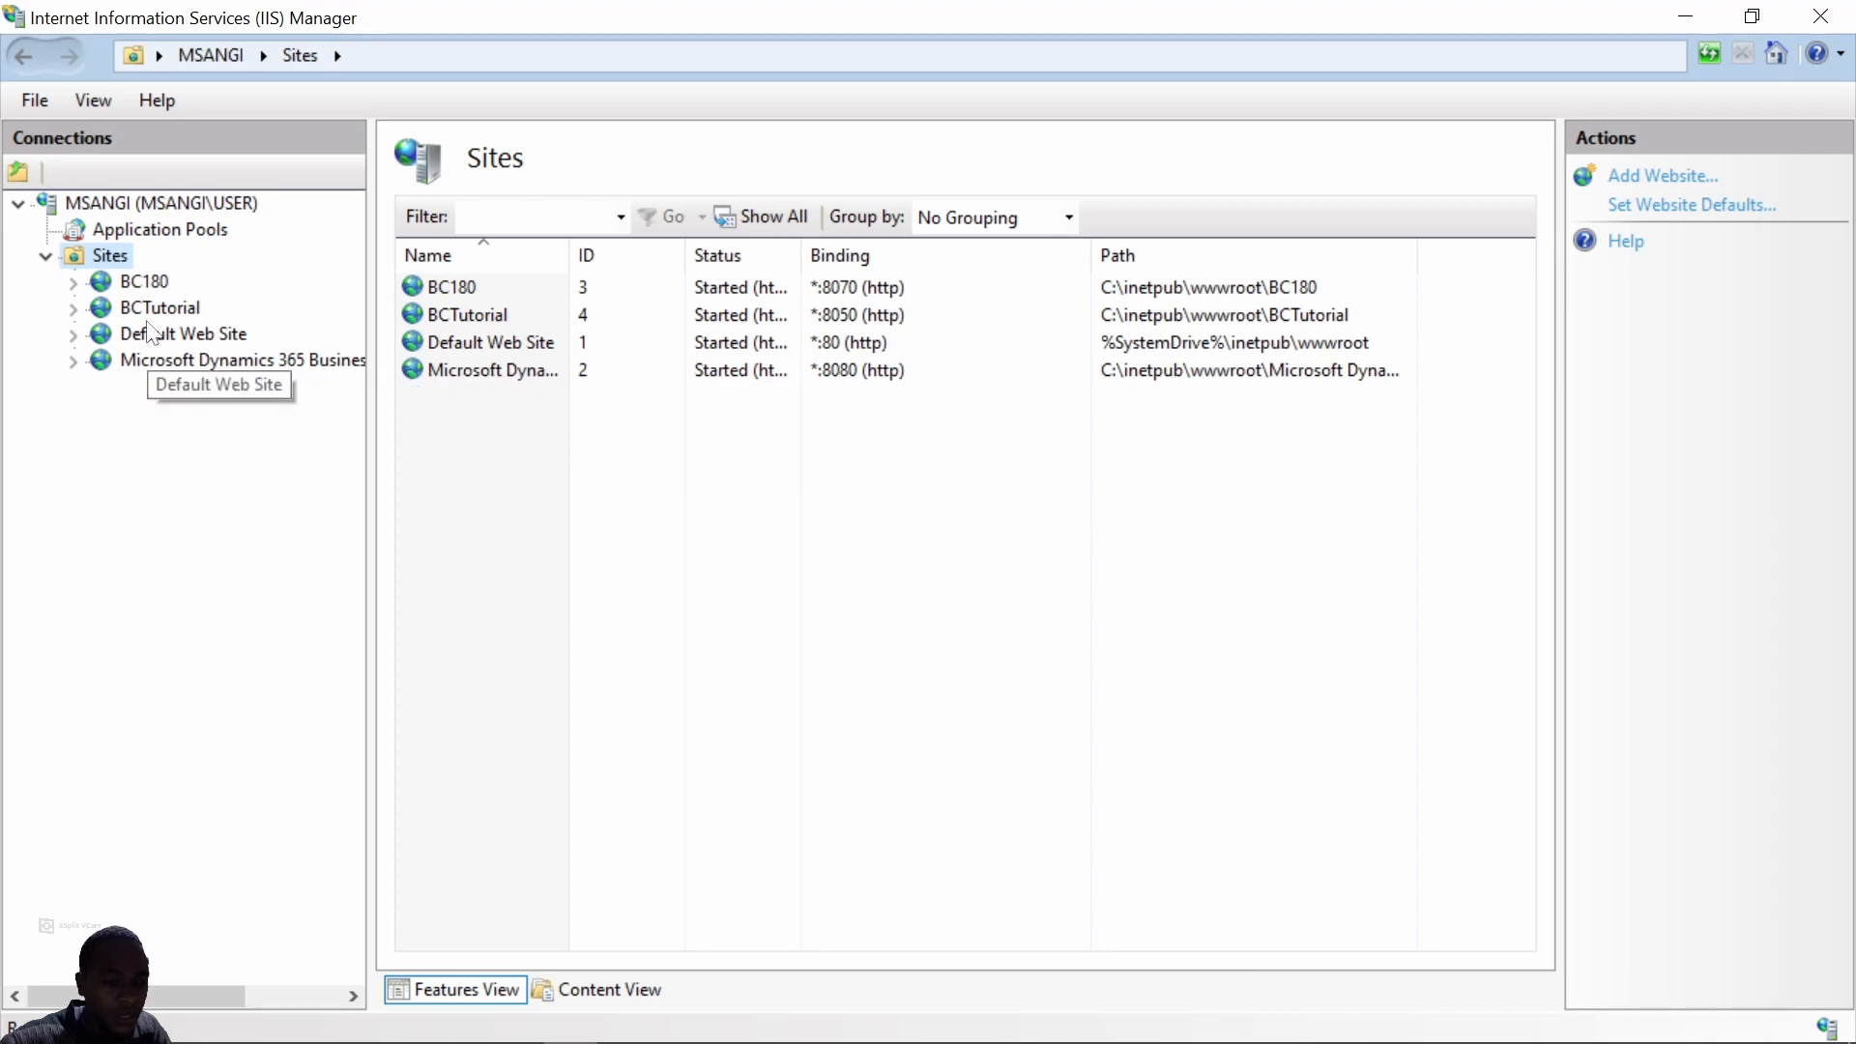
click(161, 307)
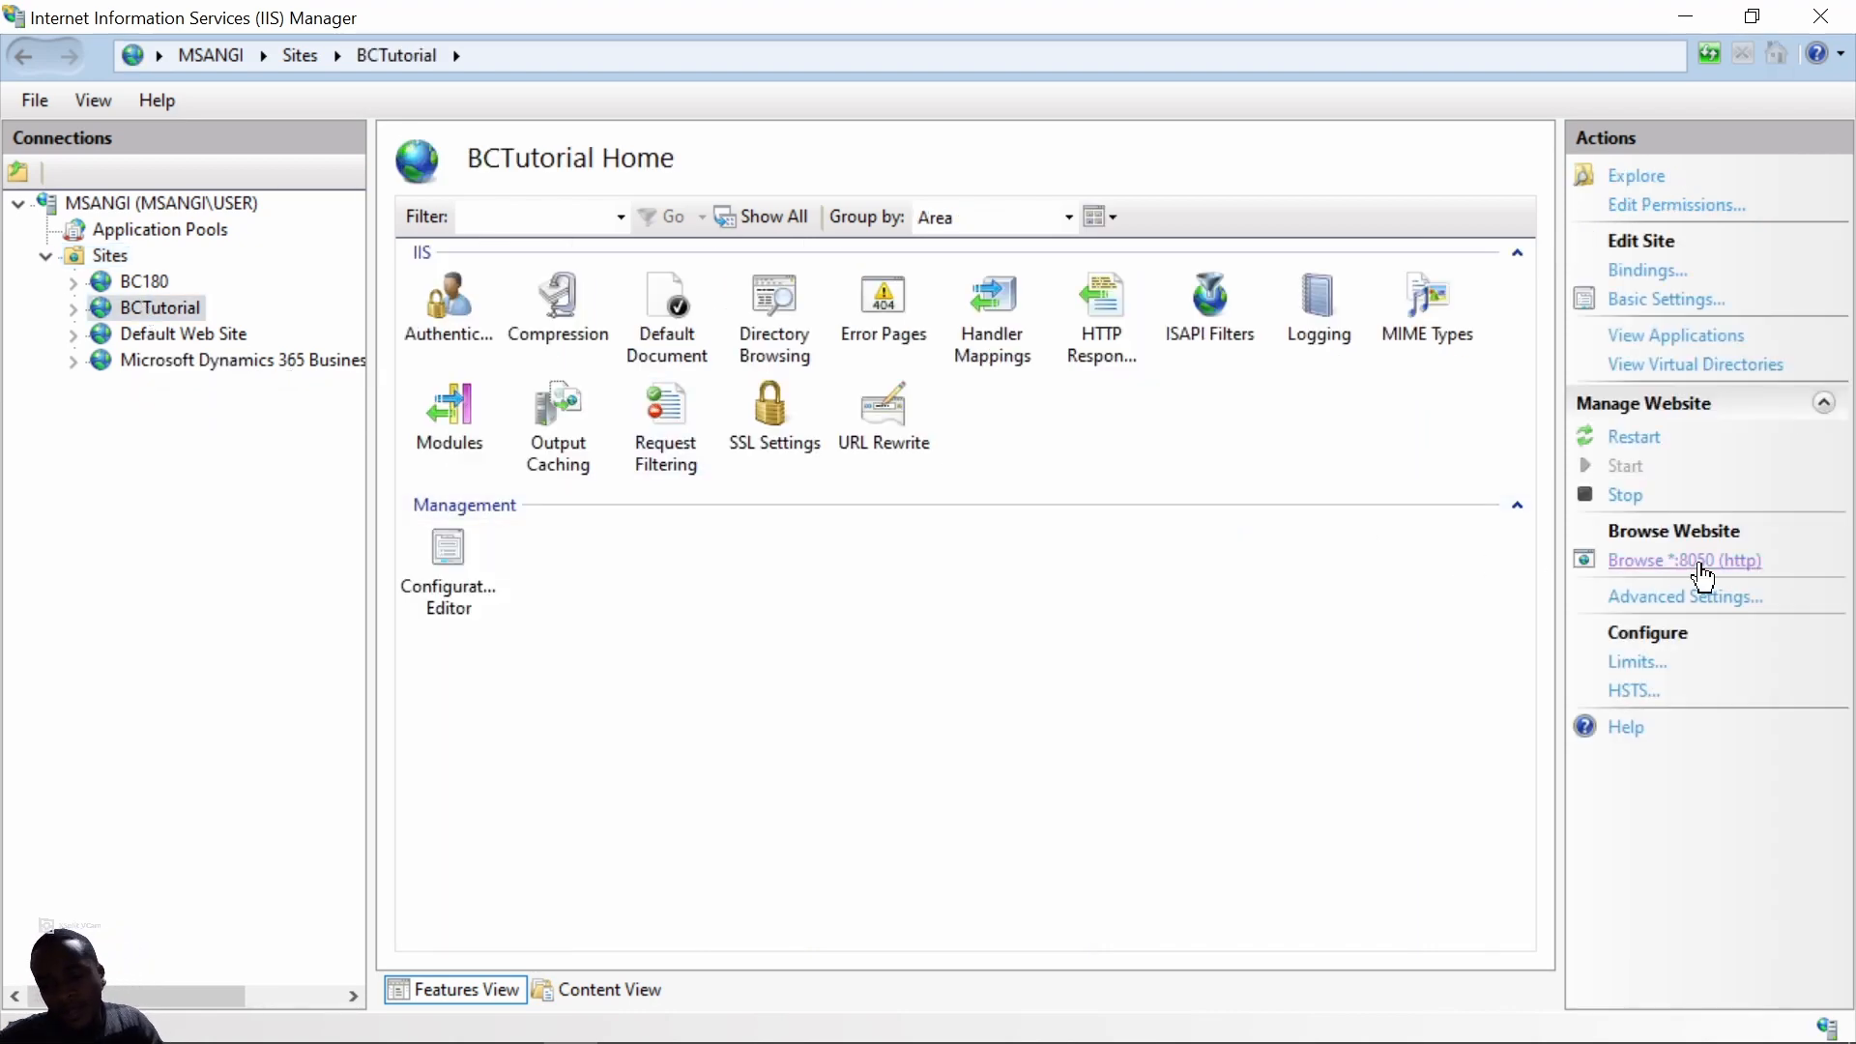
click(1683, 560)
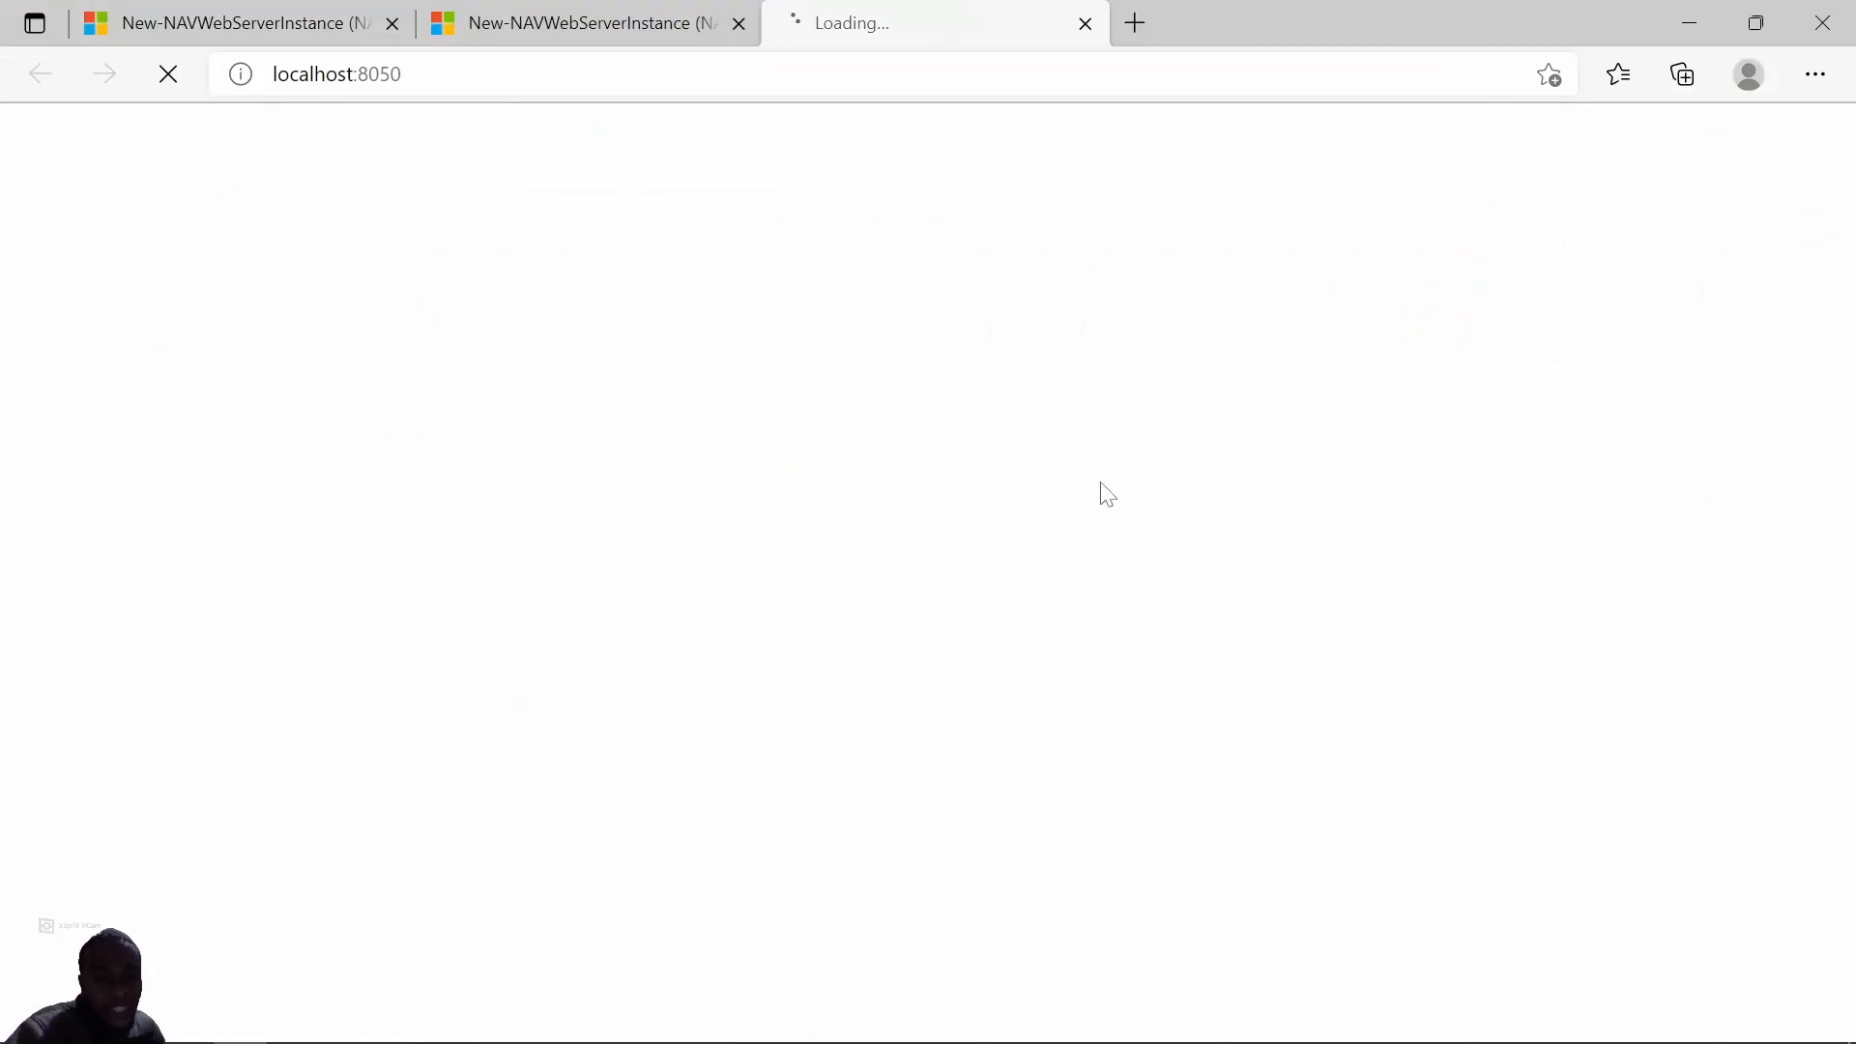